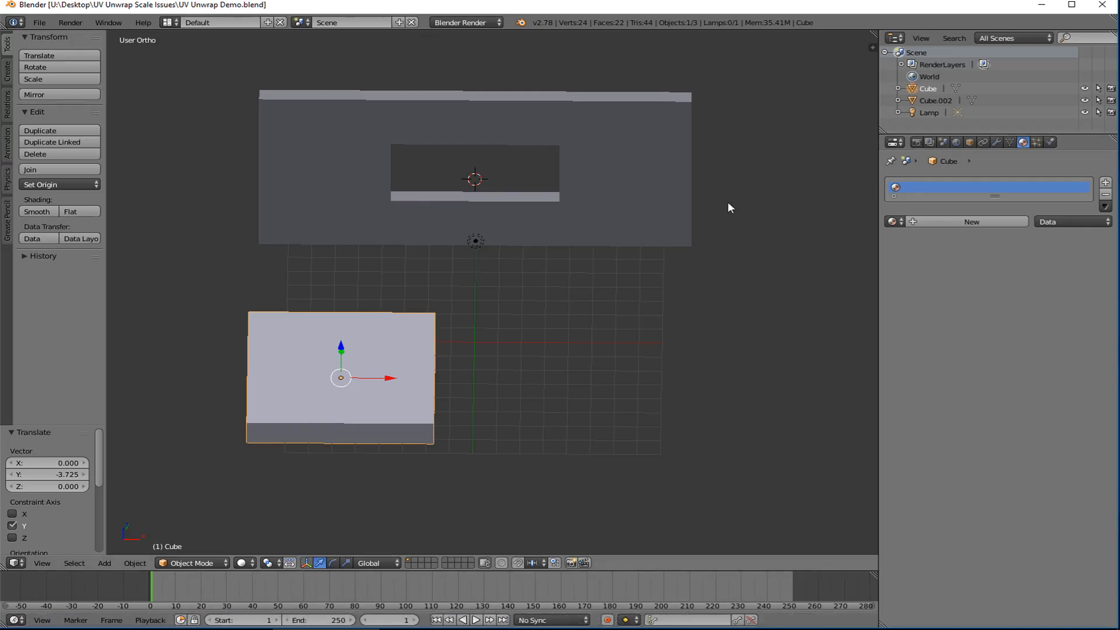
mouse_move(359, 379)
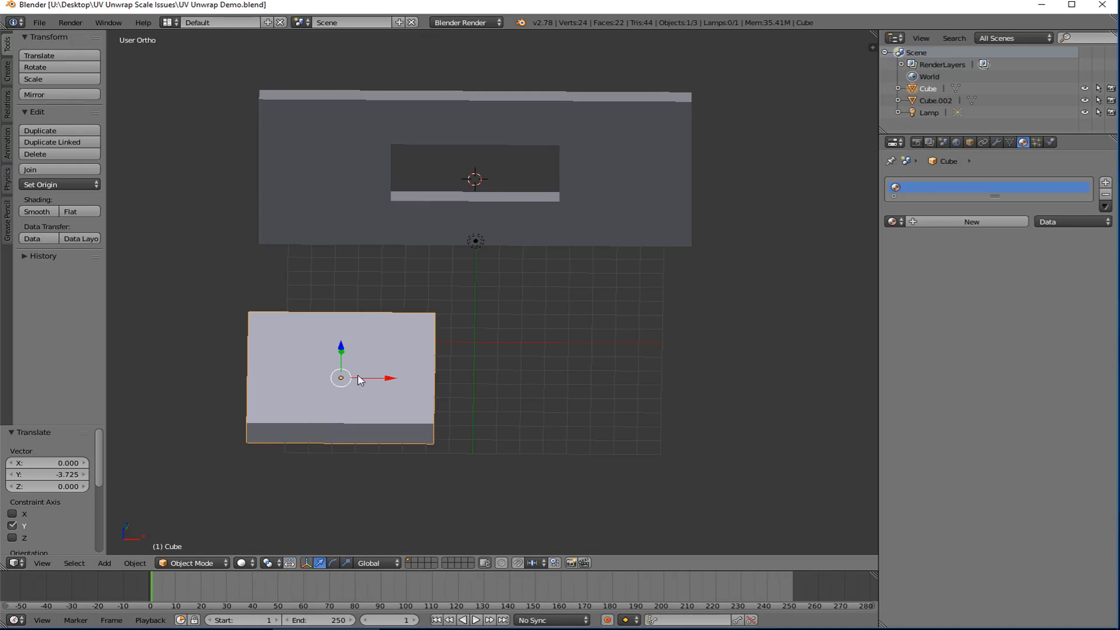
mouse_move(627, 390)
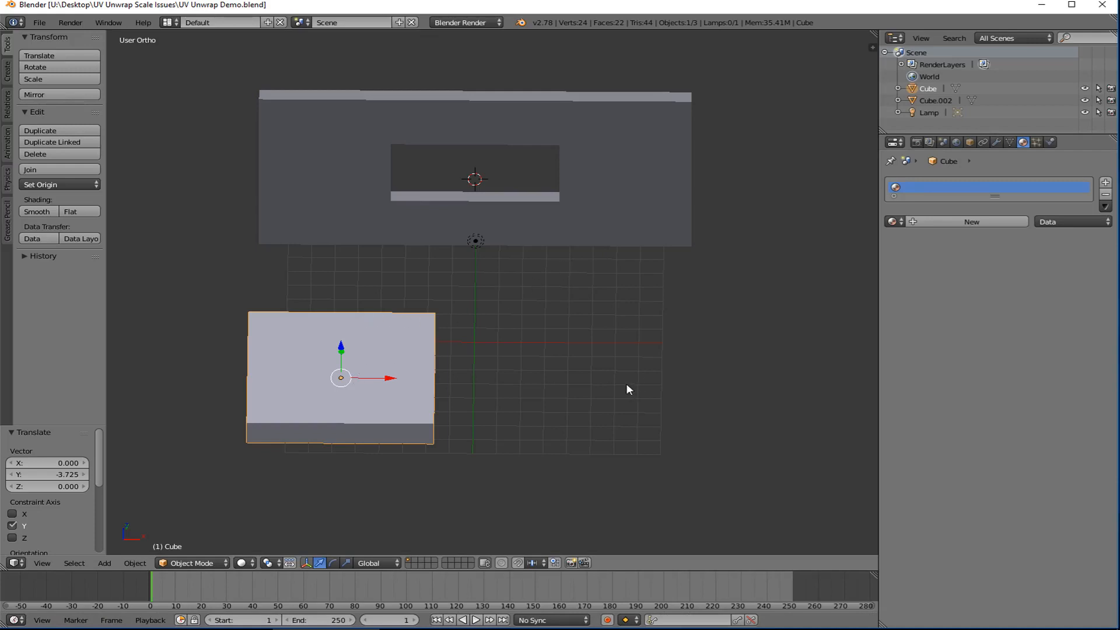
Add a new cube at the 3D cursor and move it along Y beside the existing slab
click(104, 562)
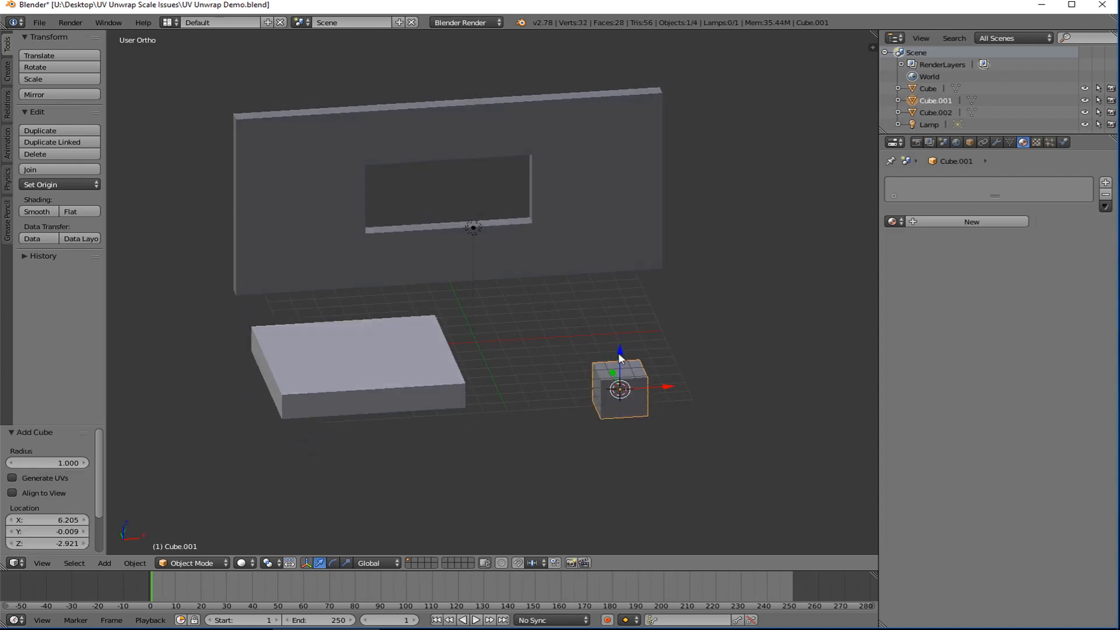
drag(619, 388, 619, 327)
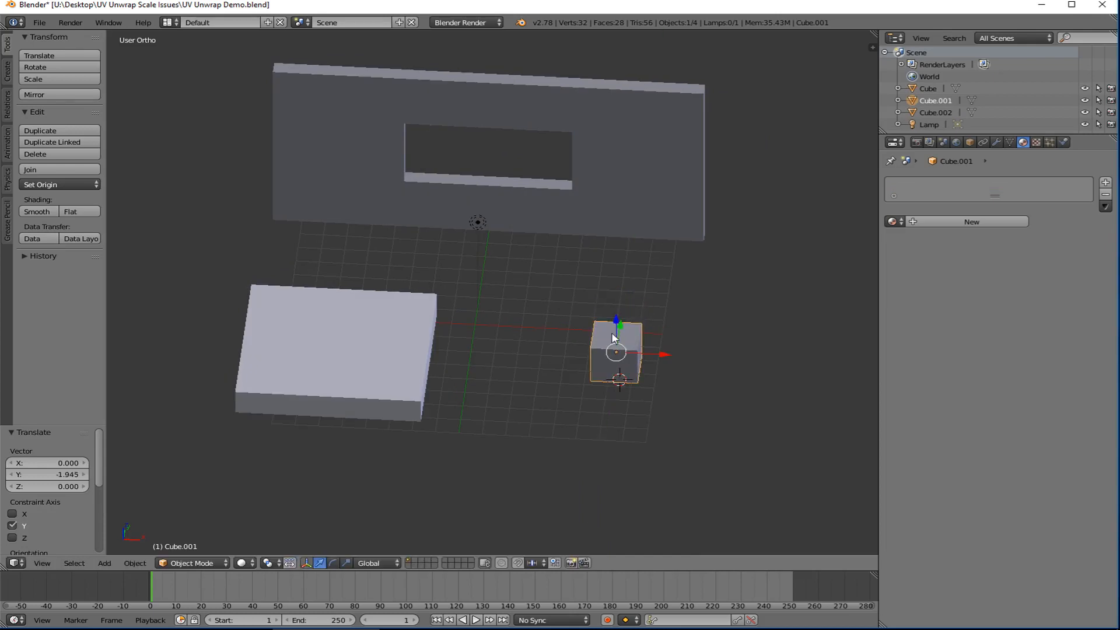
drag(616, 351, 679, 360)
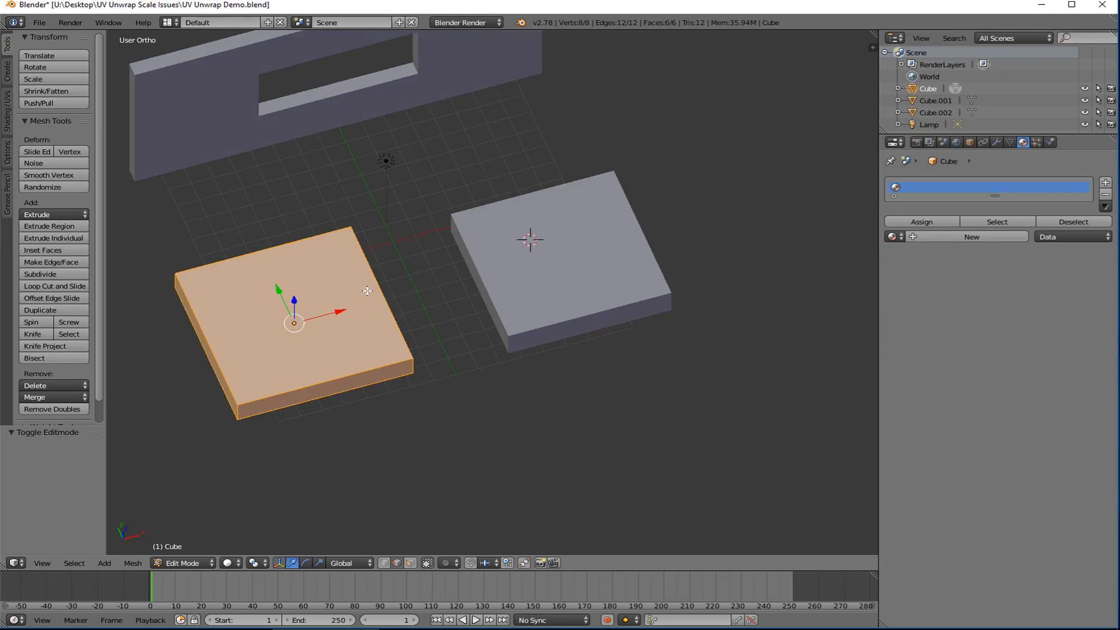
mouse_move(364, 293)
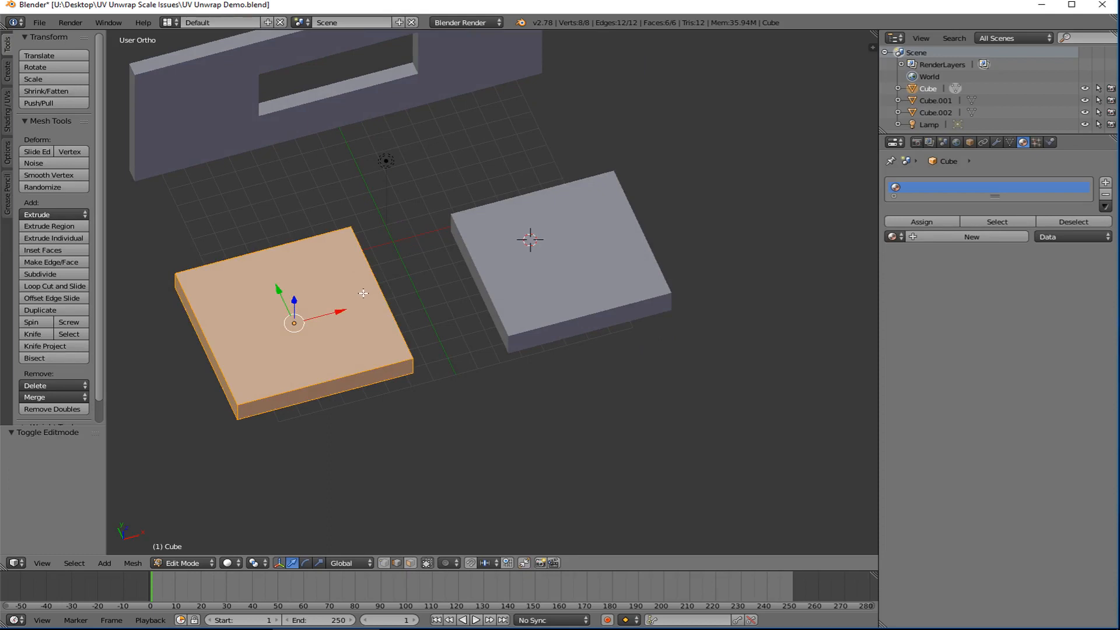
mouse_move(386, 548)
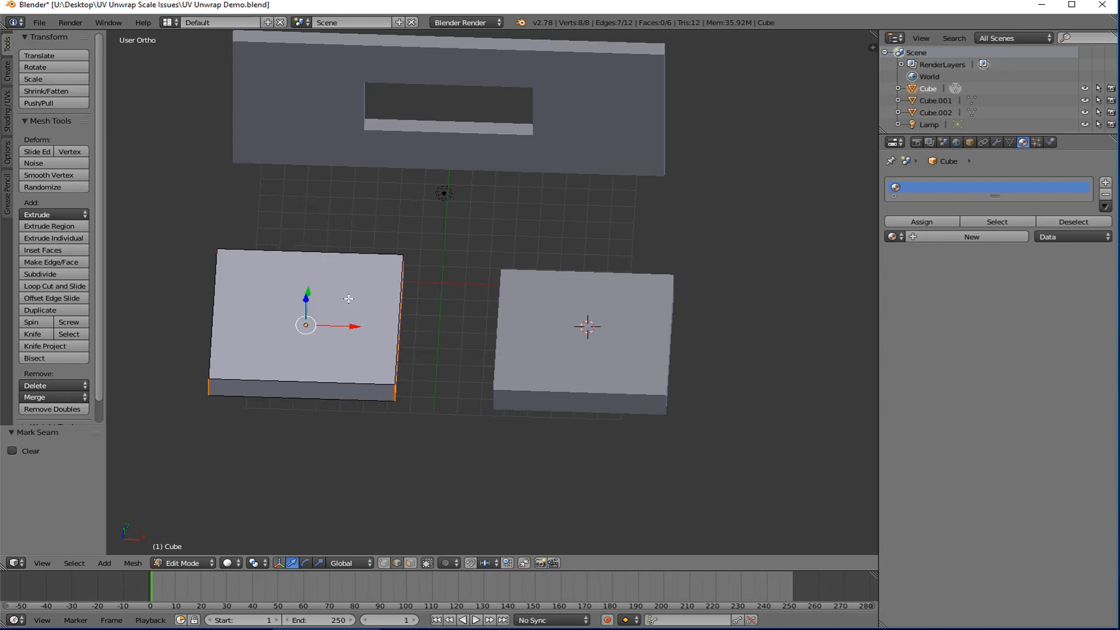
Mark seams on the slab's vertical corner edges and bring up the screen layout list
click(220, 22)
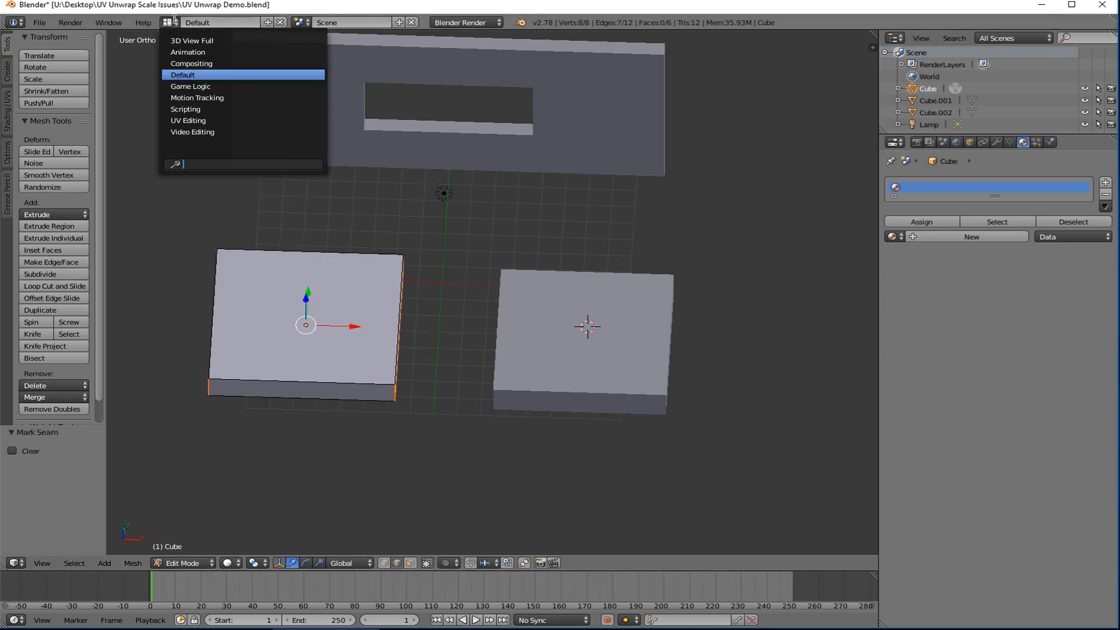
In the UV Editing workspace, unwrap the slab's faces into a cross of UV islands
click(187, 120)
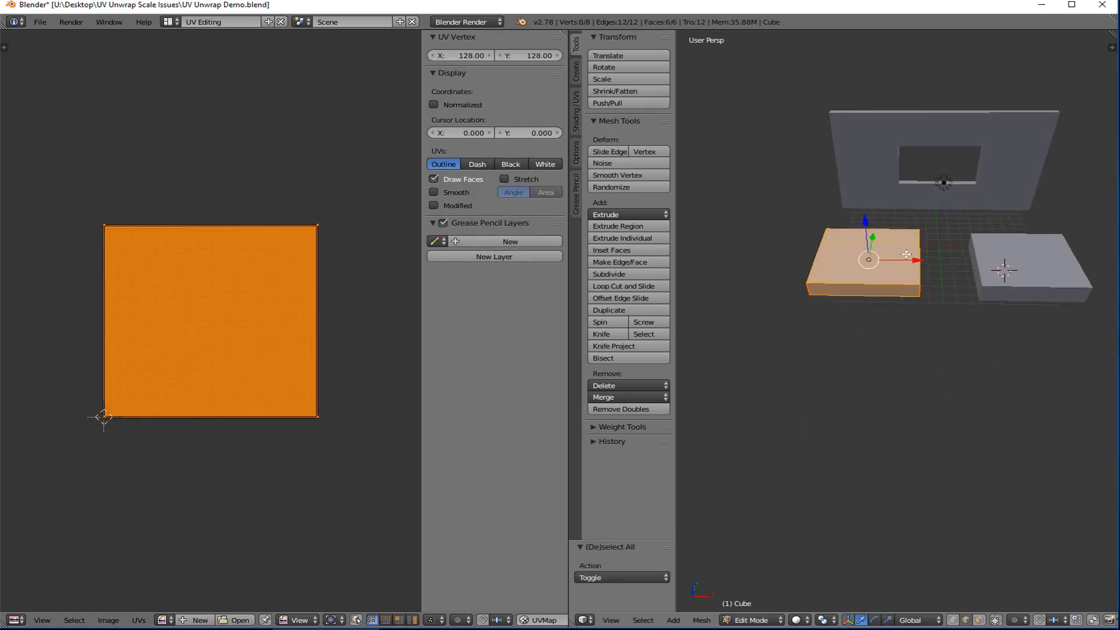
key(u)
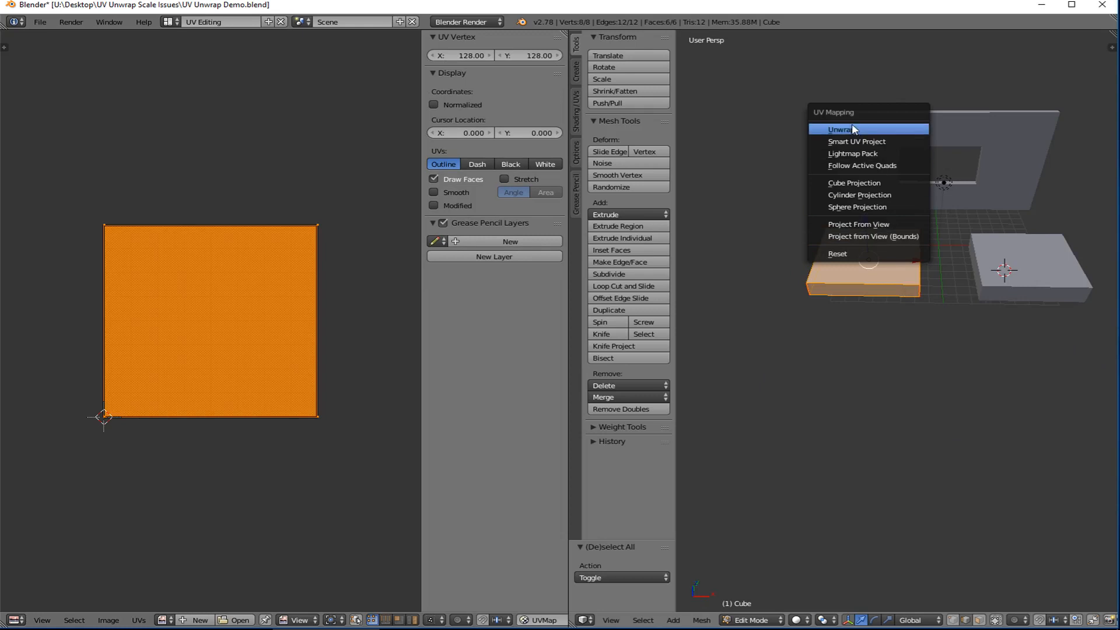
click(842, 129)
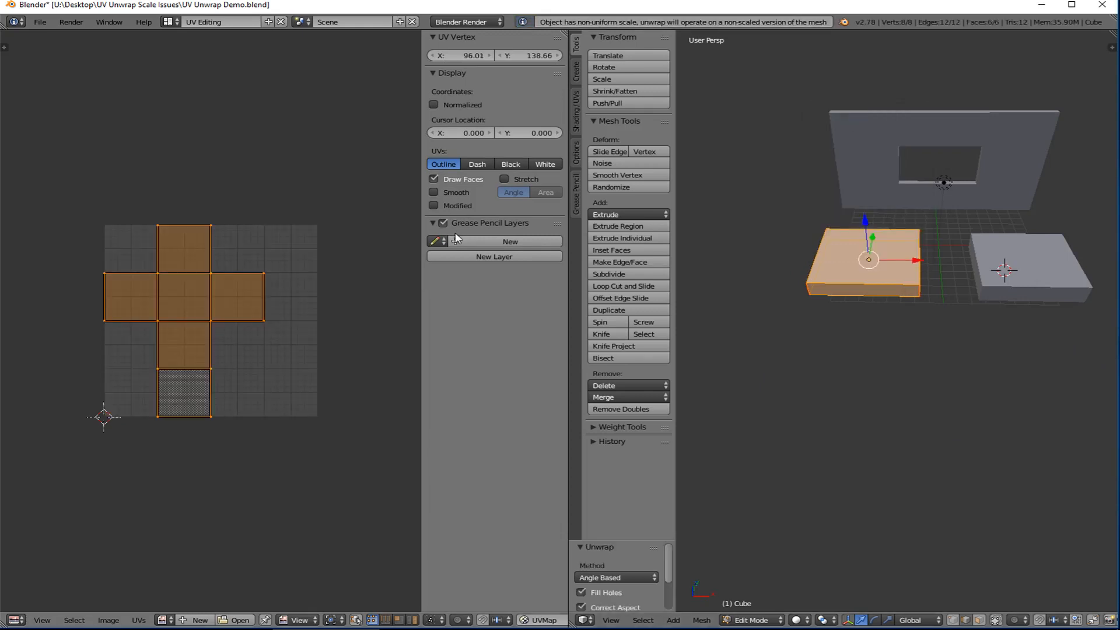
mouse_move(541, 202)
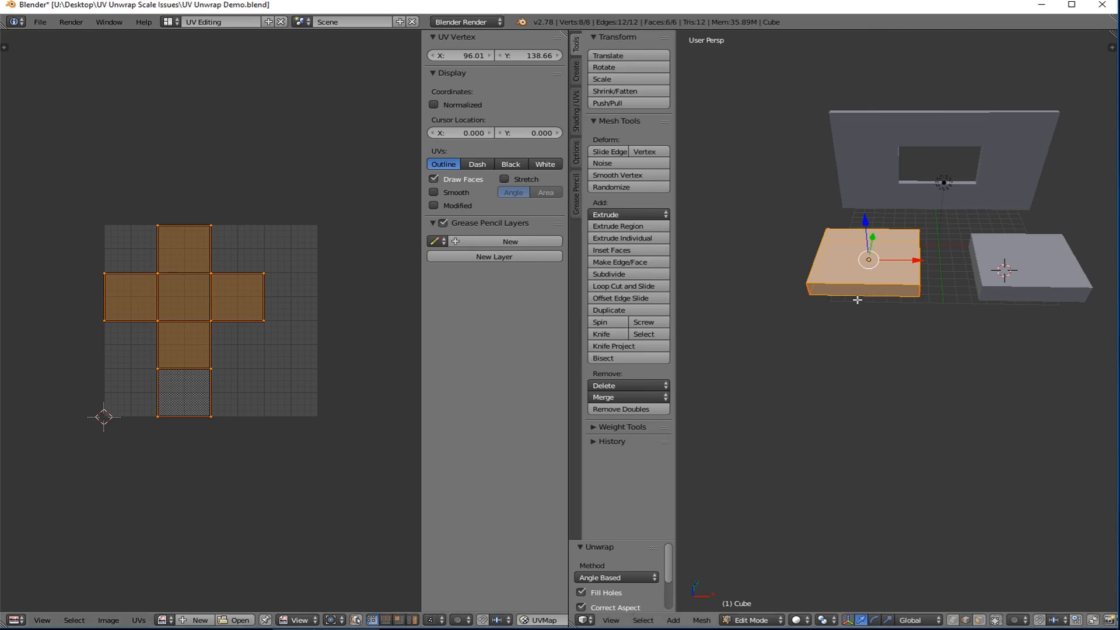
mouse_move(857, 297)
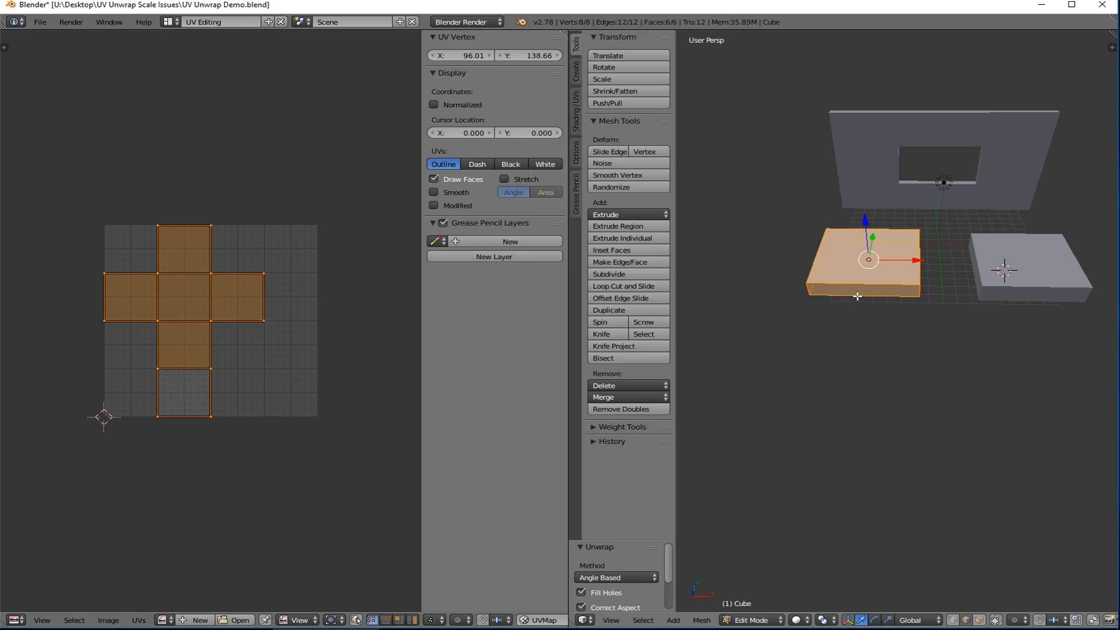
mouse_move(857, 291)
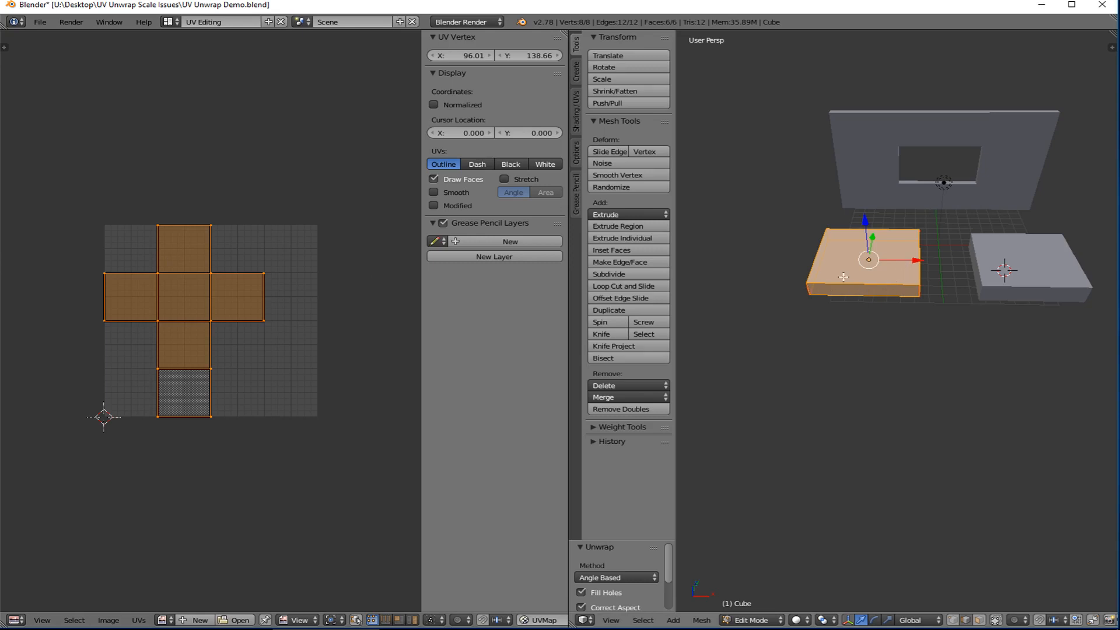
mouse_move(902, 295)
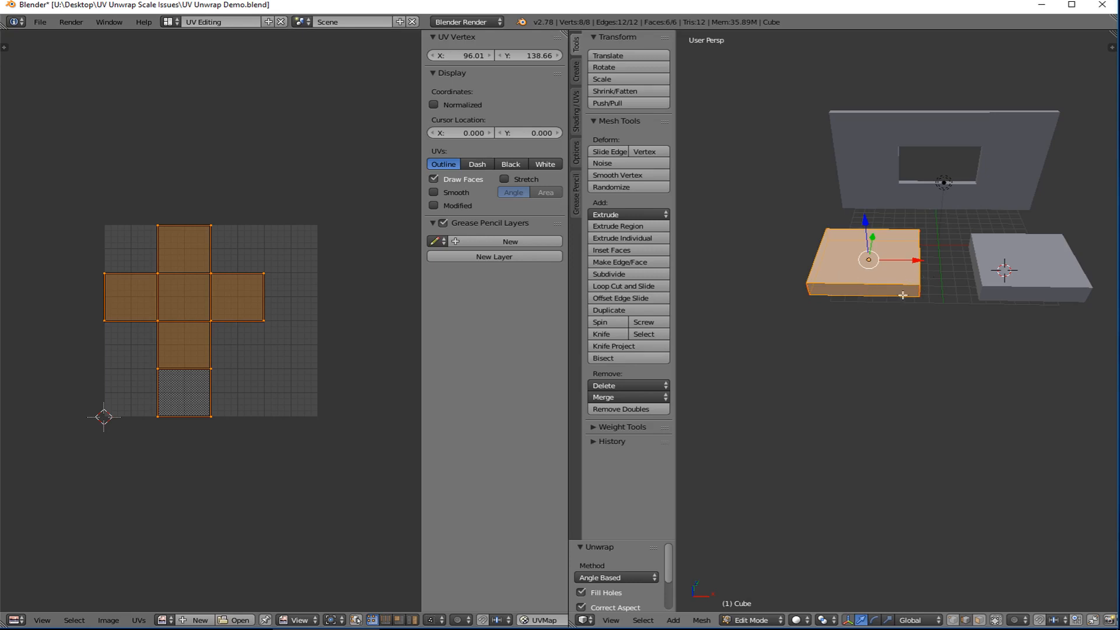
mouse_move(290, 289)
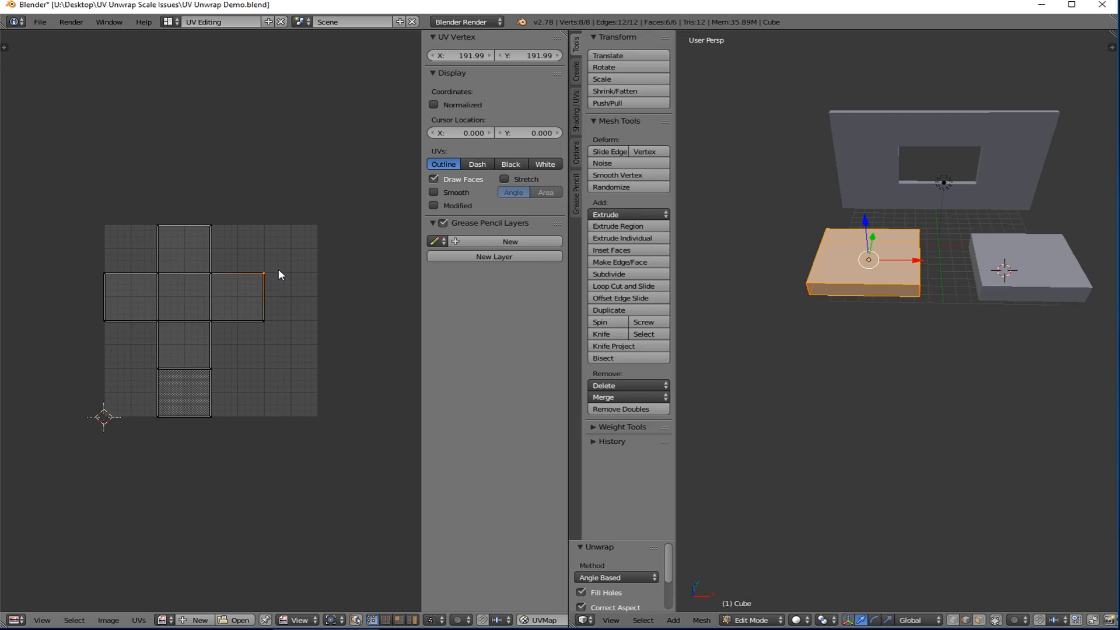
Drag edges of the right UV island to straighten the cross layout
drag(264, 276, 265, 322)
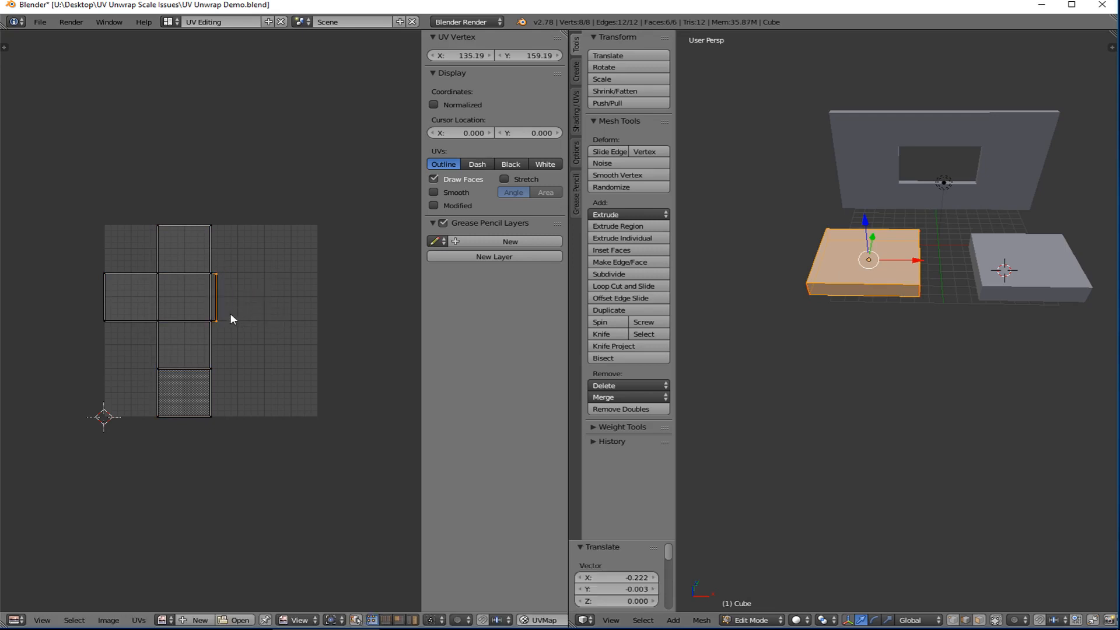
drag(217, 298, 240, 298)
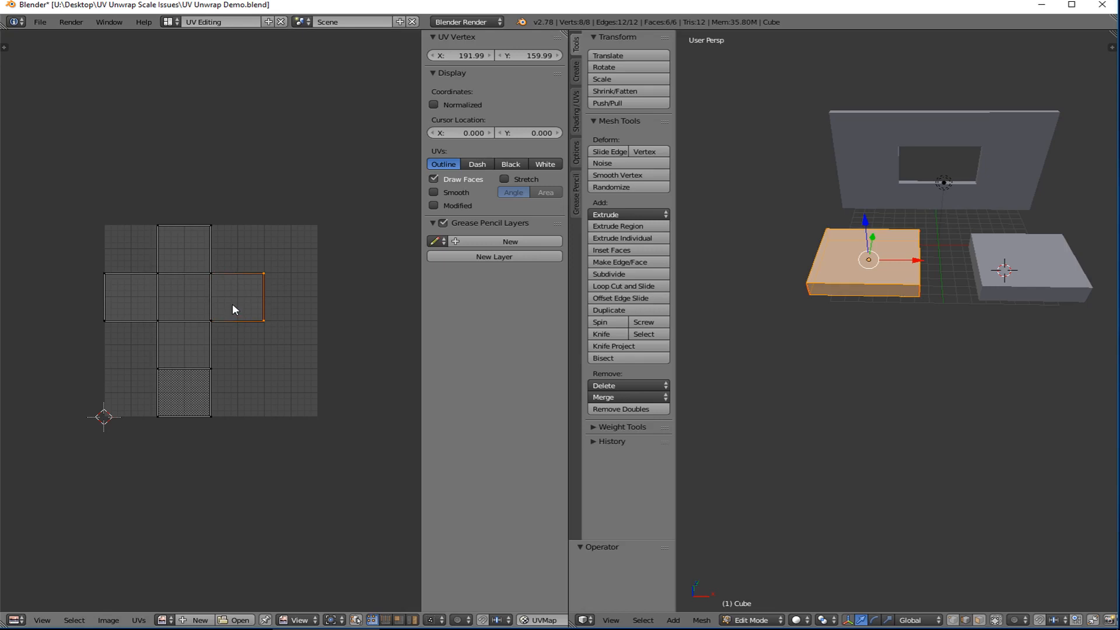
mouse_move(245, 304)
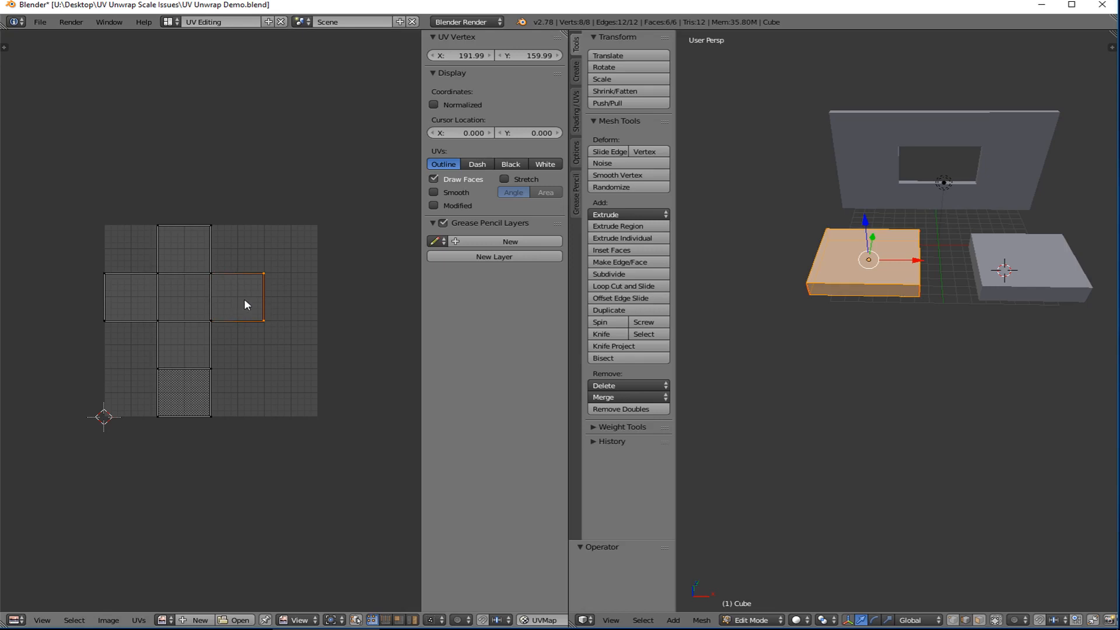
mouse_move(308, 292)
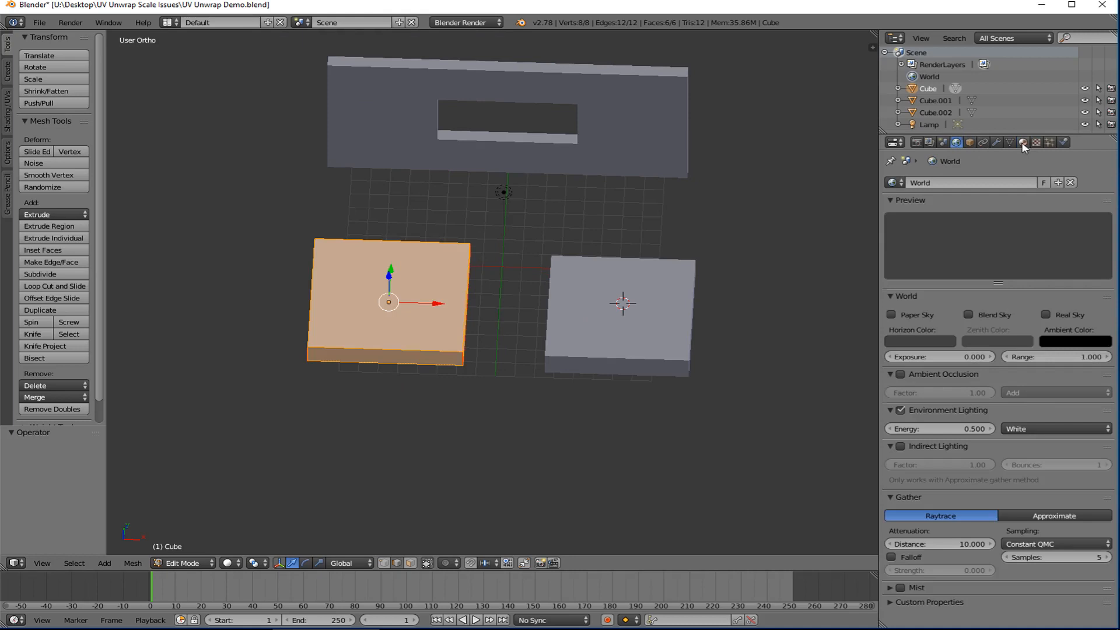
Add an image texture to the slab's material and load the brick .jpg into it
click(1021, 143)
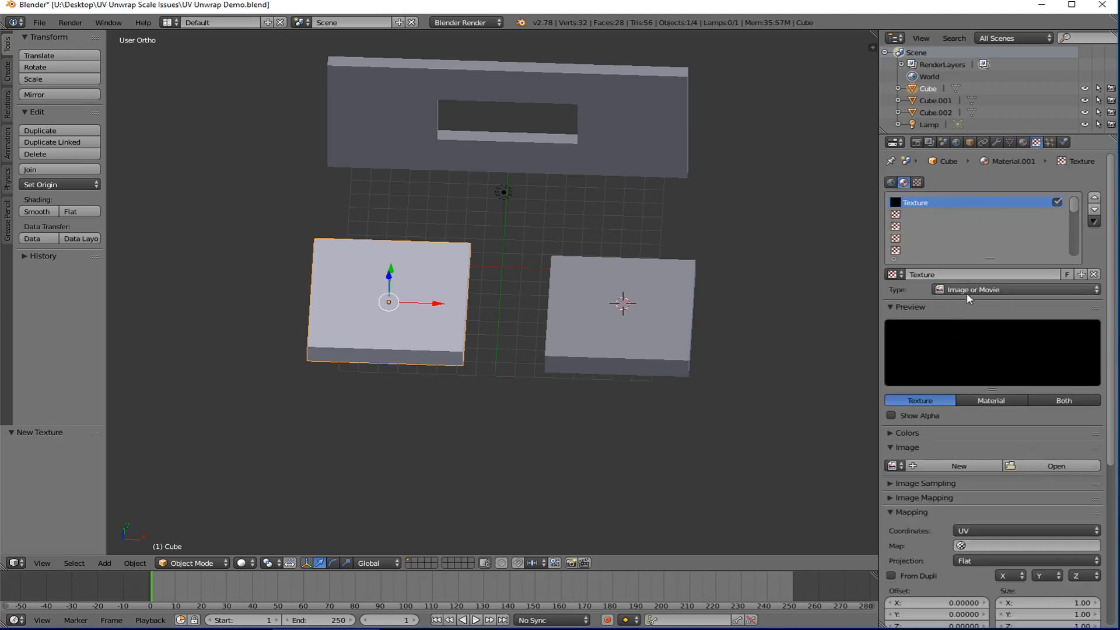
click(1055, 465)
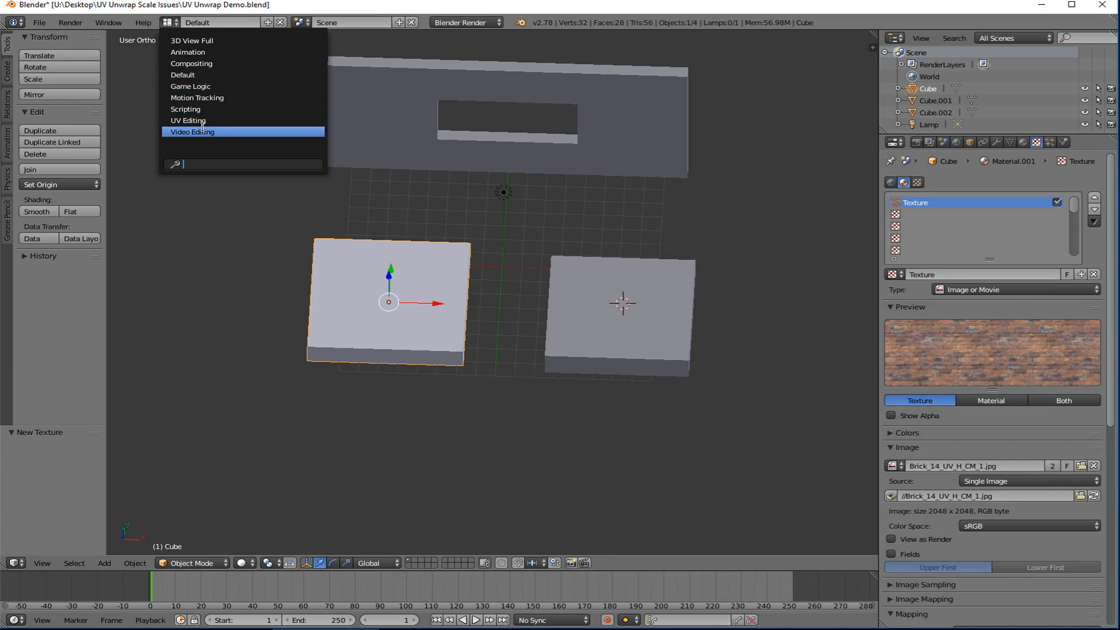
Show the brick image behind the slab's UVs and scale the islands up to cover it
click(191, 131)
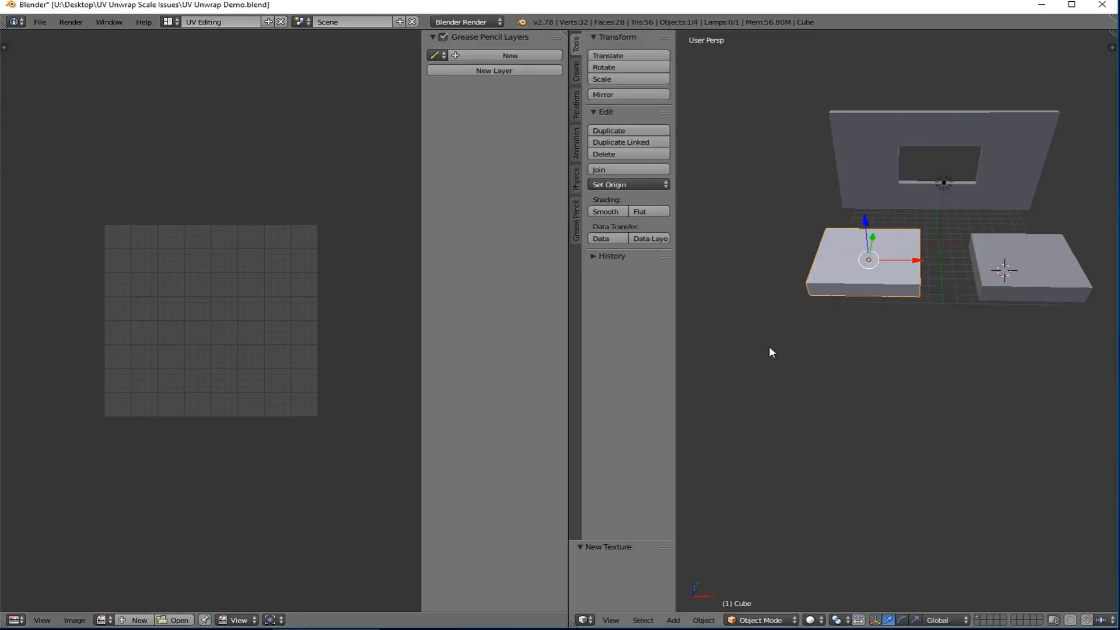
key(Tab)
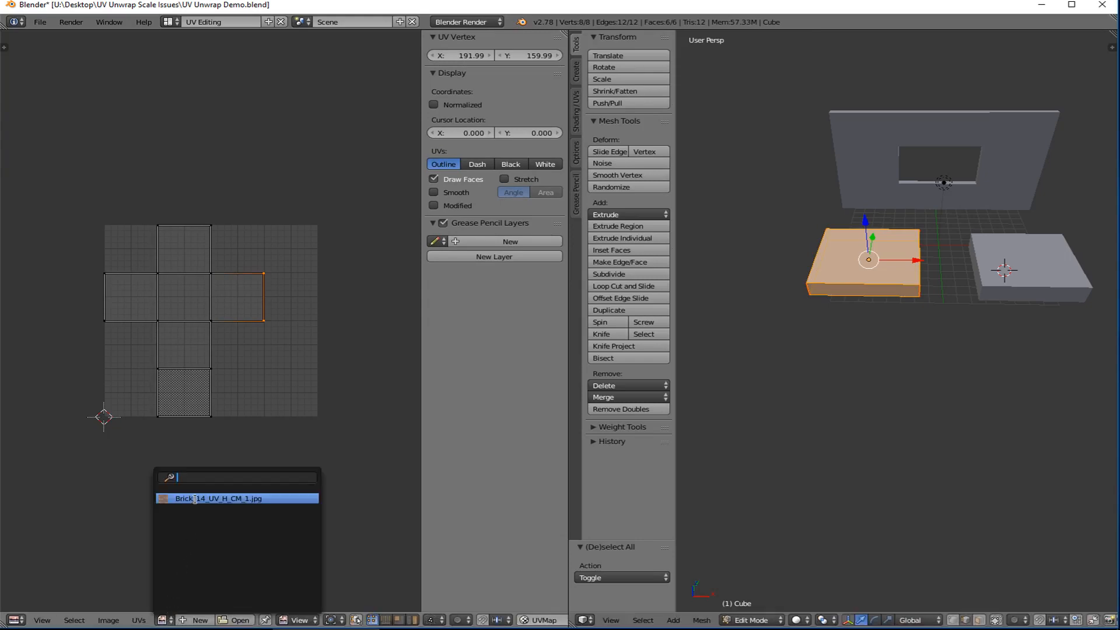
click(219, 498)
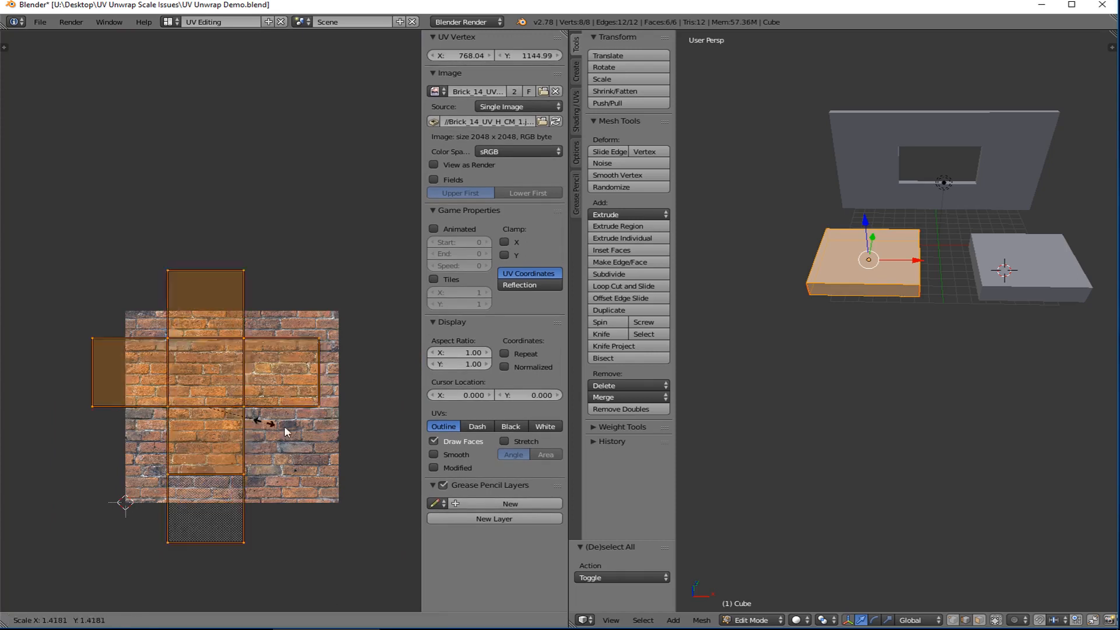
drag(286, 432, 337, 532)
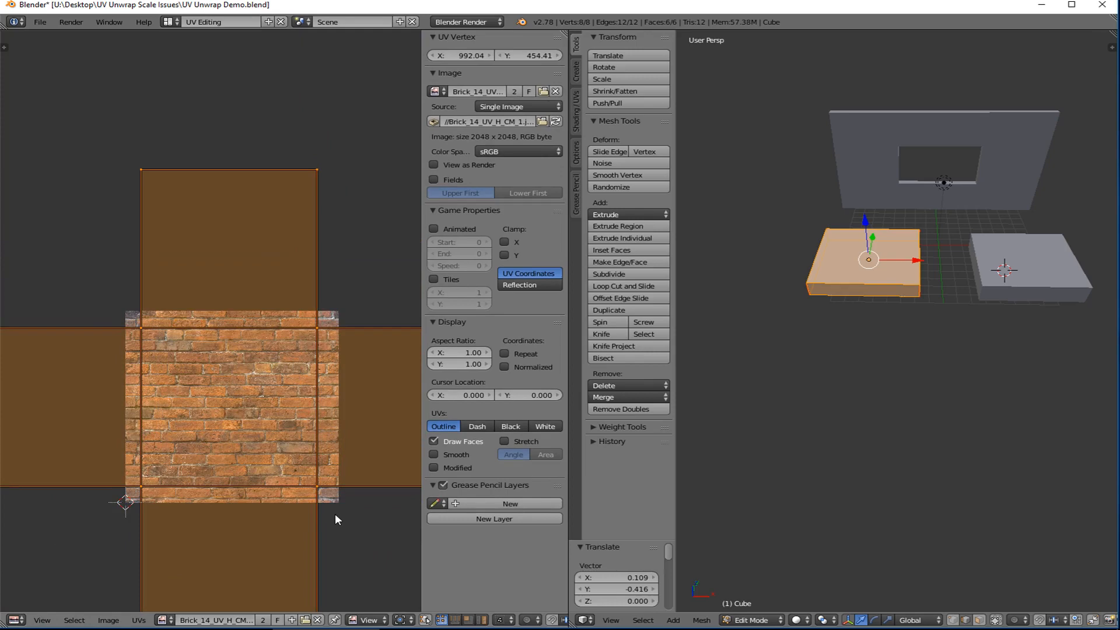
mouse_move(199, 41)
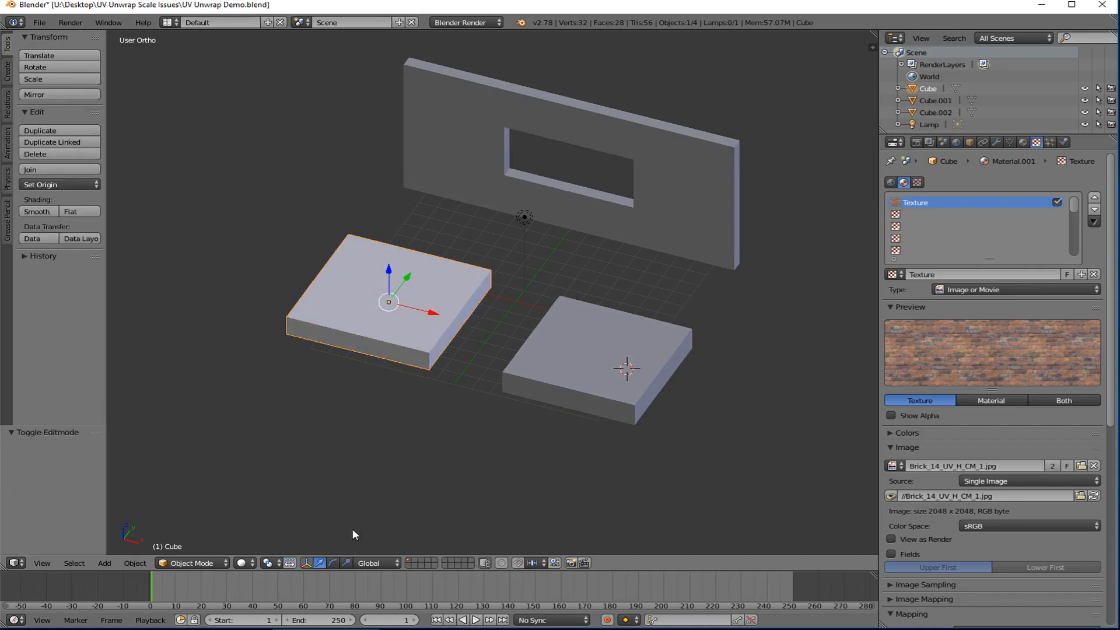
Return to solid shading and select the untextured slab Cube.001
click(242, 562)
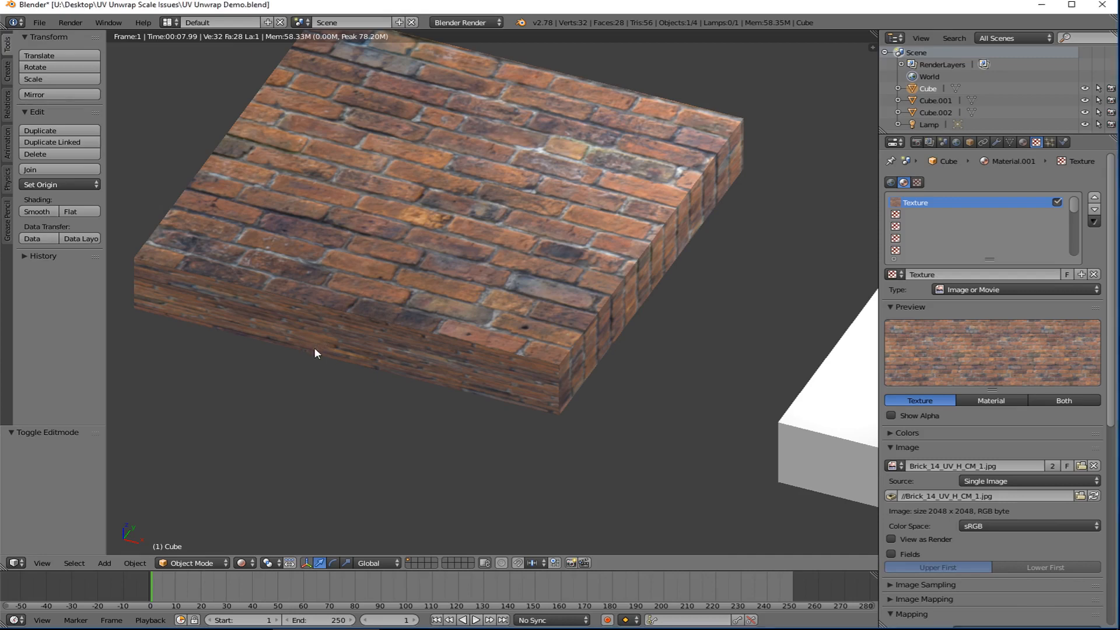
mouse_move(389, 226)
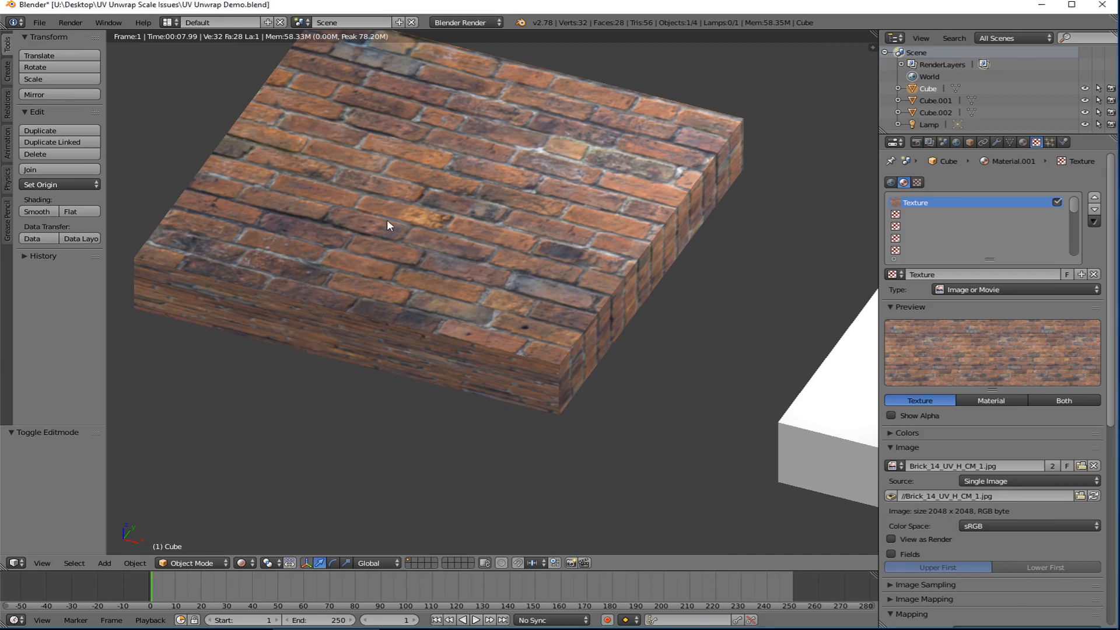
mouse_move(351, 288)
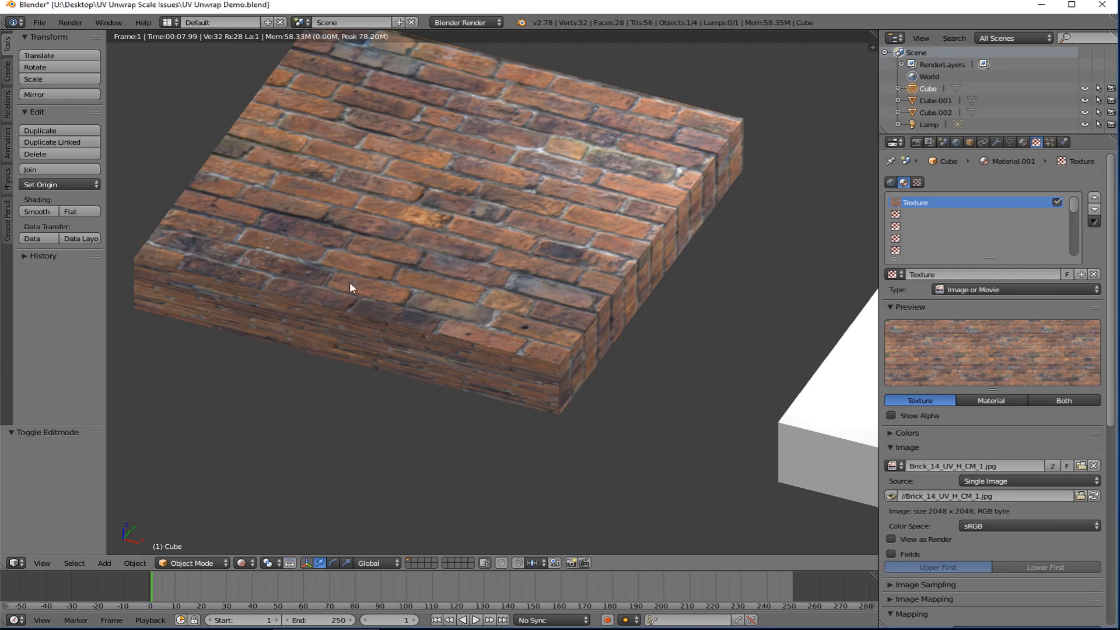
mouse_move(516, 119)
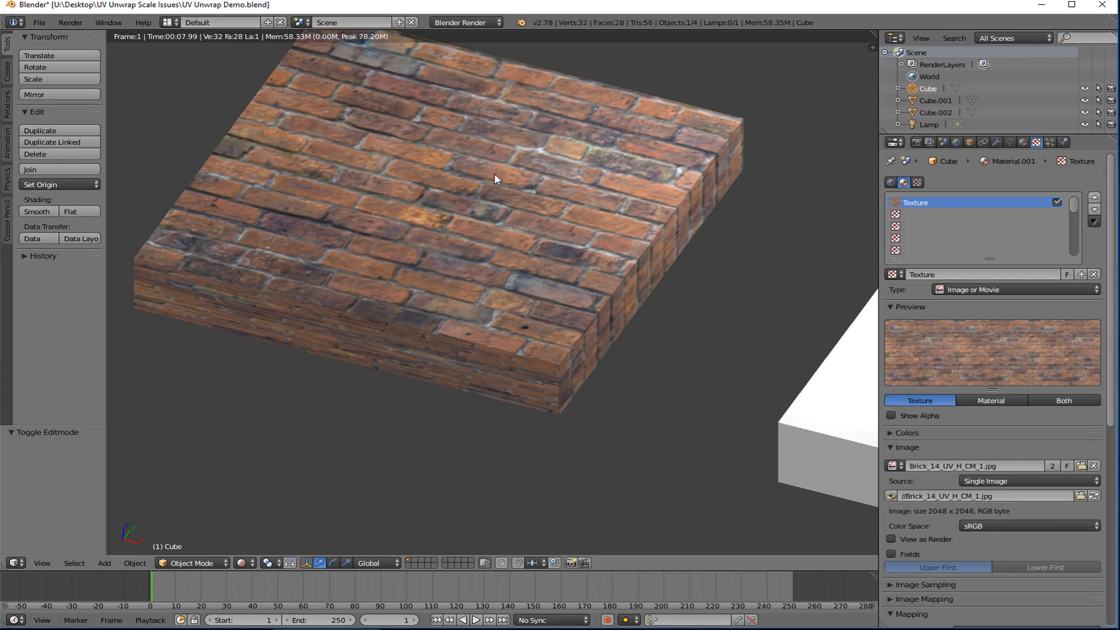
mouse_move(470, 149)
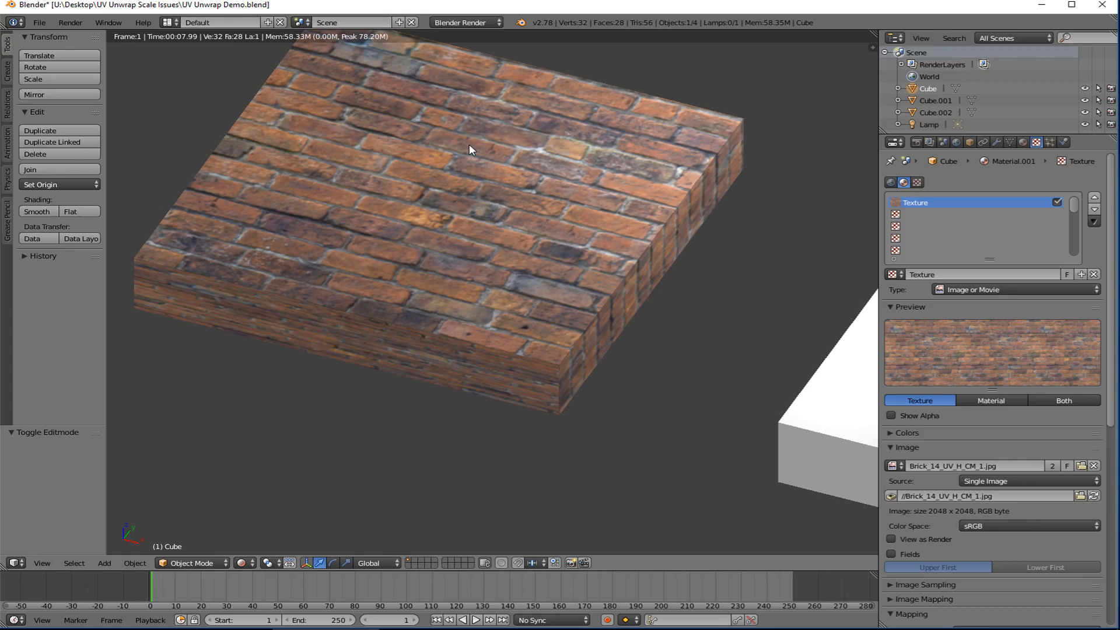
mouse_move(300, 350)
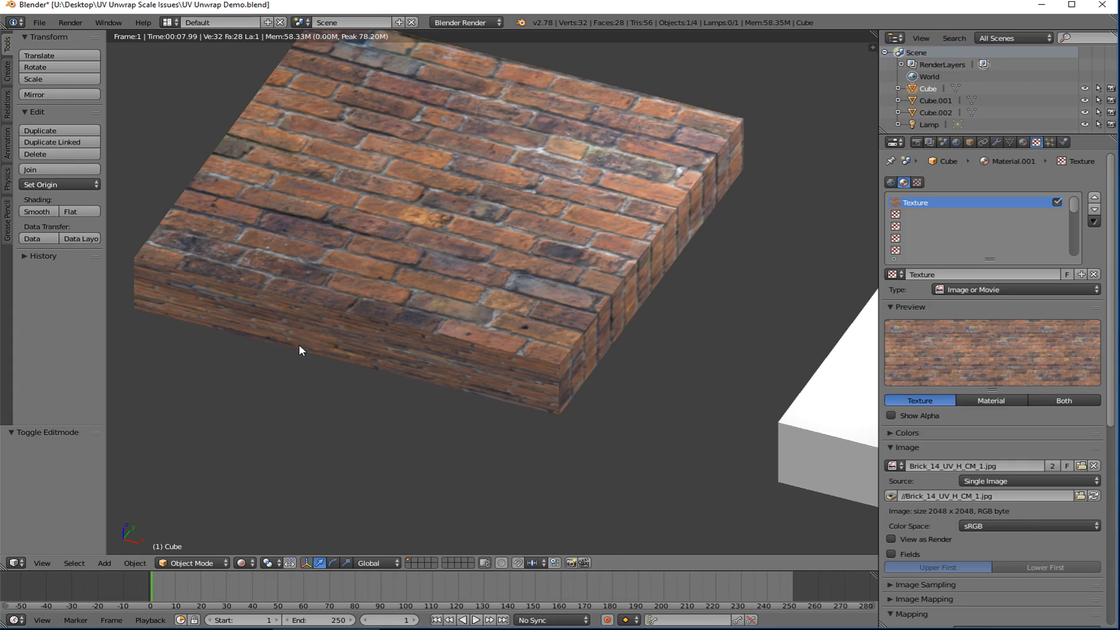
mouse_move(246, 565)
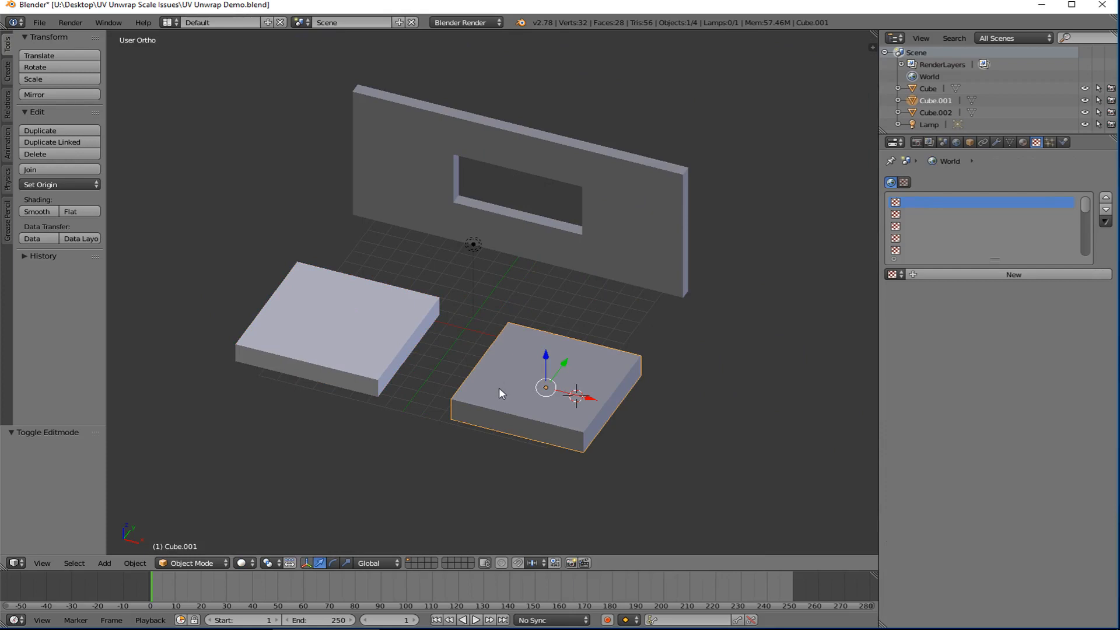
Mark seams on the second slab's vertical edges, select all and unwrap, then leave edit mode
key(Tab)
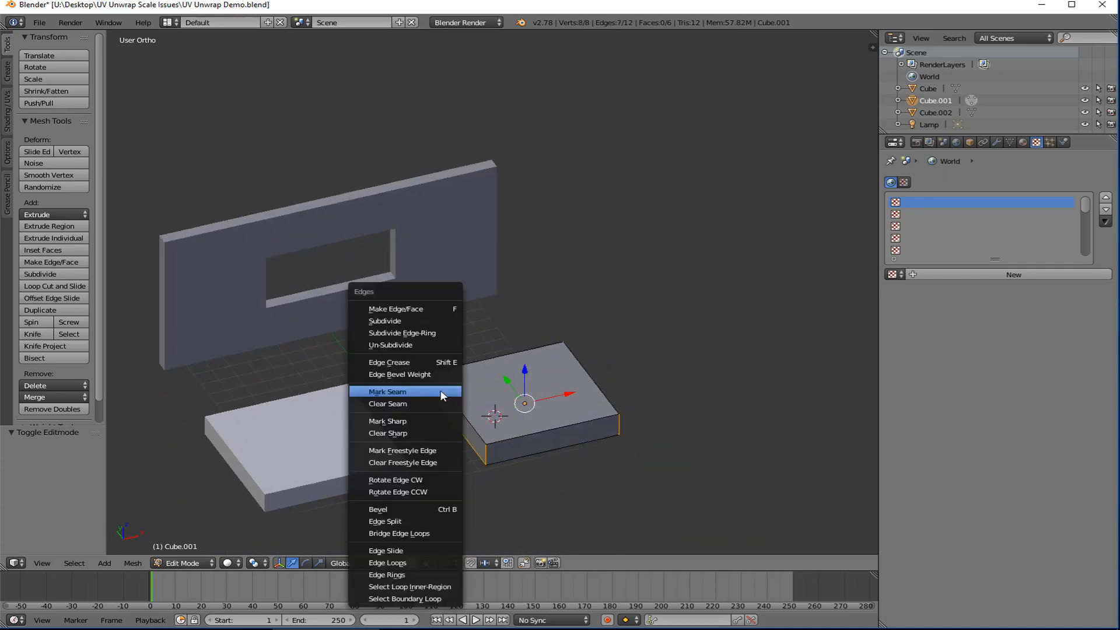
click(387, 392)
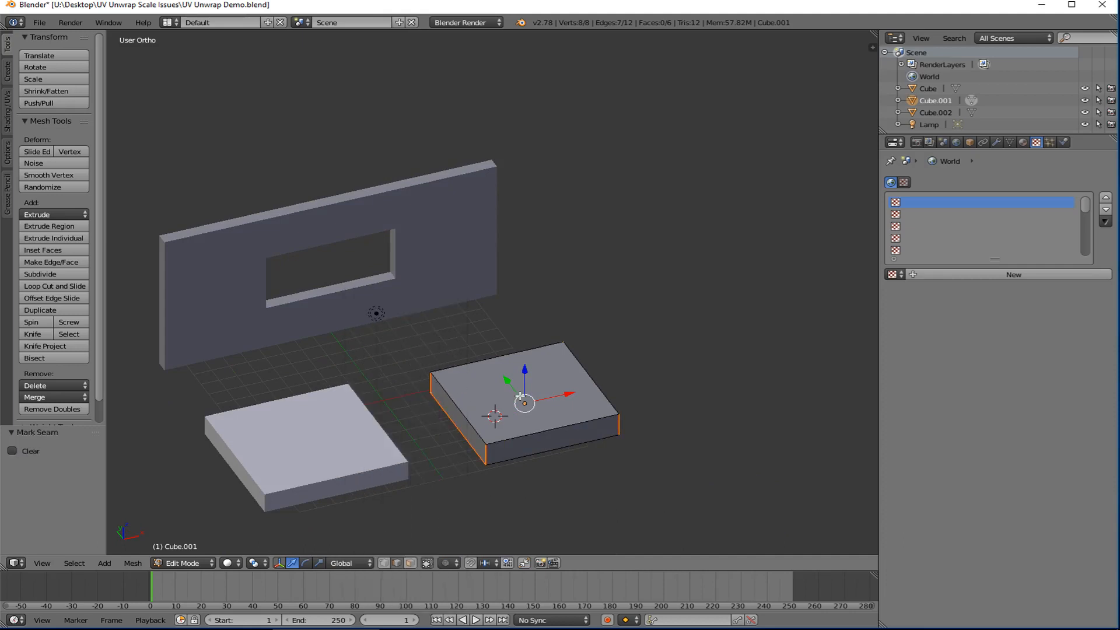
key(a)
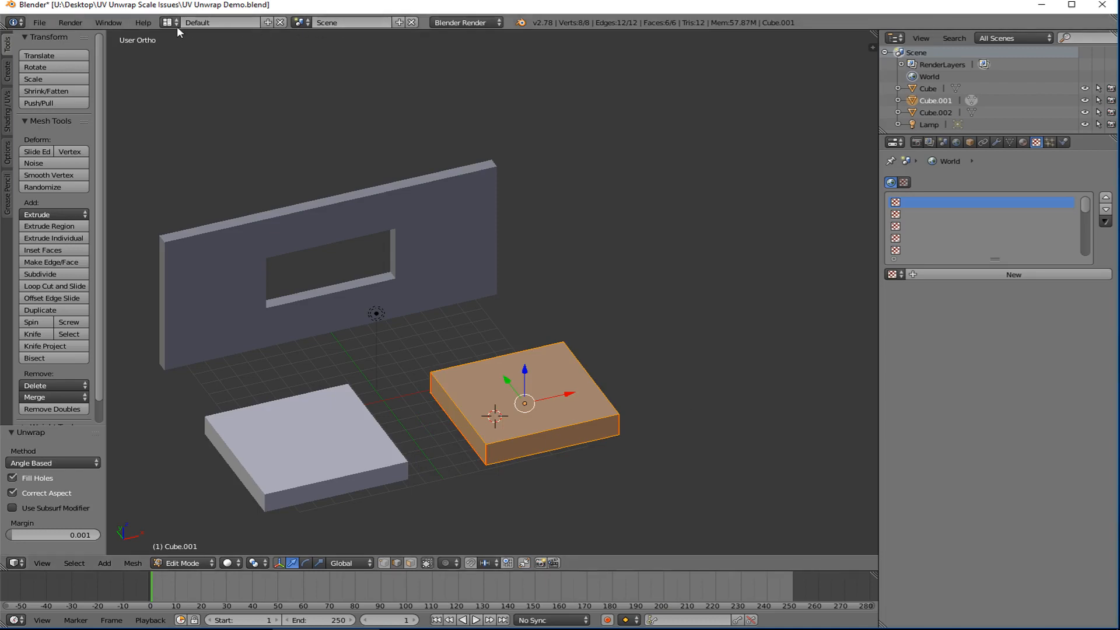
click(222, 21)
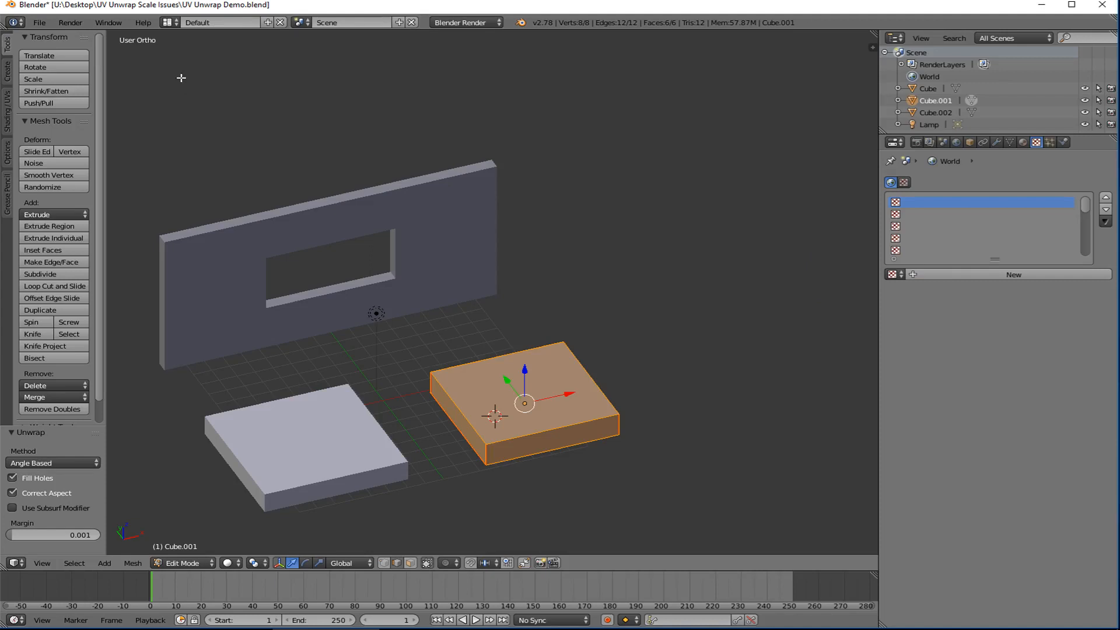
key(Tab)
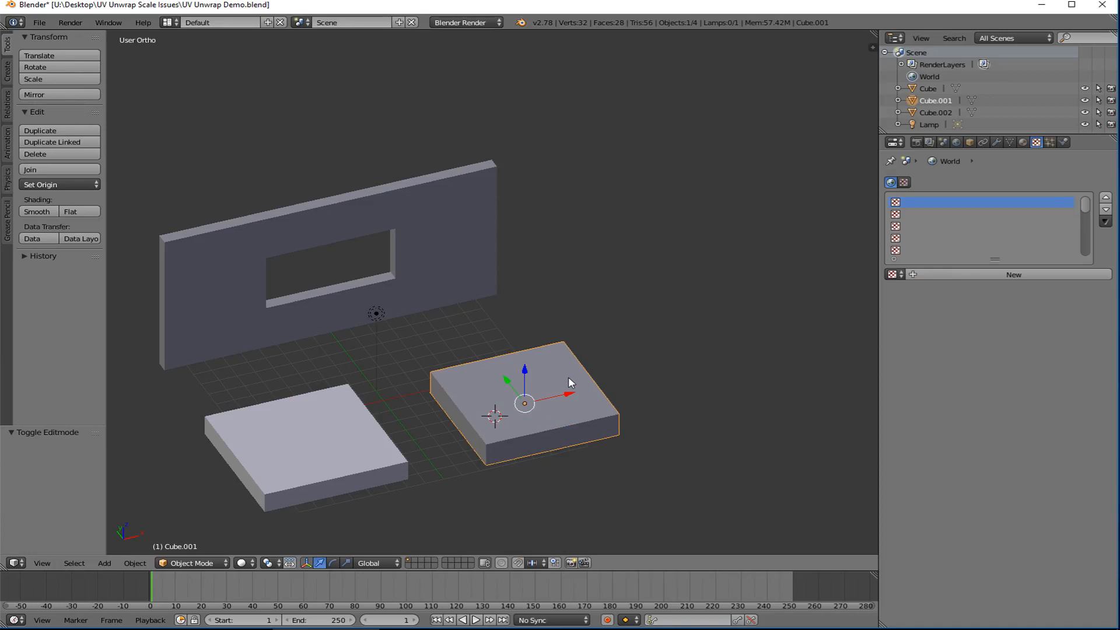
mouse_move(521, 393)
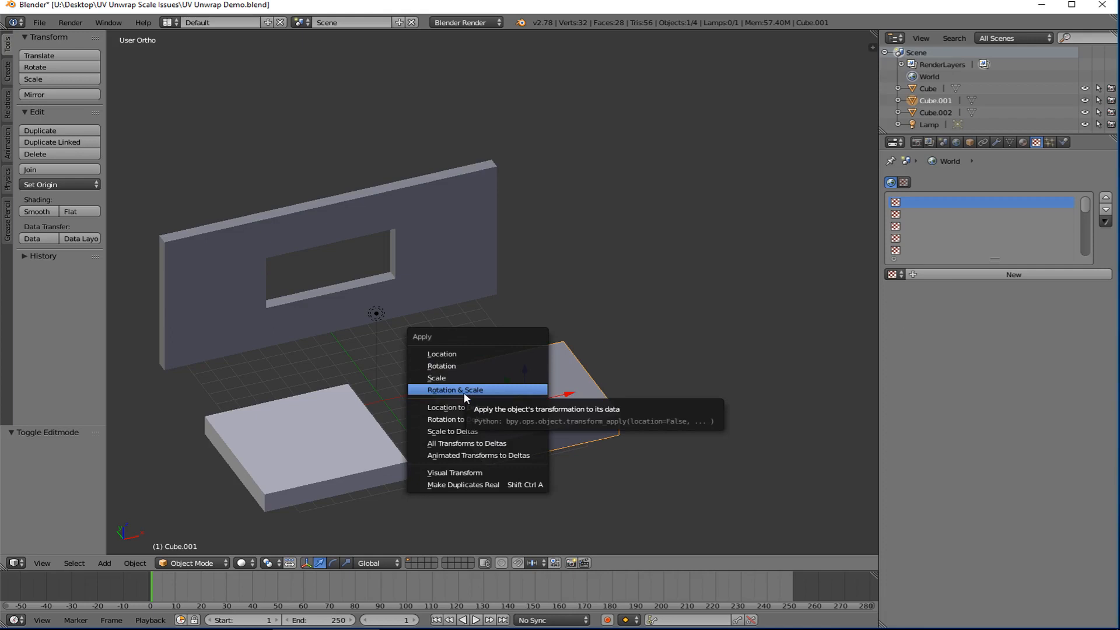
mouse_move(441, 353)
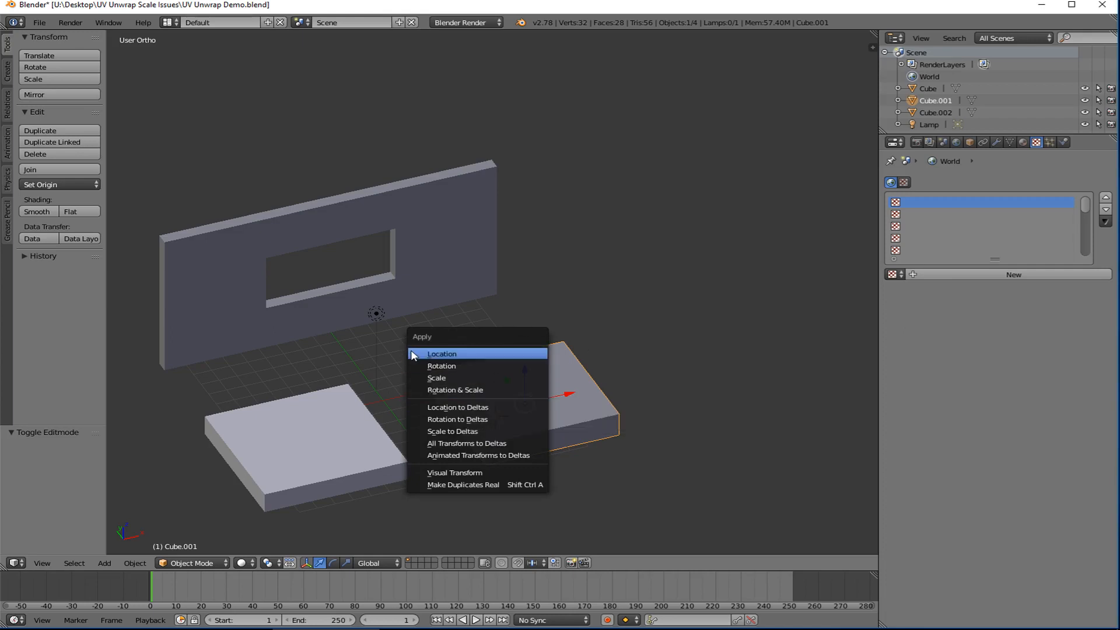
mouse_move(441, 353)
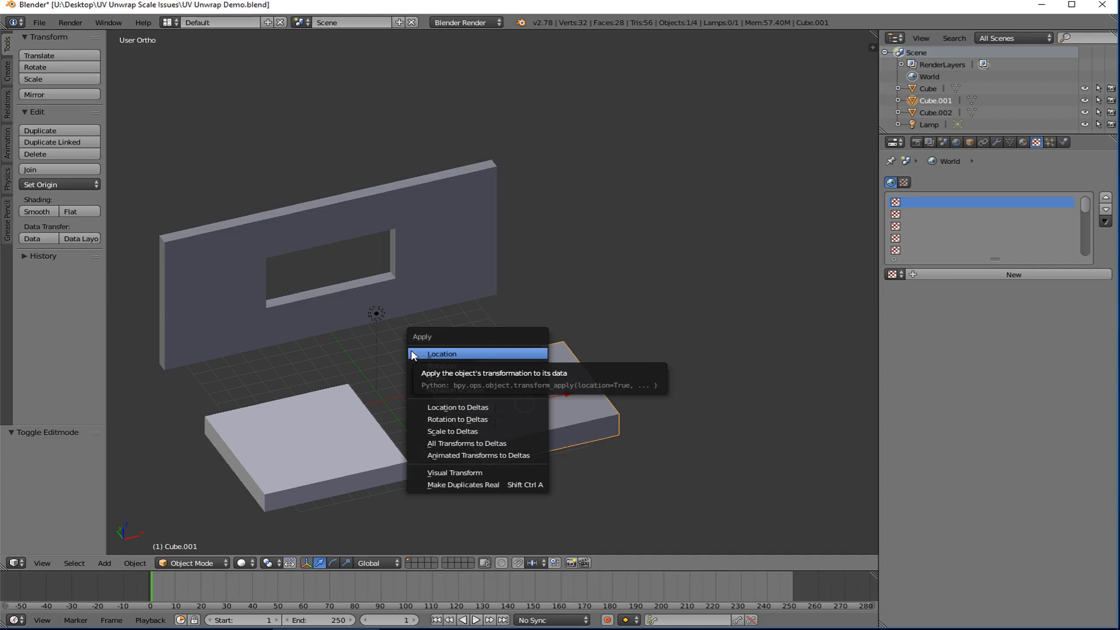
mouse_move(435, 376)
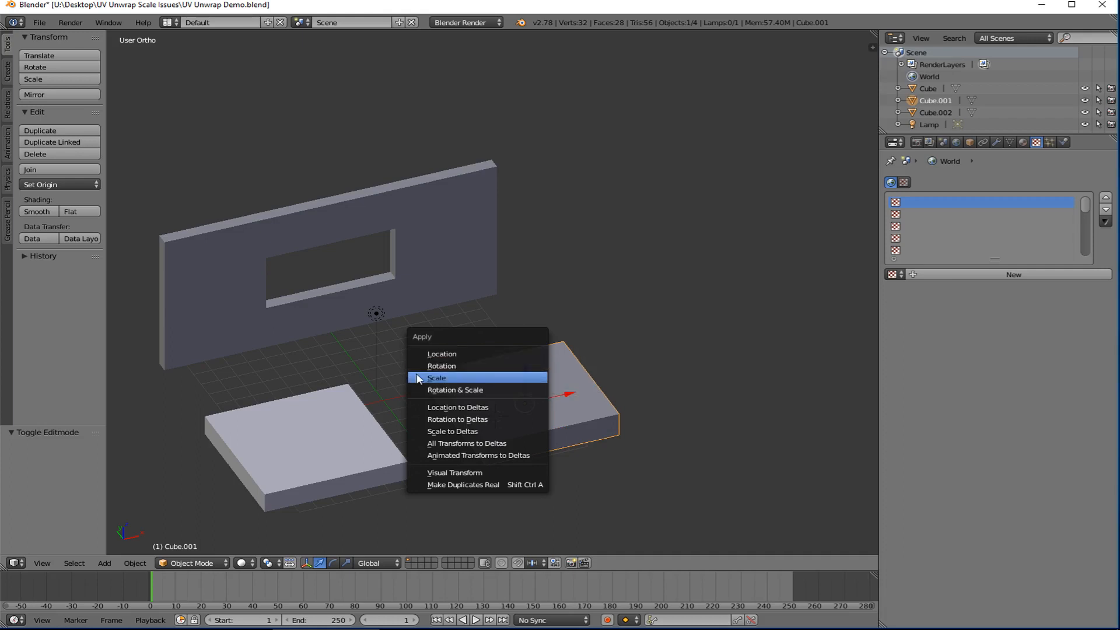
mouse_move(436, 397)
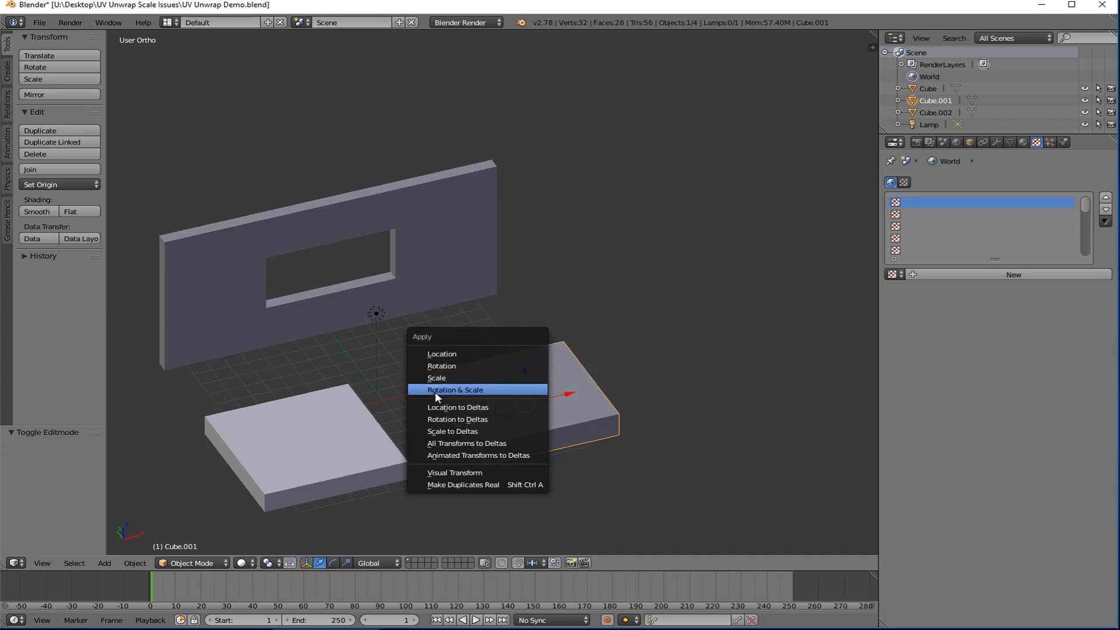
Apply the second slab's Rotation & Scale and bring up the screen layout list
click(453, 390)
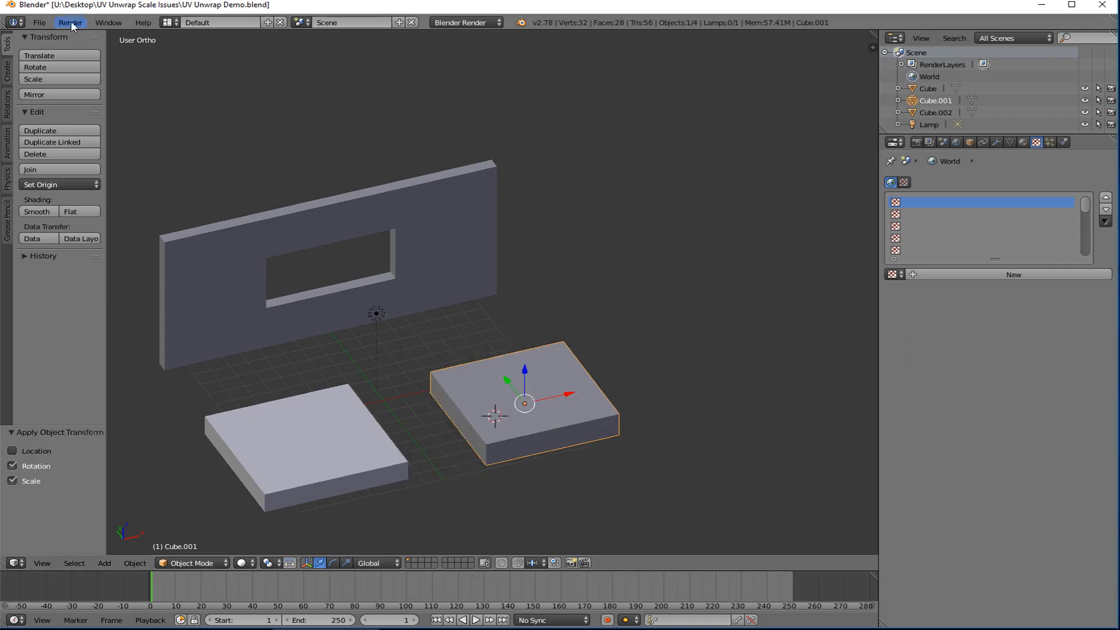
click(221, 22)
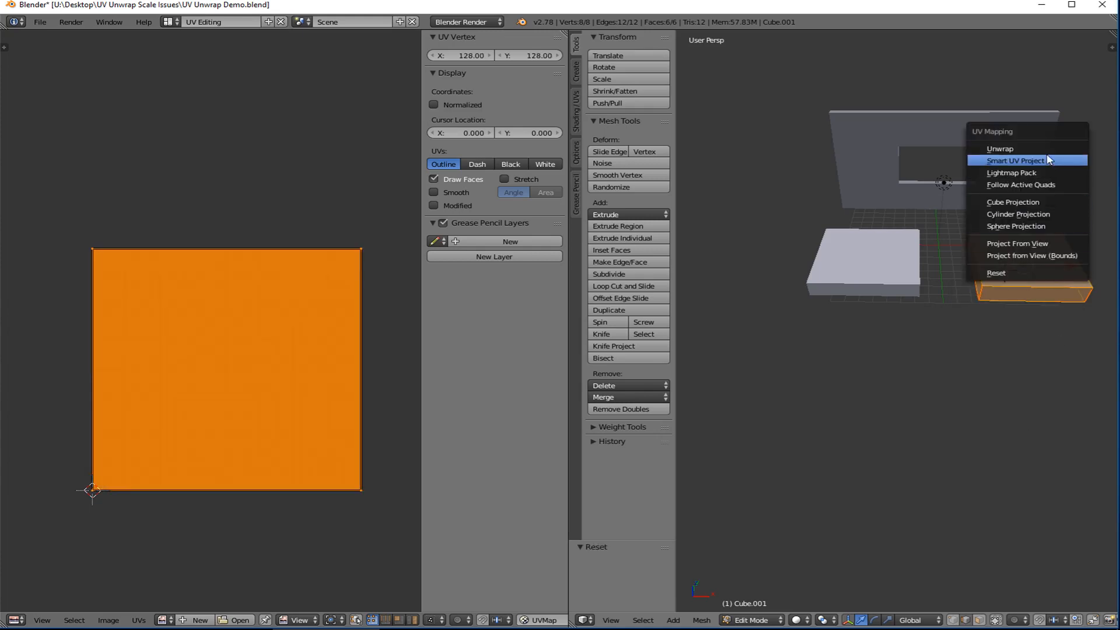
Unwrap the second slab into a cross-shaped UV net in the UV Editing layout
click(1000, 148)
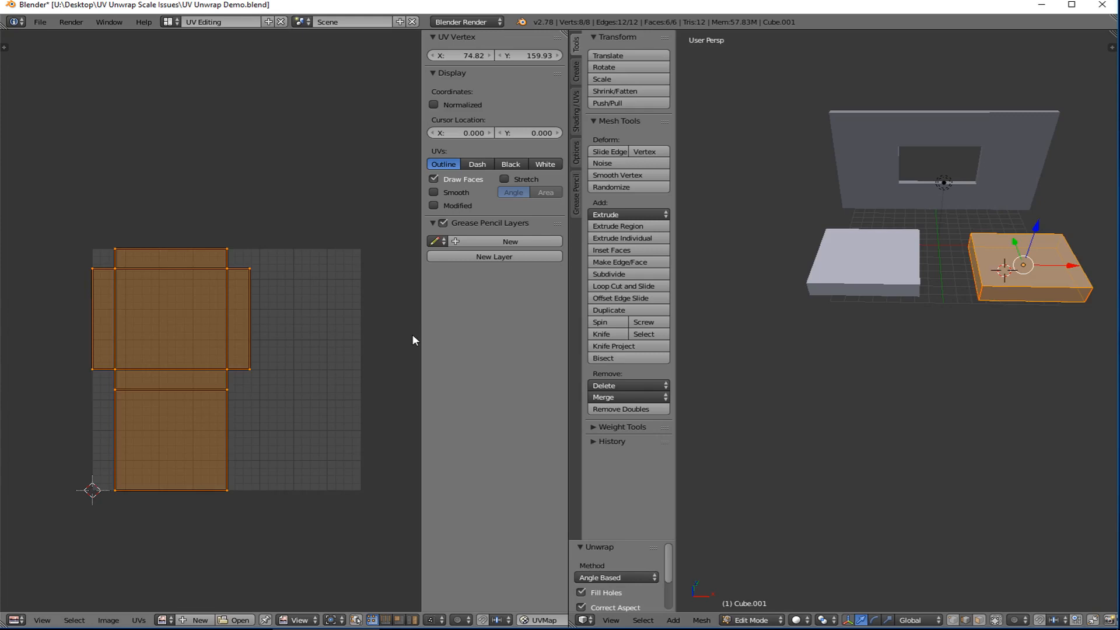
mouse_move(928, 287)
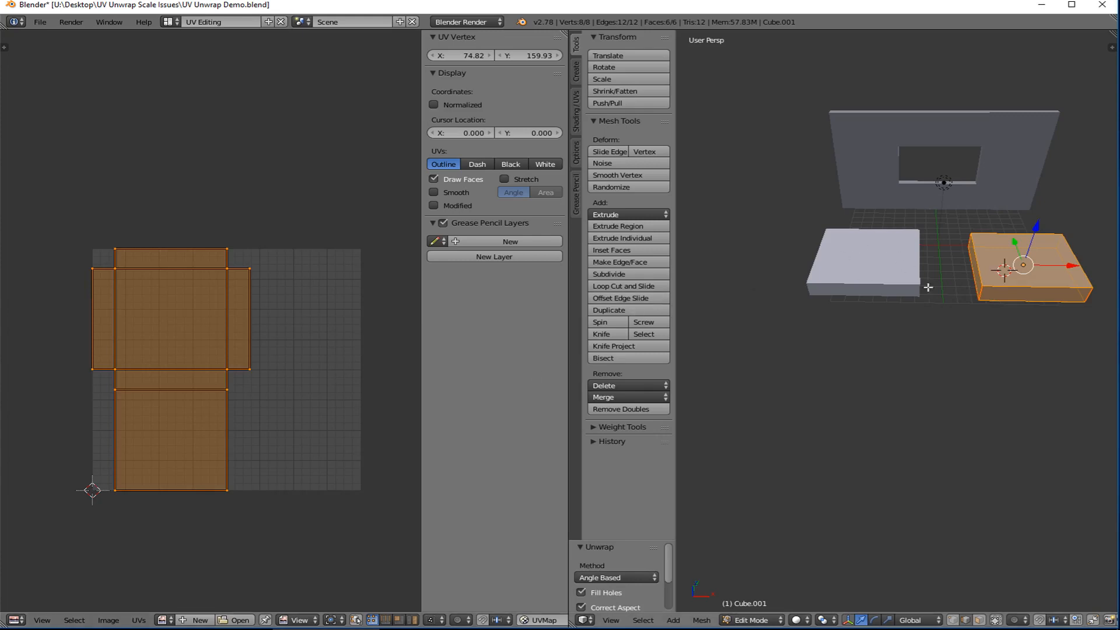
mouse_move(975, 273)
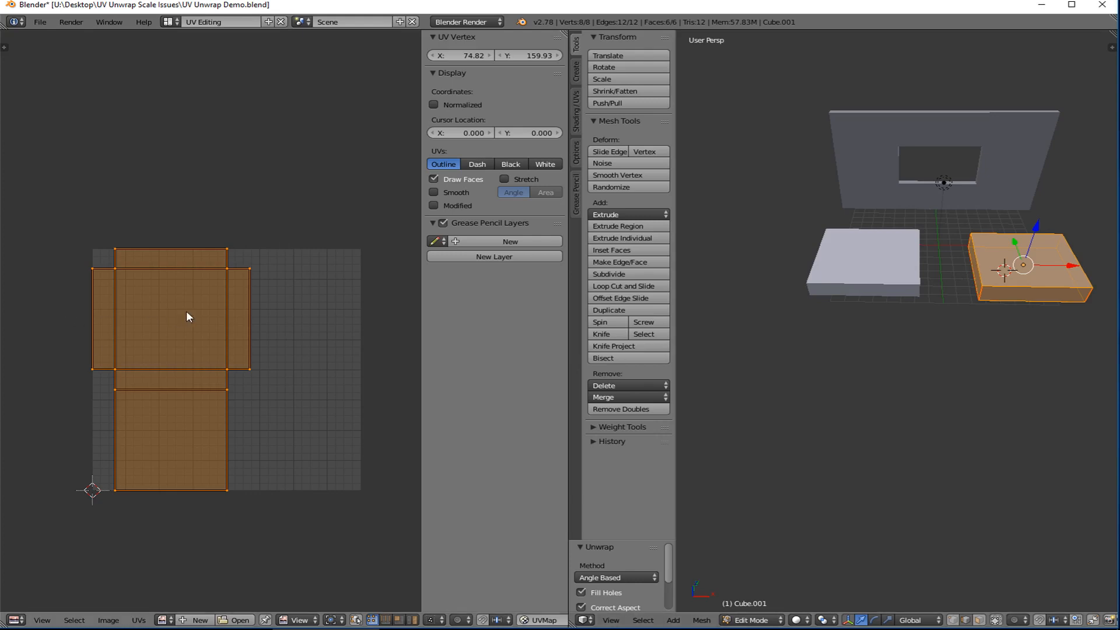
mouse_move(187, 306)
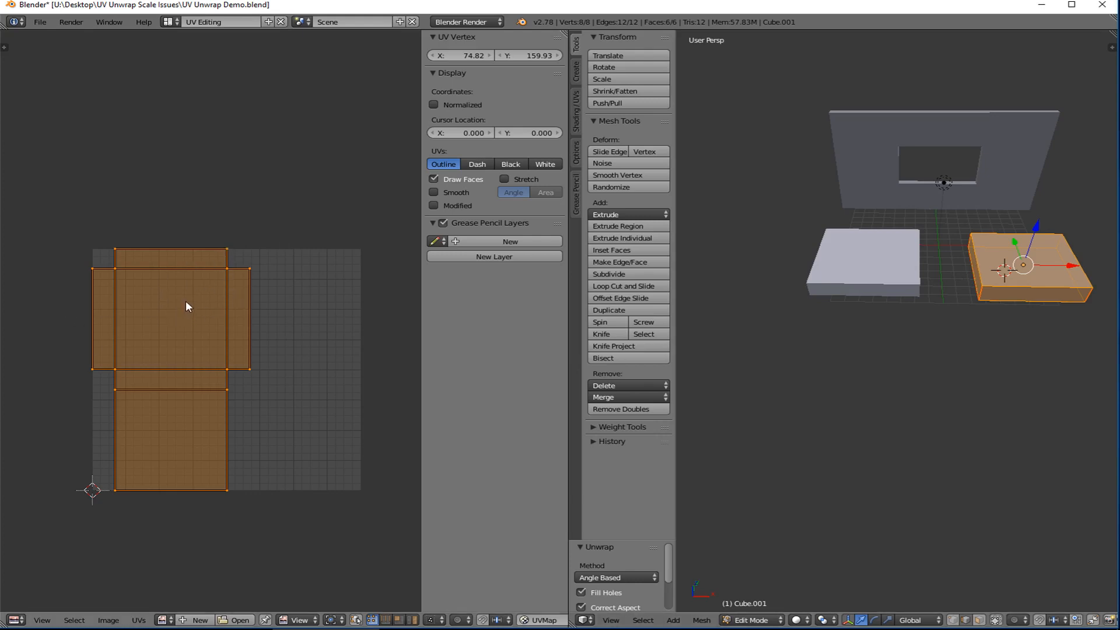
click(167, 21)
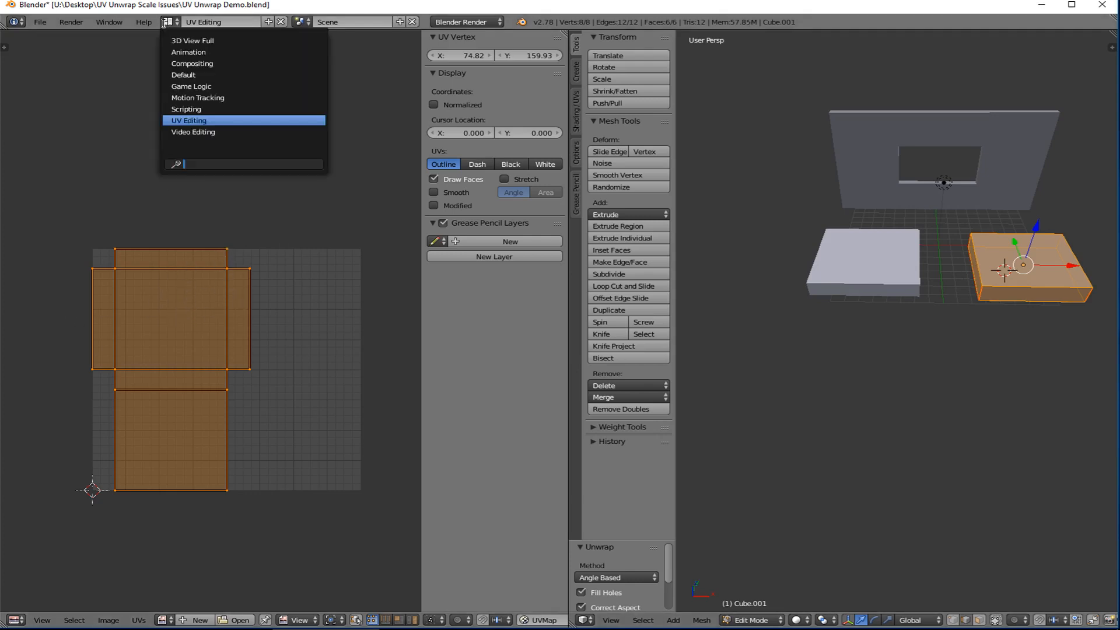
In the Default layout load Brick_14_UV_H_CM_1.jpg as the slab's texture, then return to UV Editing
click(183, 74)
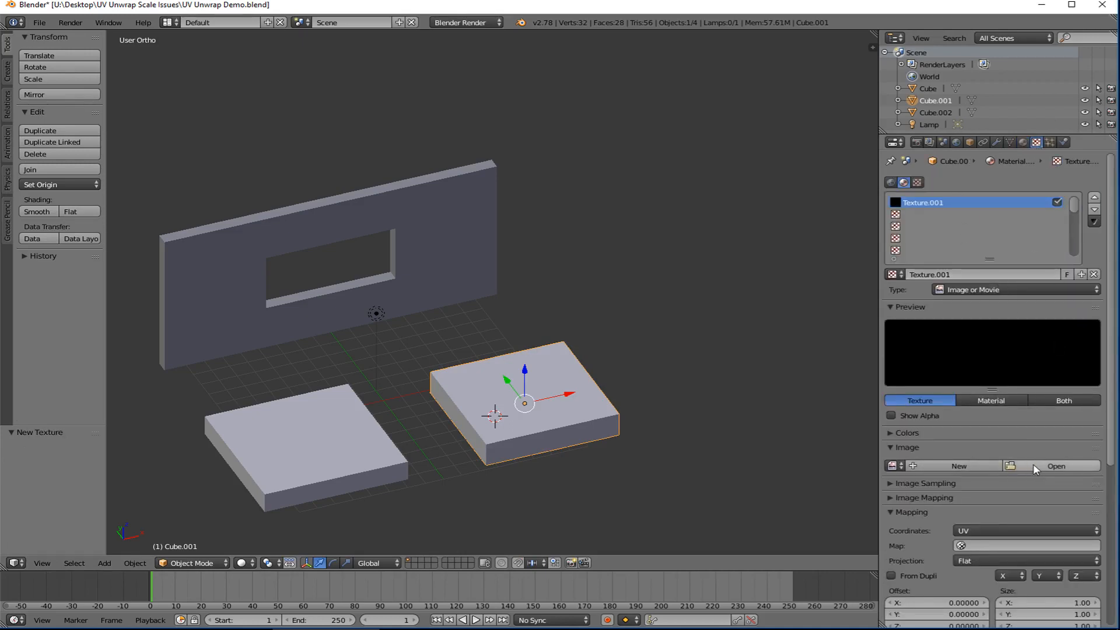
click(1056, 465)
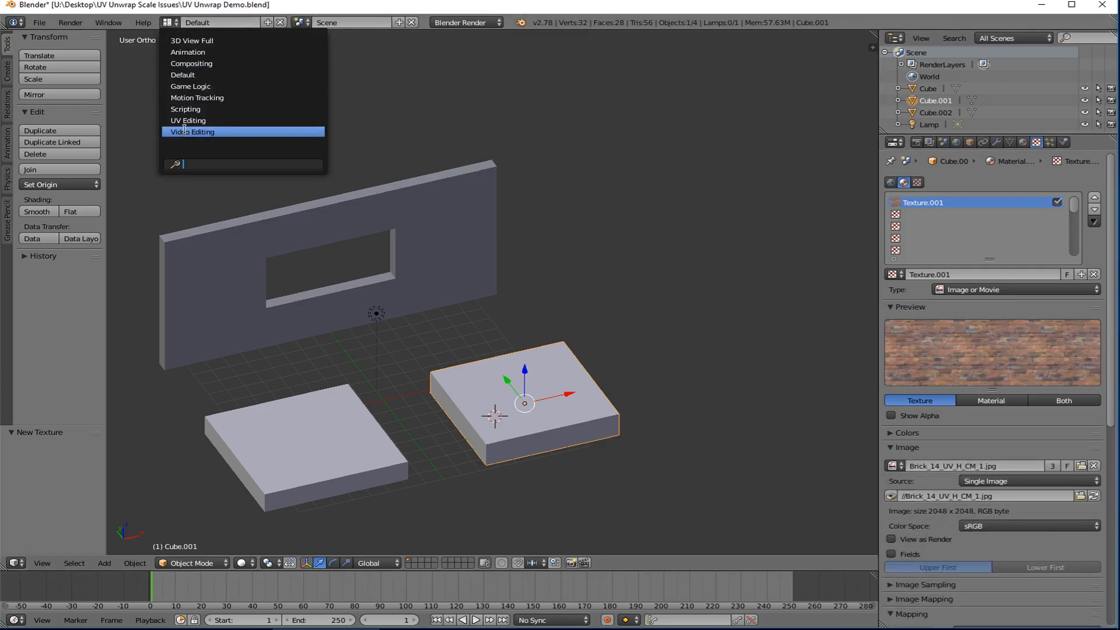
click(192, 131)
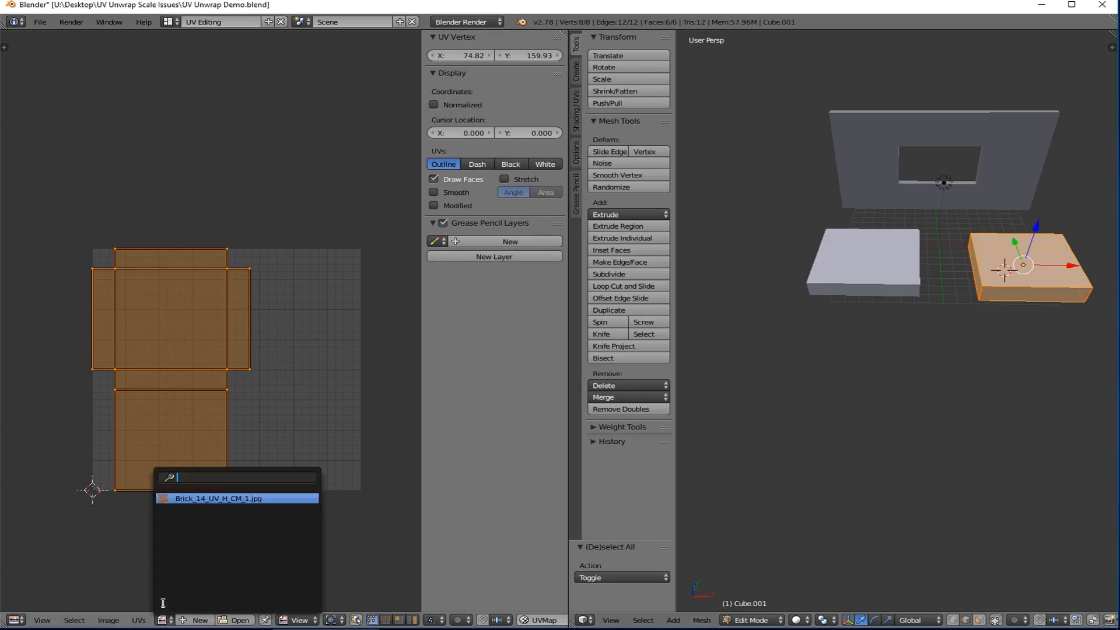
click(218, 498)
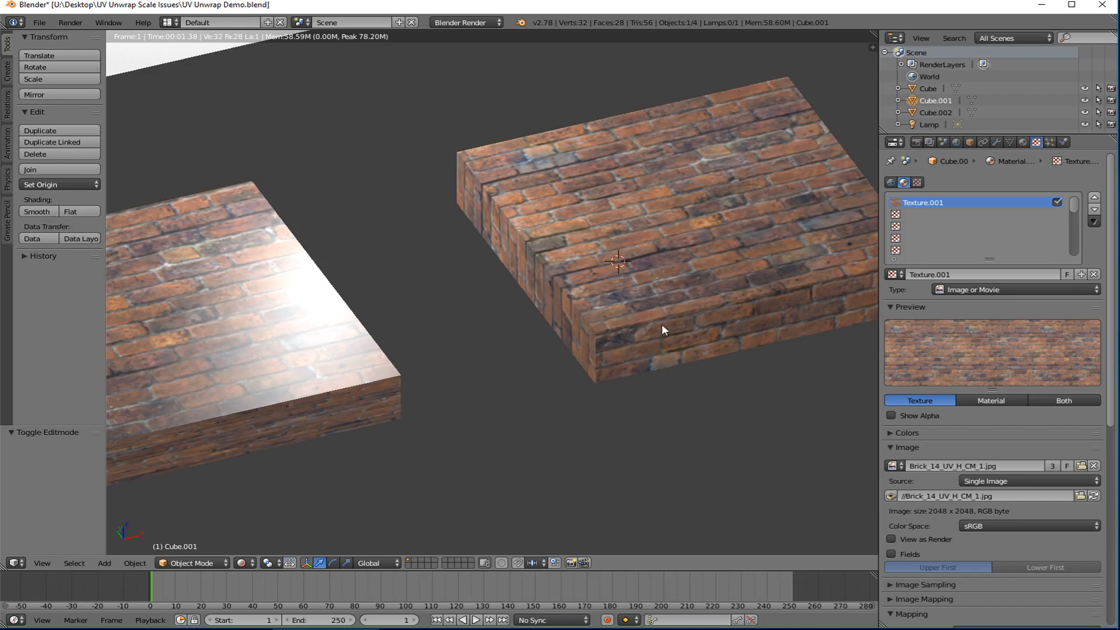
mouse_move(679, 351)
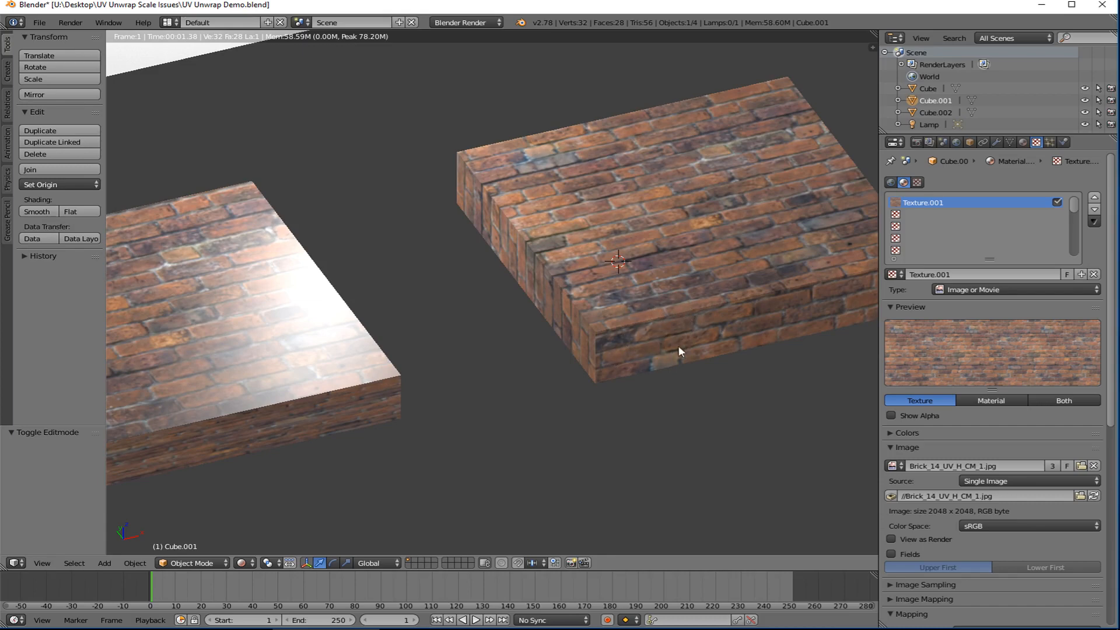
mouse_move(675, 294)
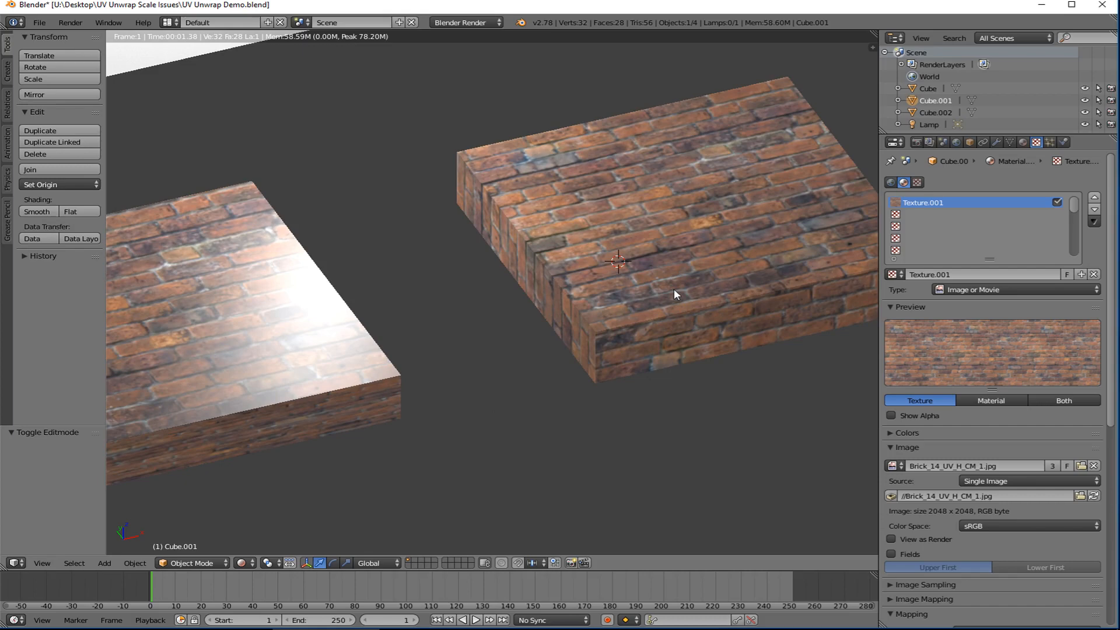
mouse_move(663, 357)
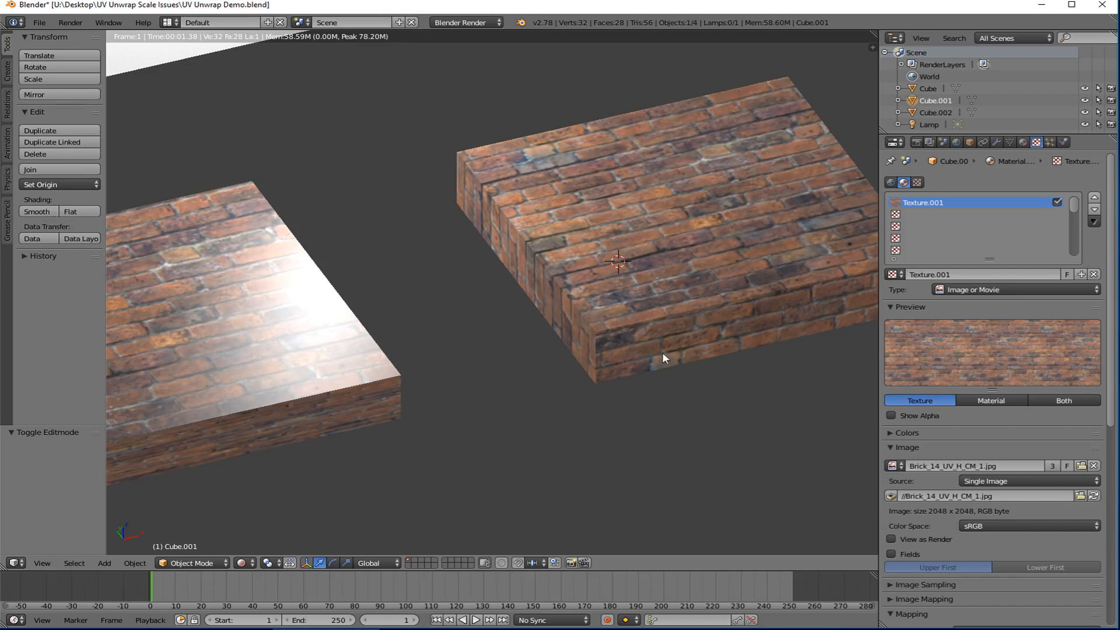
mouse_move(460, 357)
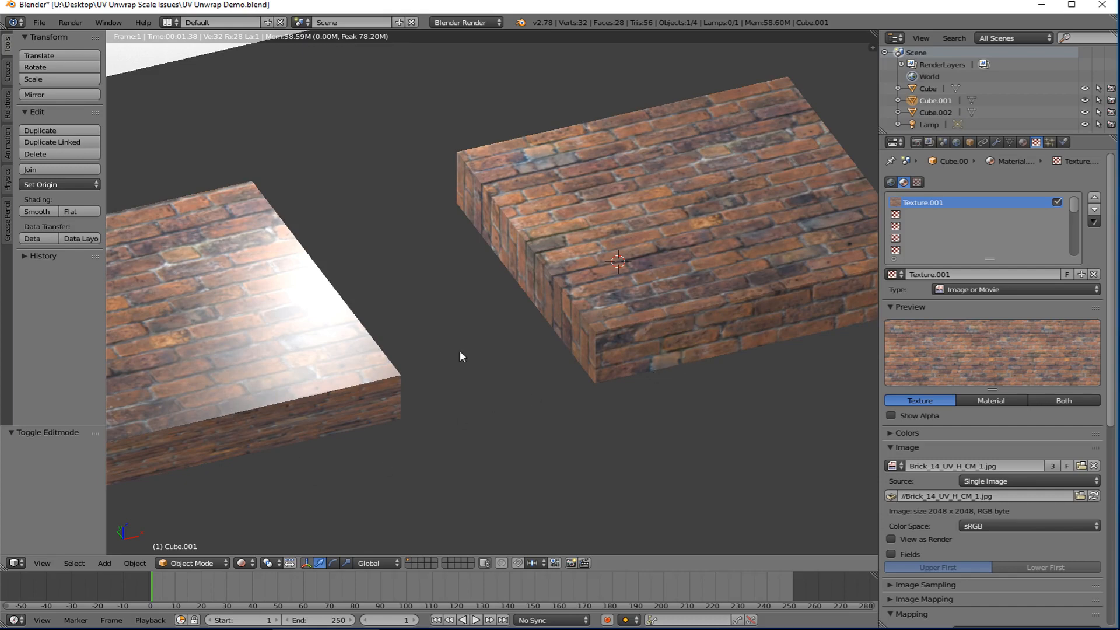
mouse_move(316, 257)
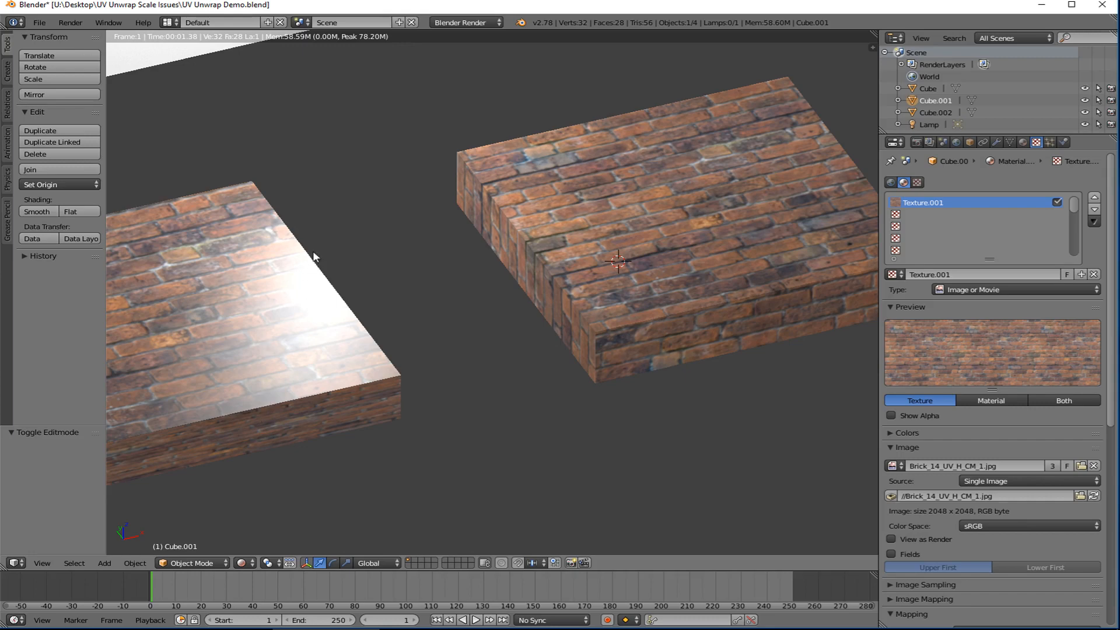
mouse_move(437, 342)
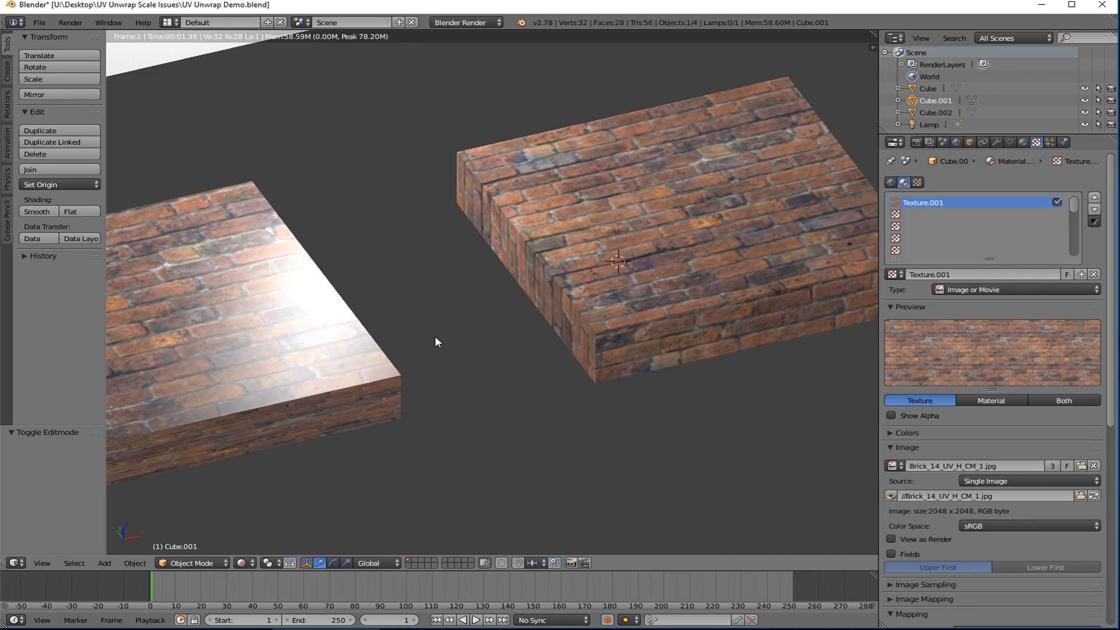
mouse_move(311, 531)
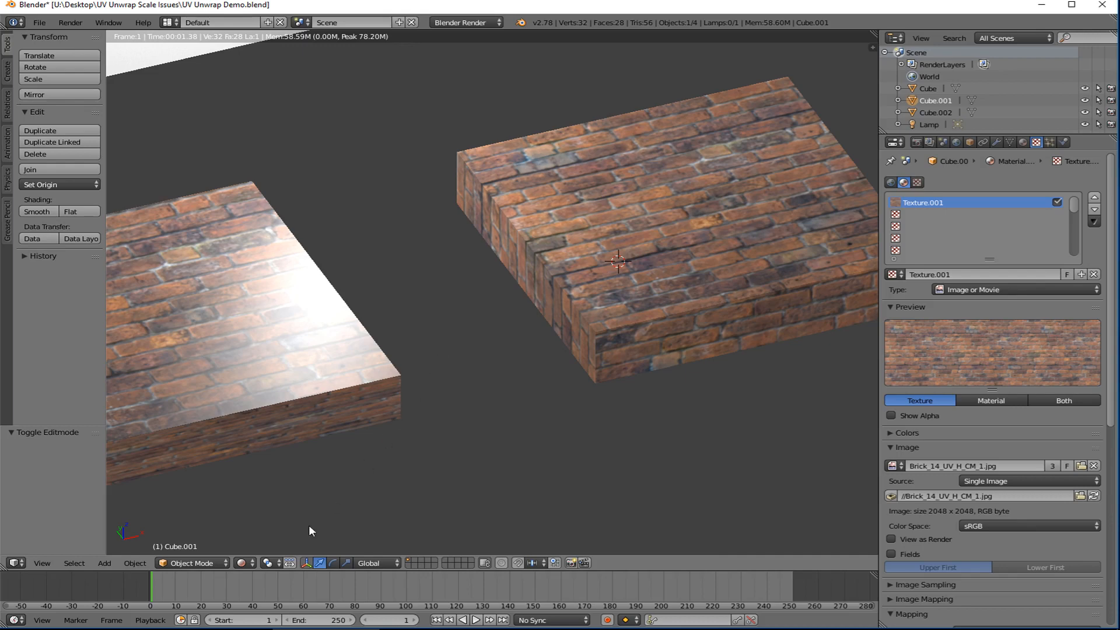
Switch viewport shading back to Solid and enter Edit Mode on wall Cube.002
click(243, 562)
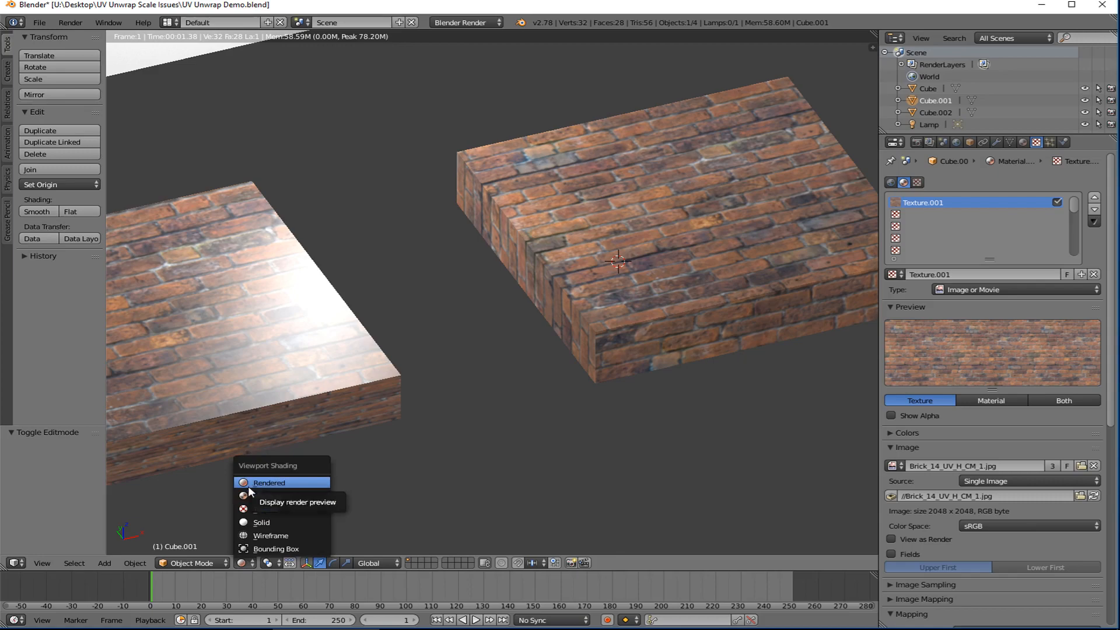
click(262, 523)
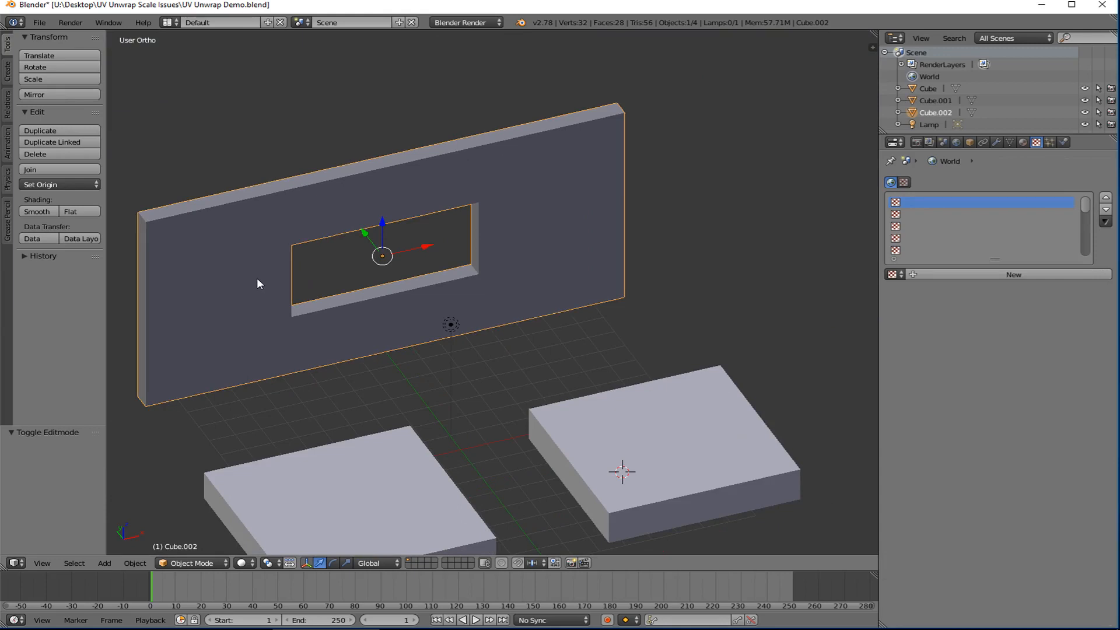
key(Tab)
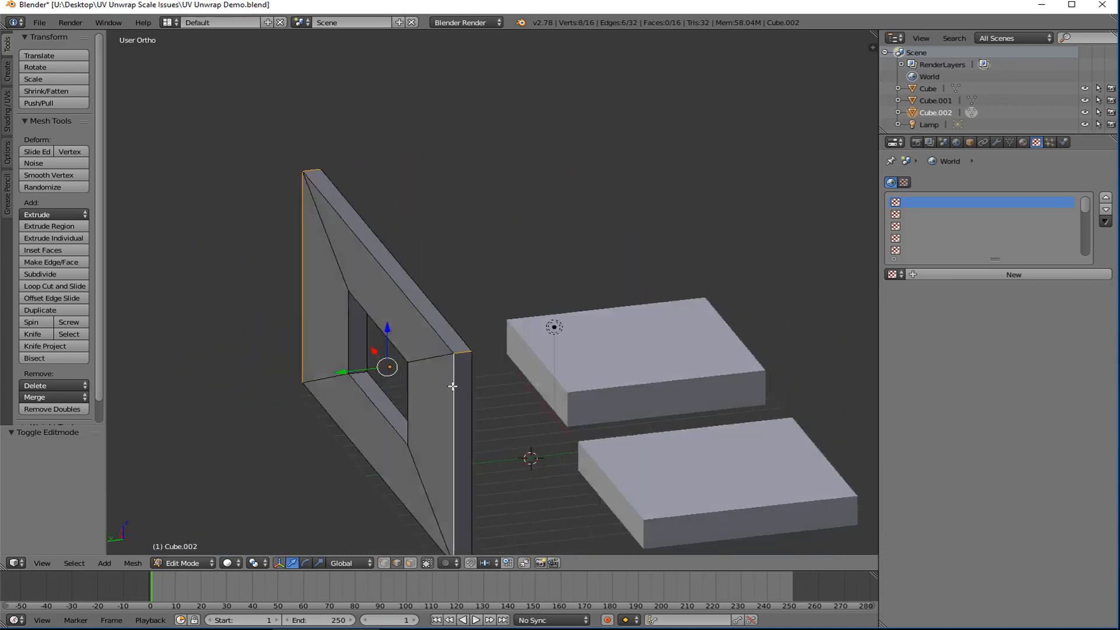
Mark the wall's outer corner edges as seams, then select the window opening's edge loop
drag(452, 386, 343, 440)
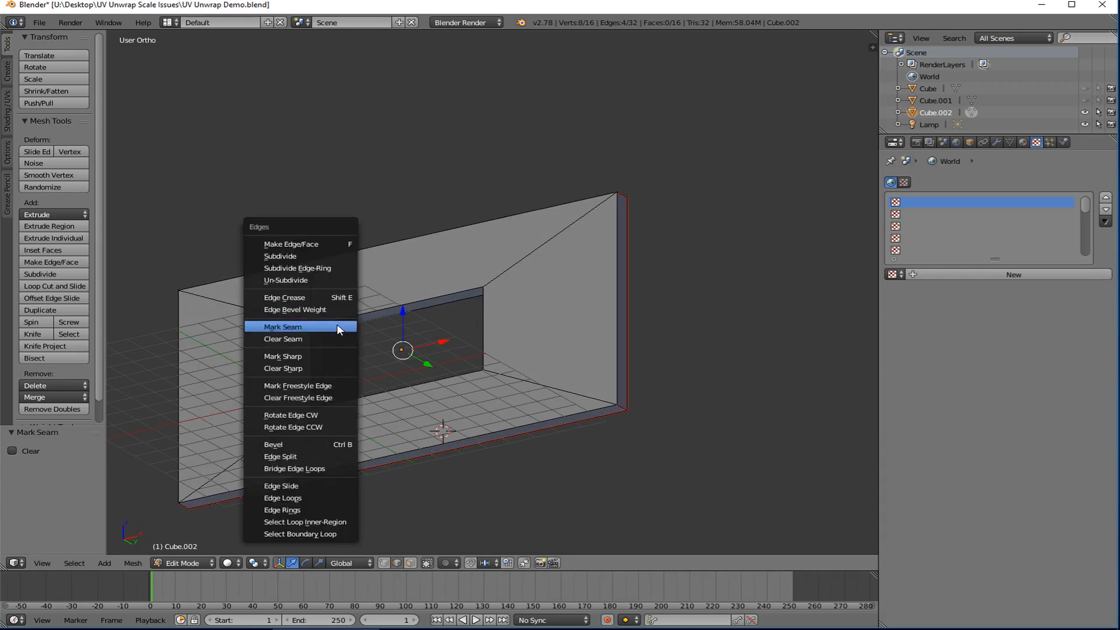
click(283, 326)
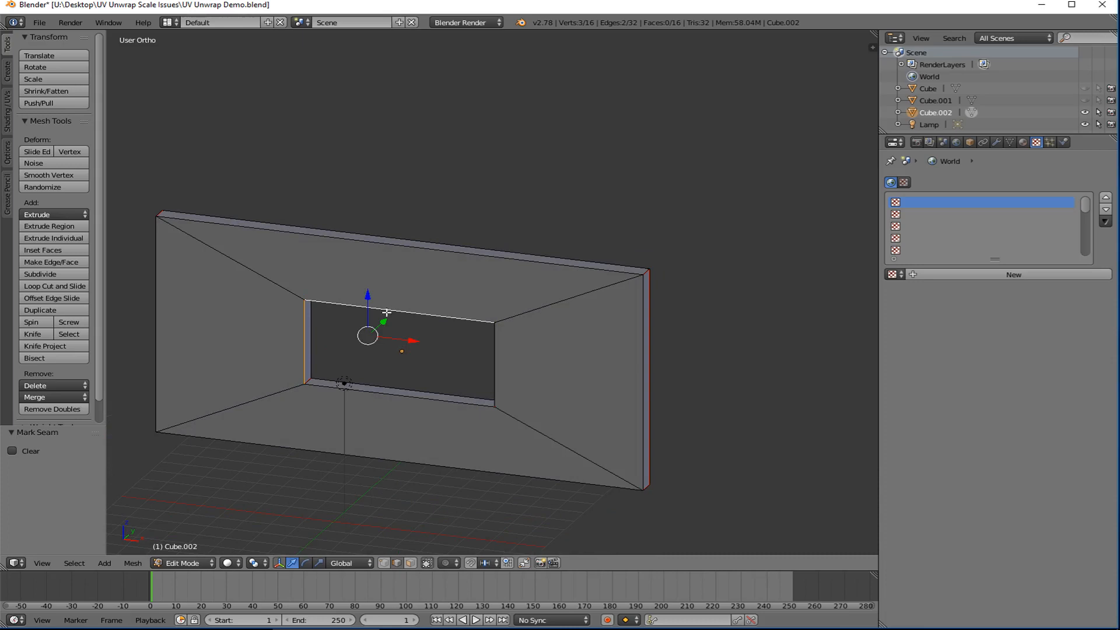
click(436, 396)
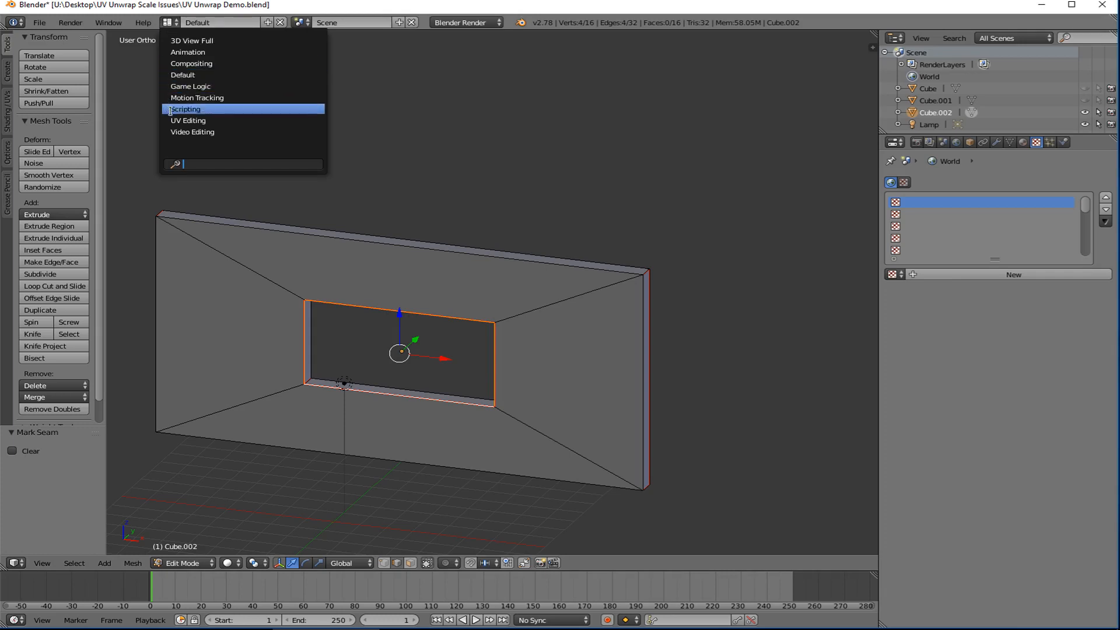
Switch to the UV Editing screen layout to unwrap the window wall
click(187, 121)
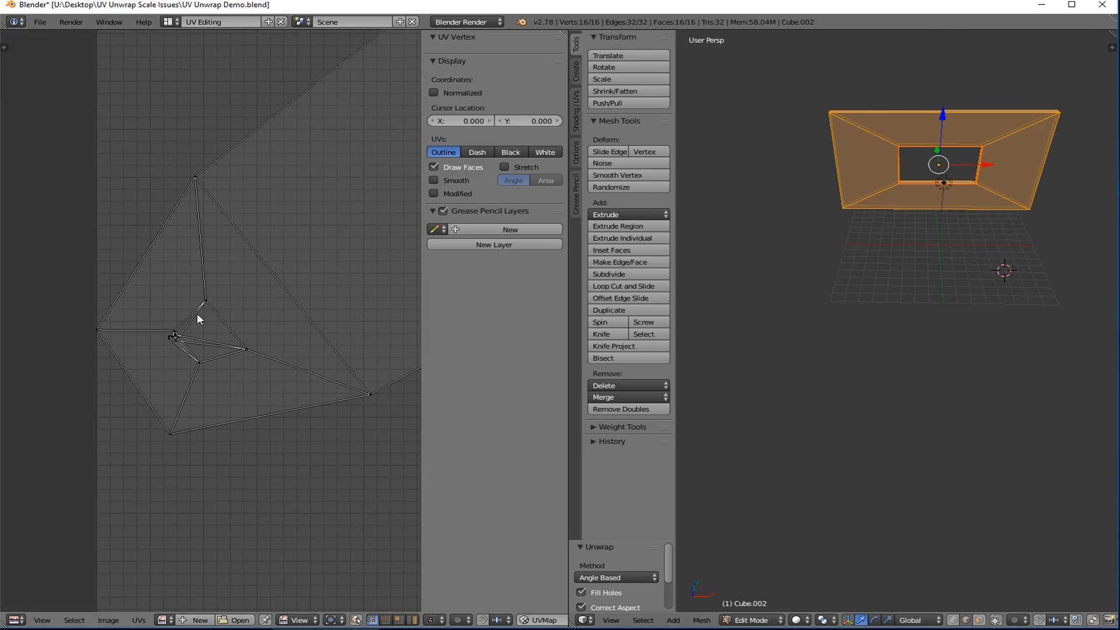
mouse_move(175, 320)
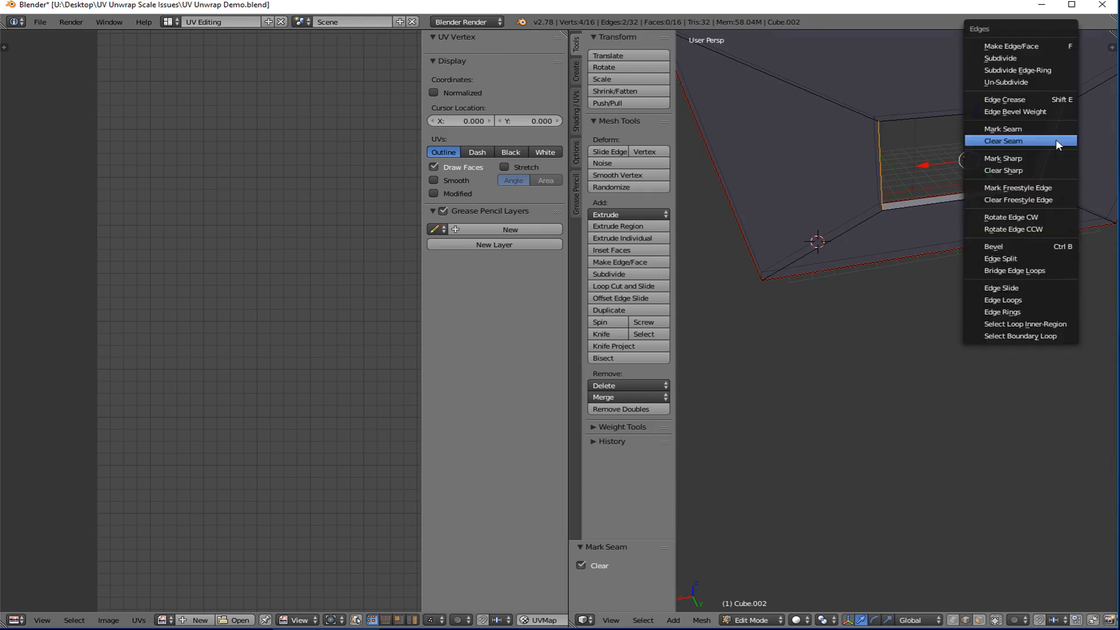
Mark seams on the window opening edges, unwrap the whole wall, and return to Object Mode
click(1003, 140)
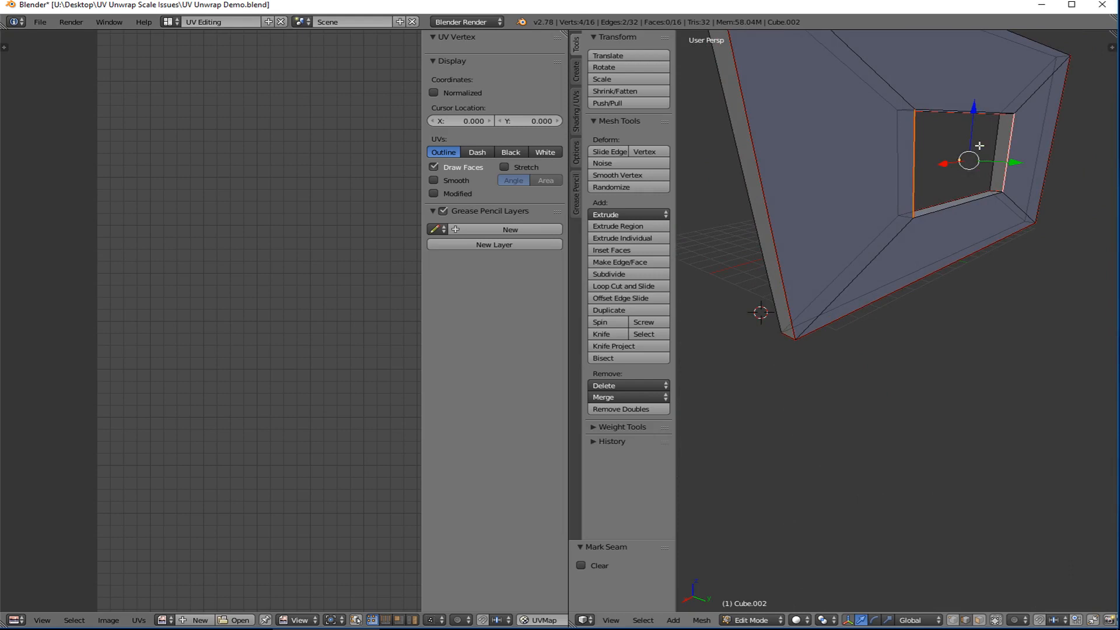
mouse_move(986, 151)
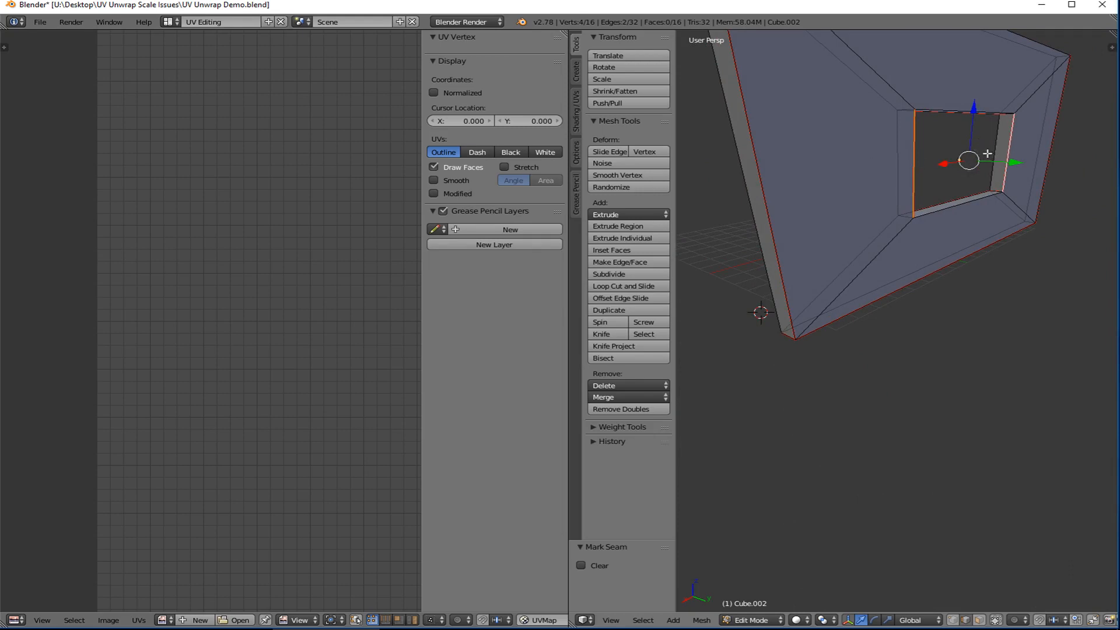
mouse_move(717, 194)
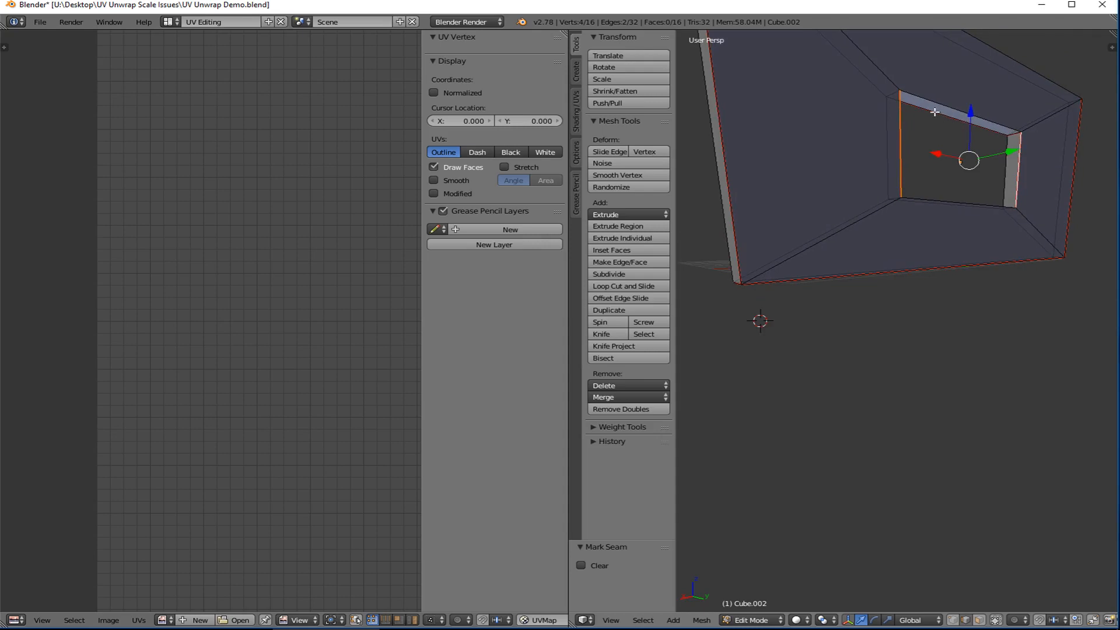
mouse_move(947, 129)
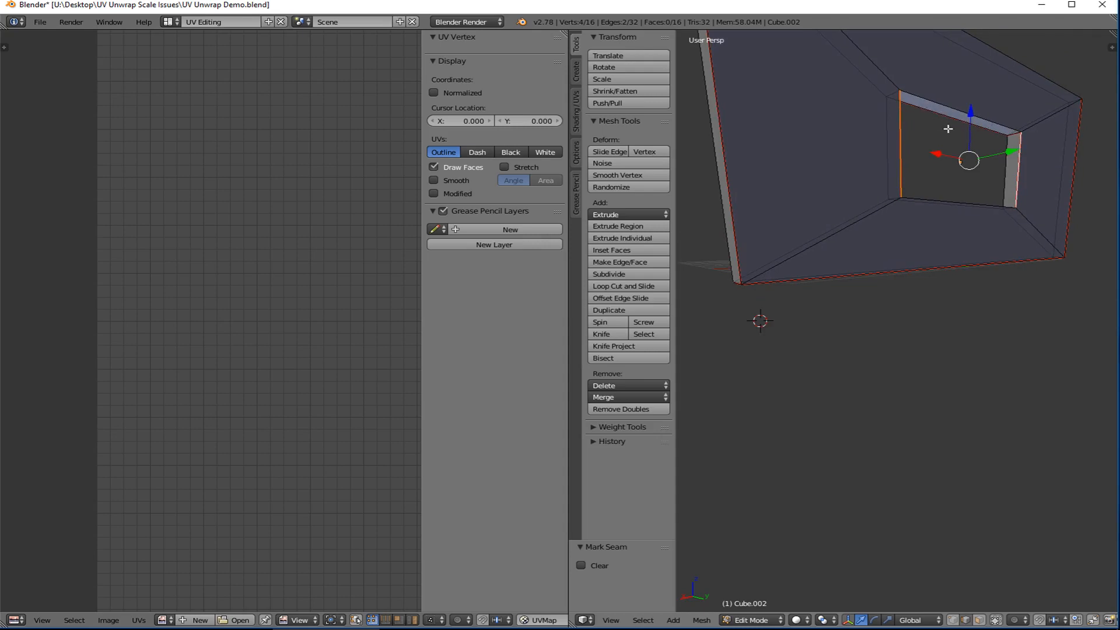
mouse_move(969, 91)
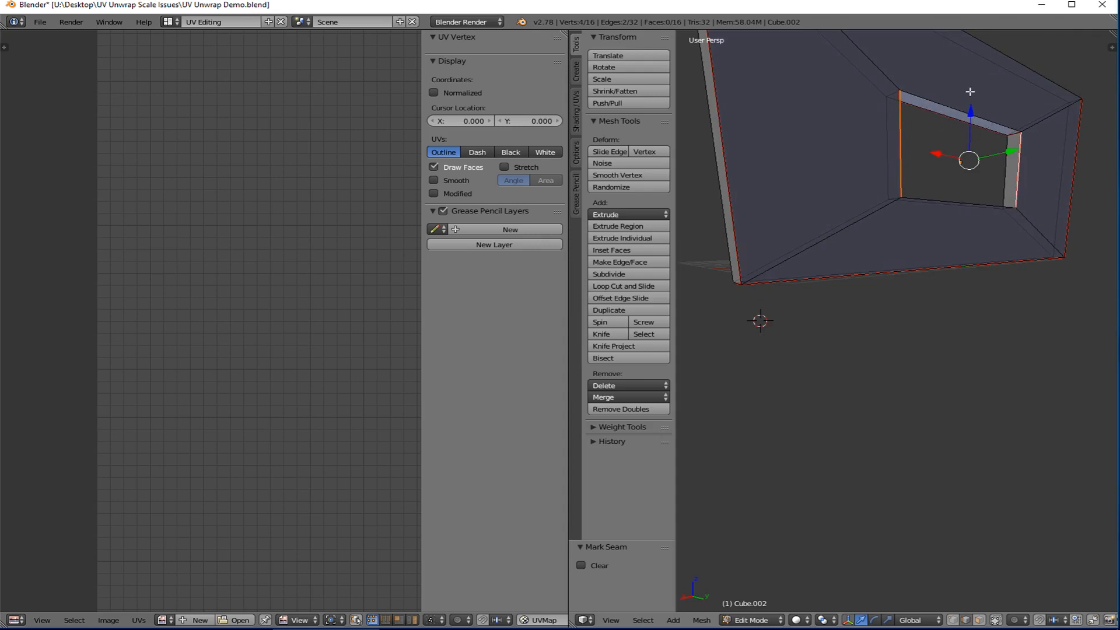
key(a)
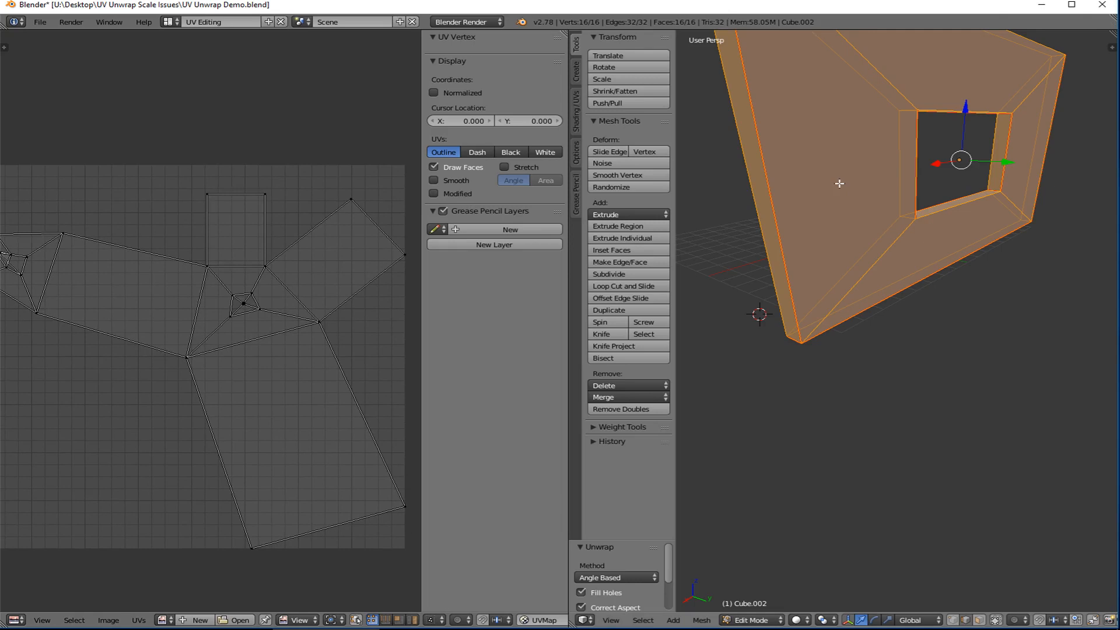
mouse_move(905, 135)
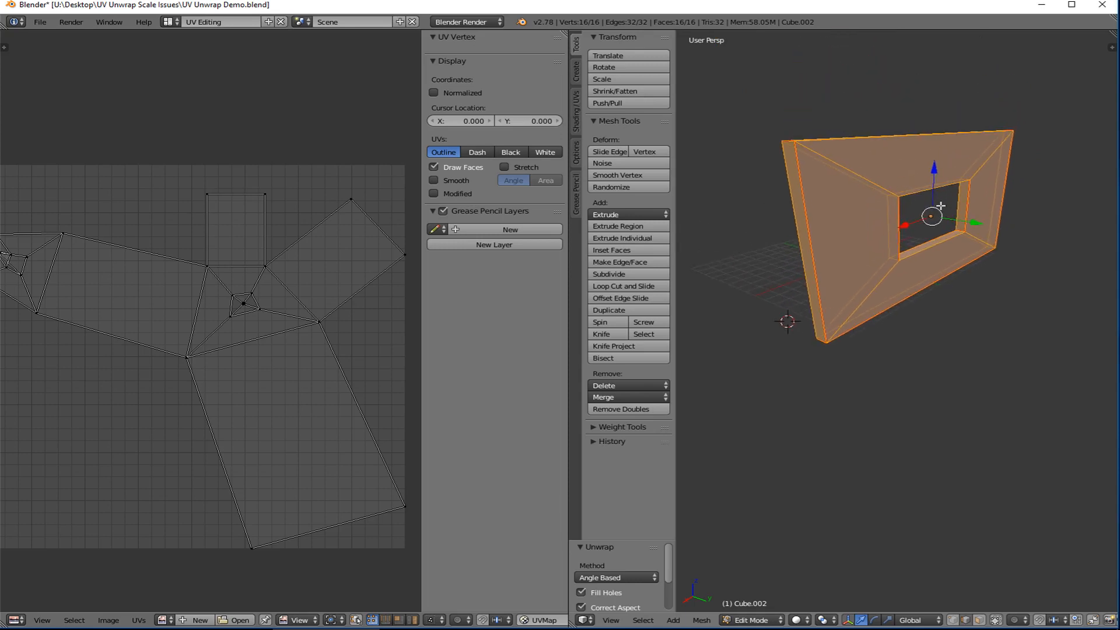
mouse_move(899, 145)
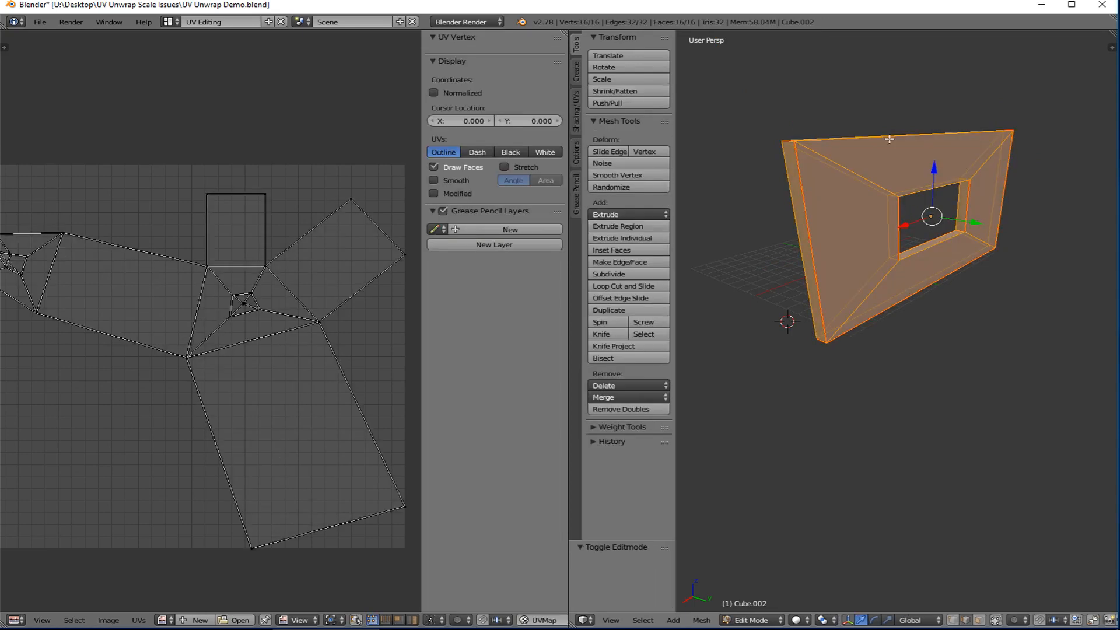
click(747, 619)
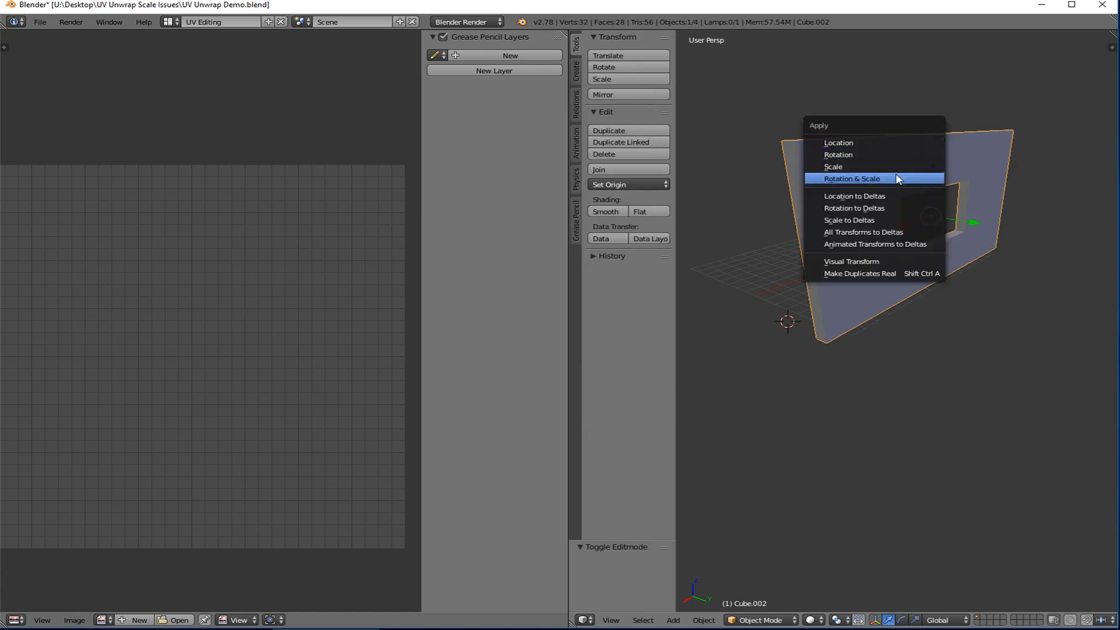
Apply the wall's Rotation & Scale and return to Edit Mode for re-unwrapping
click(851, 178)
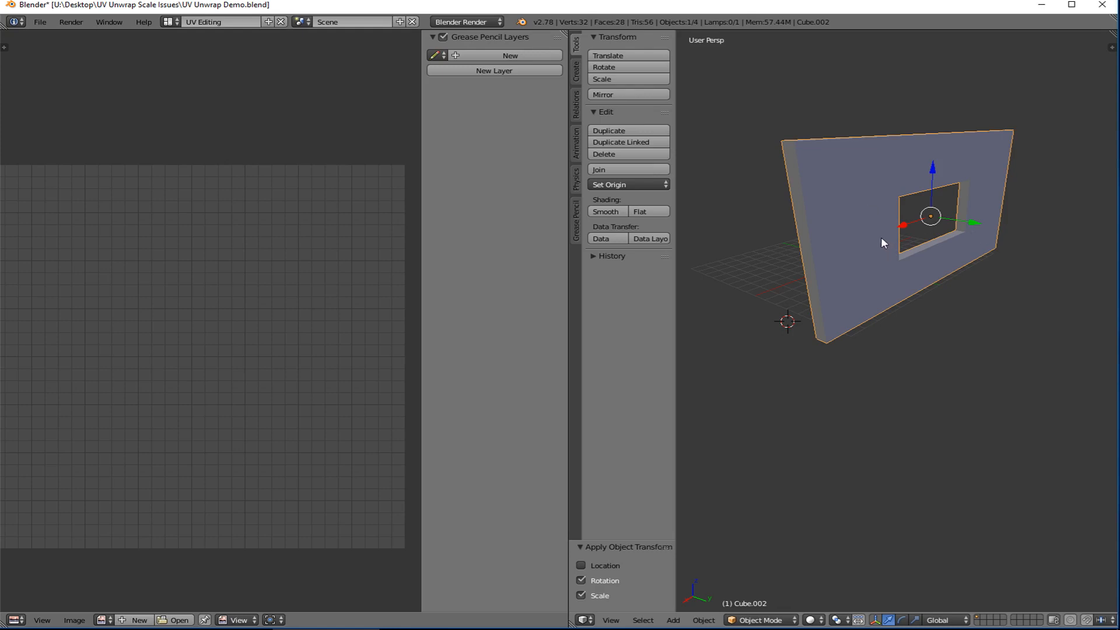
key(Tab)
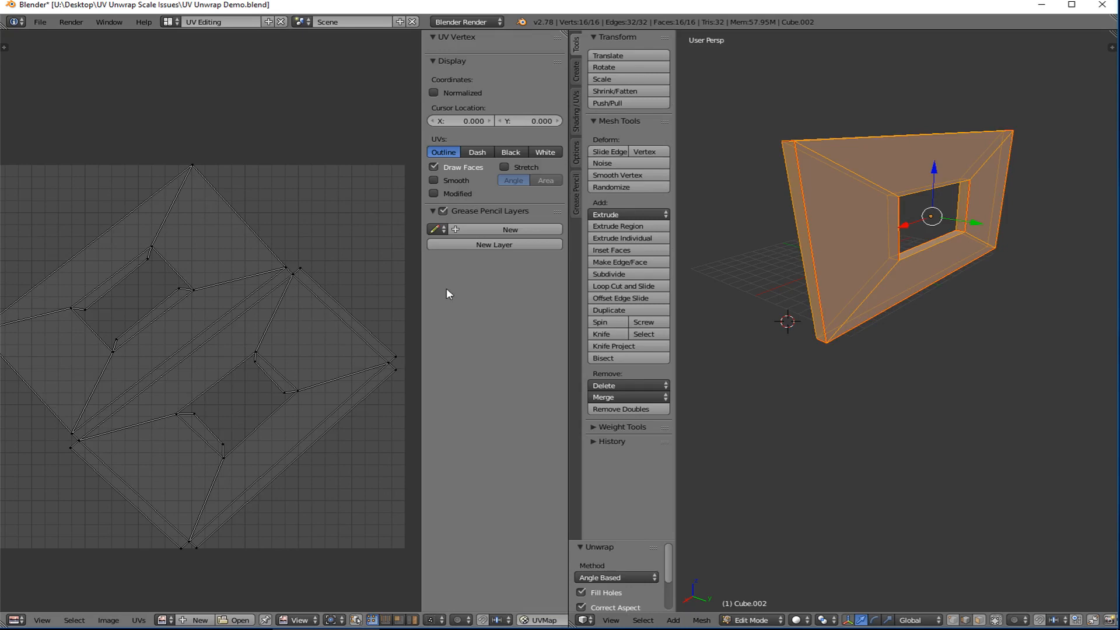
mouse_move(441, 267)
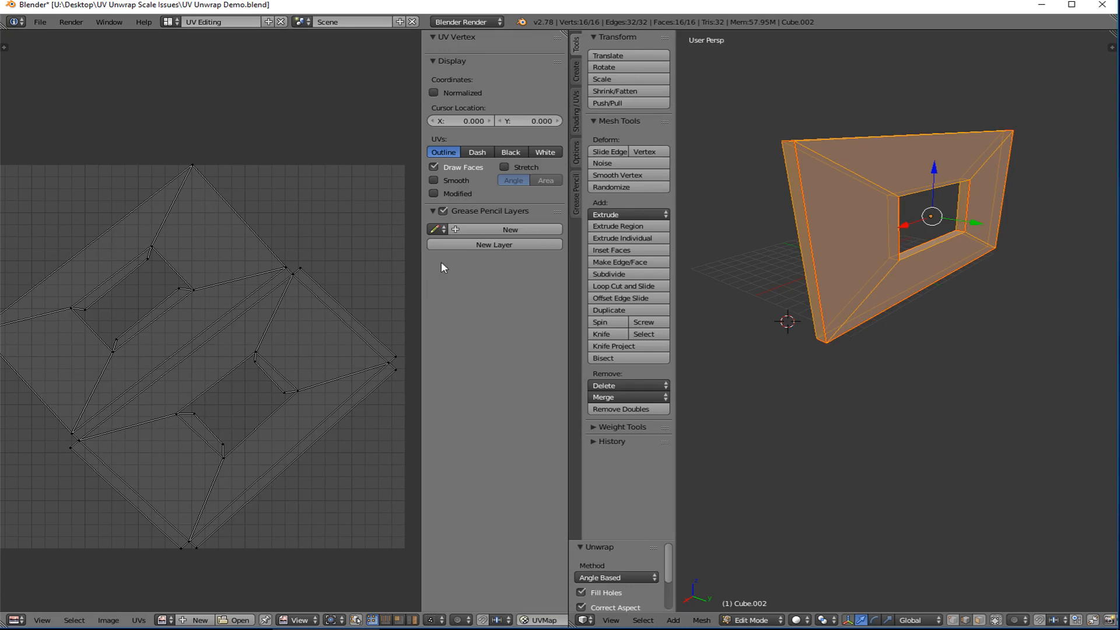
mouse_move(168, 279)
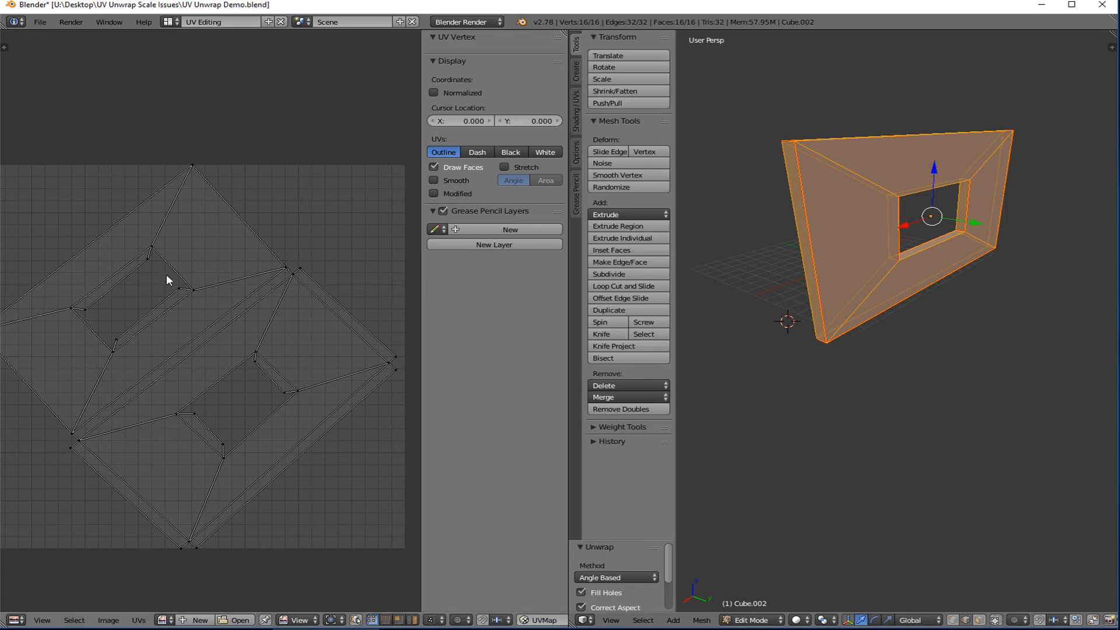
mouse_move(221, 297)
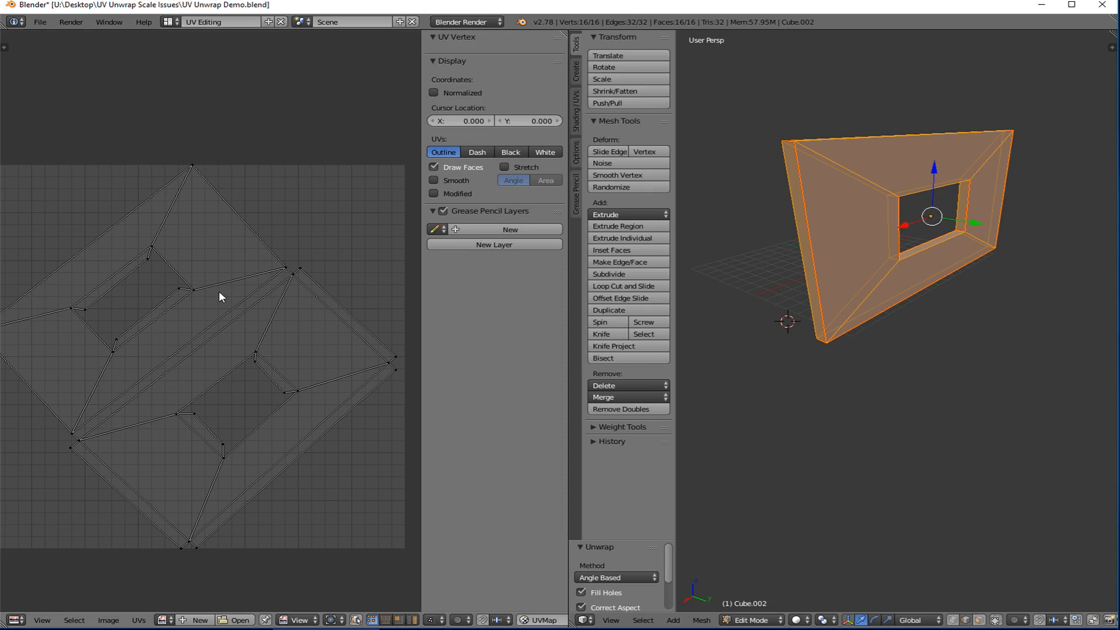
mouse_move(190, 285)
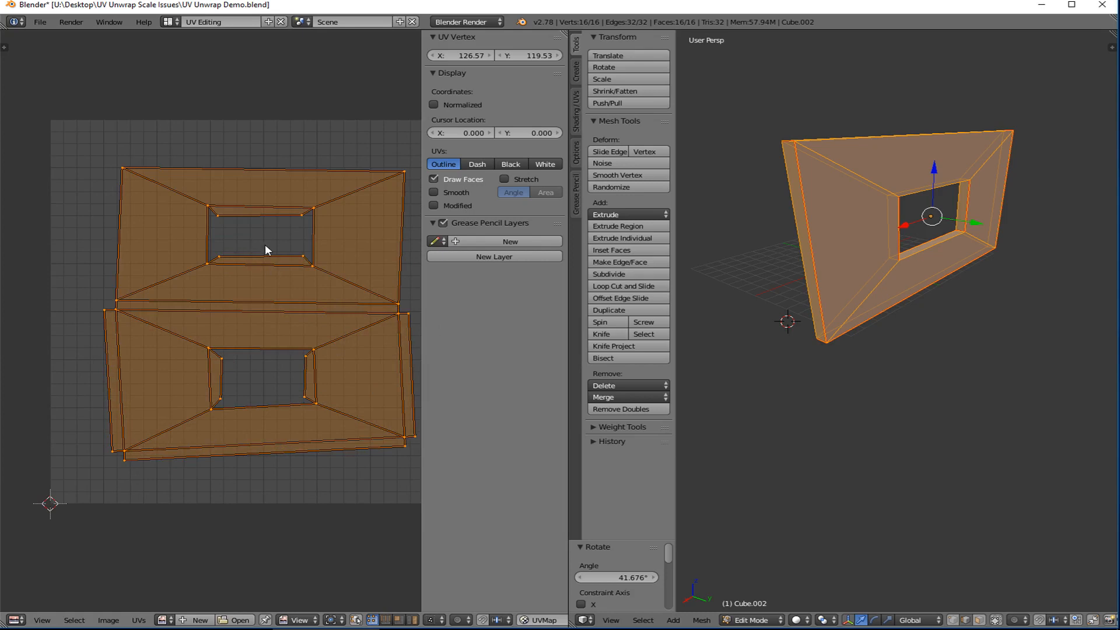
mouse_move(260, 342)
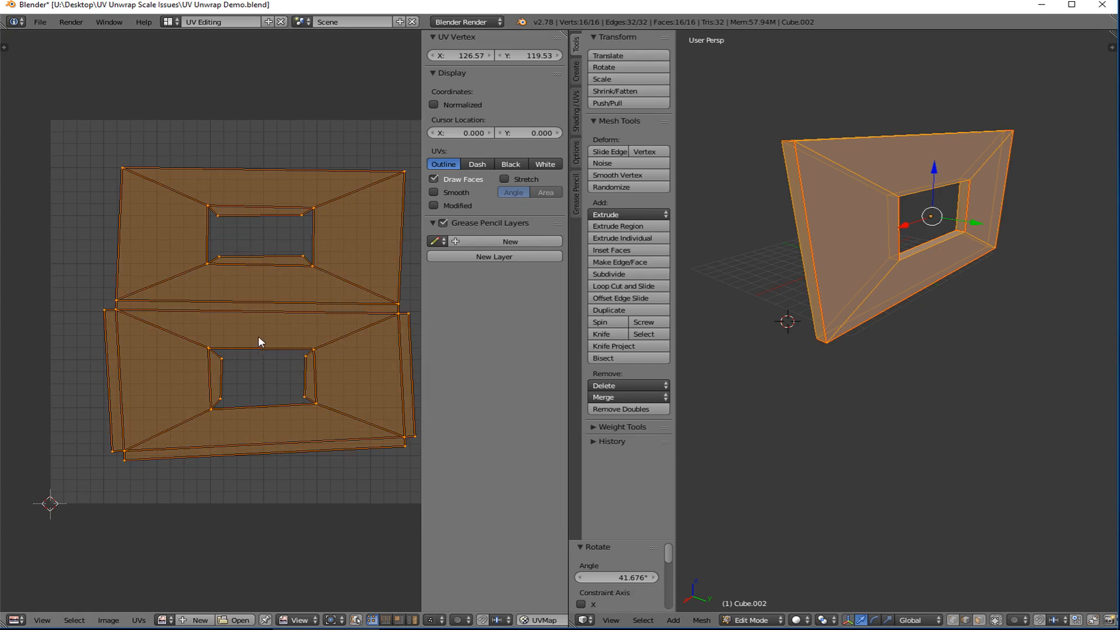
mouse_move(262, 342)
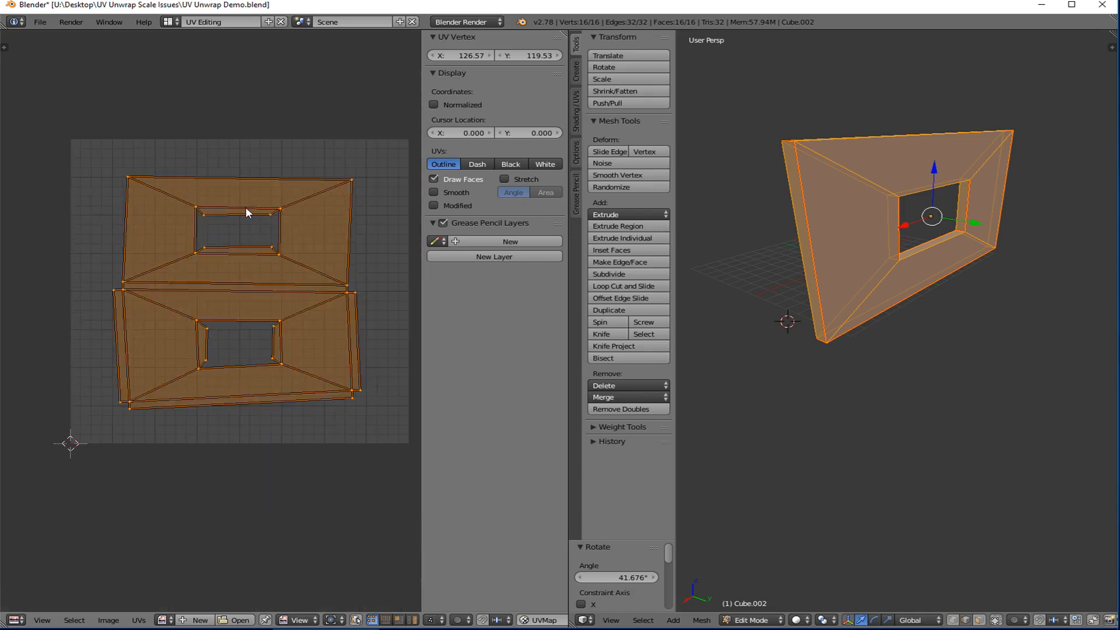
mouse_move(203, 205)
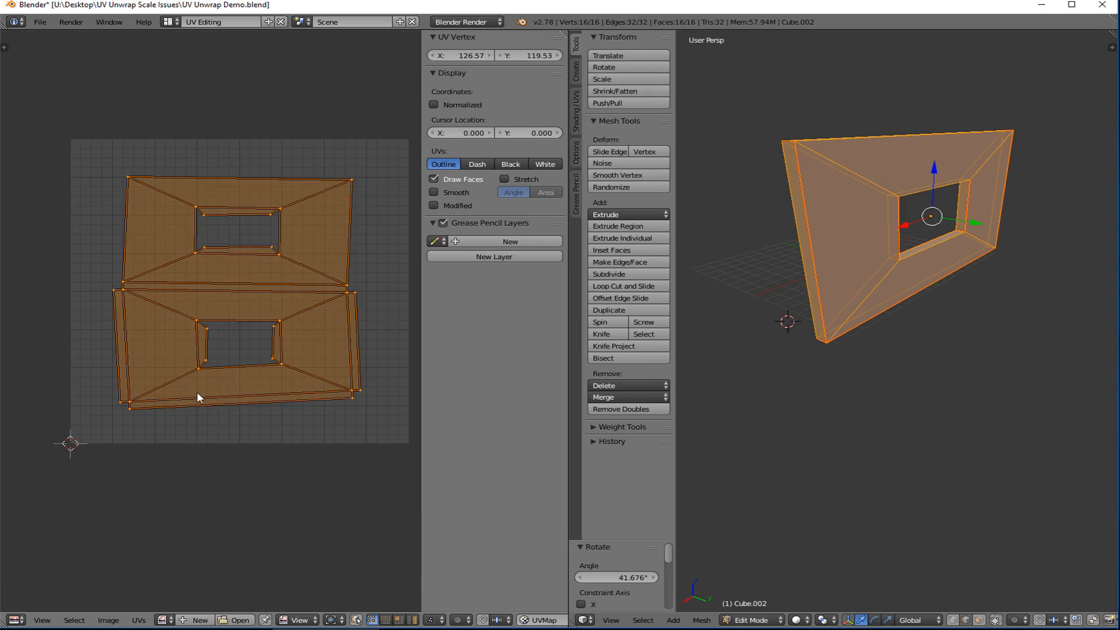
mouse_move(434, 316)
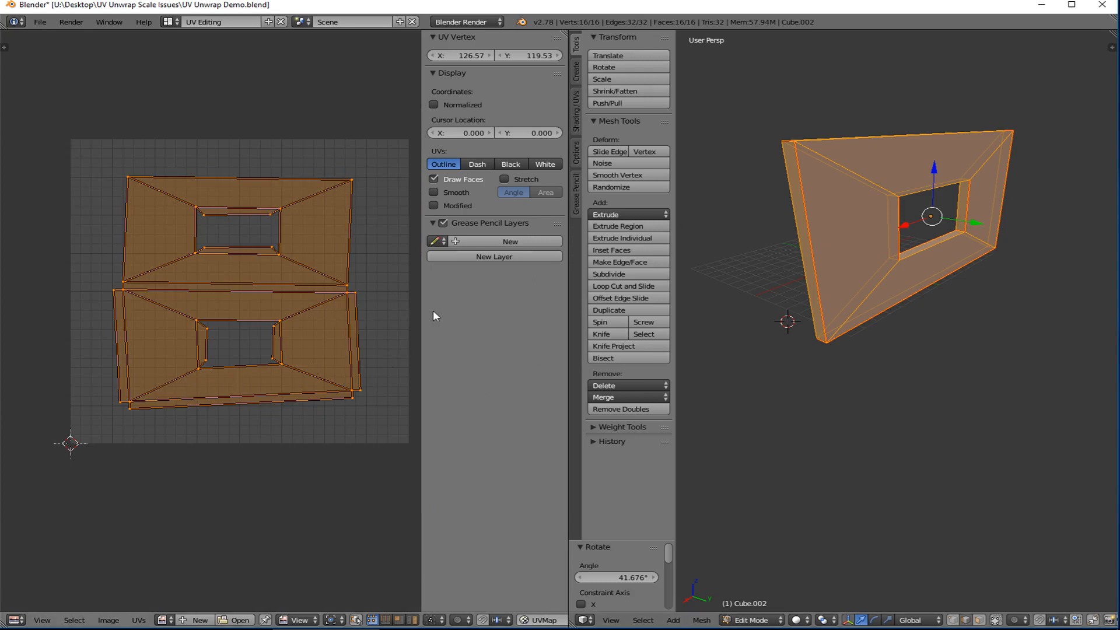
mouse_move(161, 386)
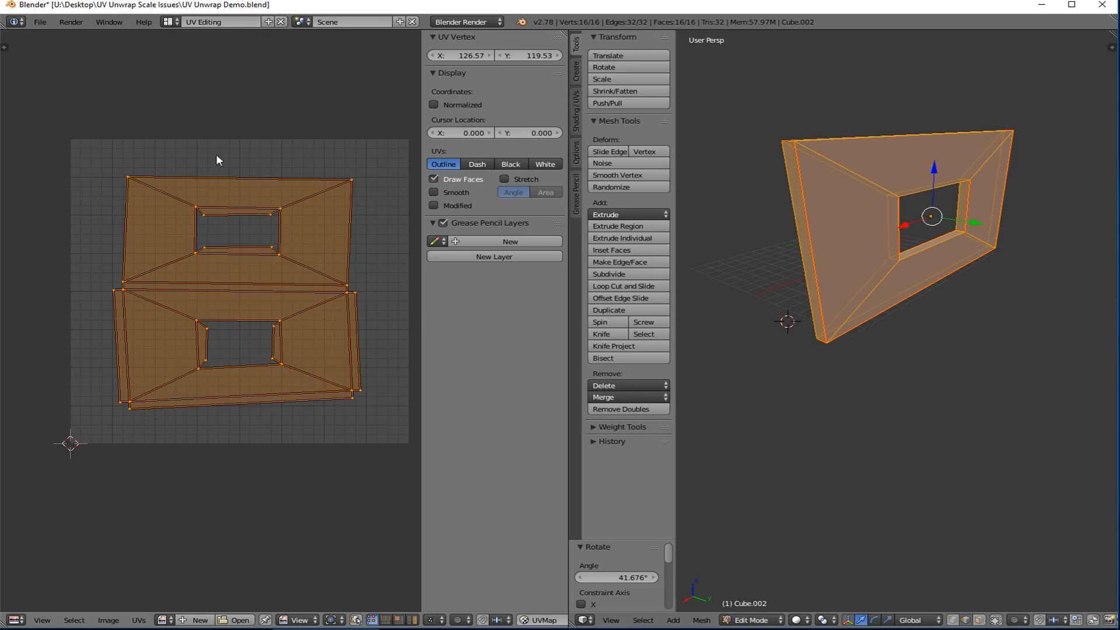
Return to the Default layout in Object Mode and add a new material to the window wall
click(170, 21)
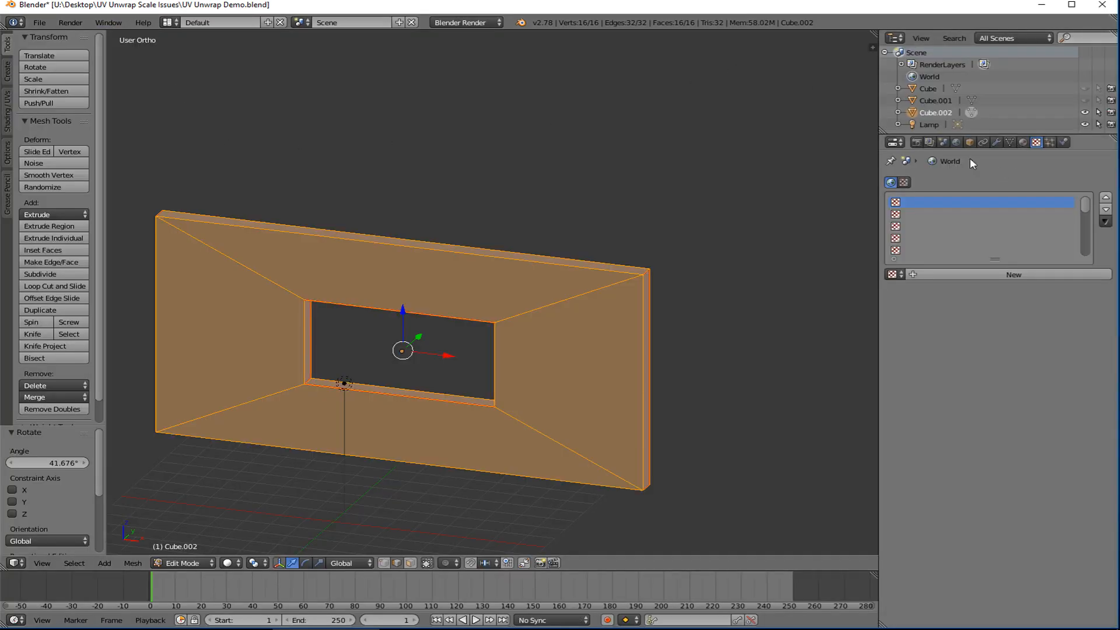
key(Tab)
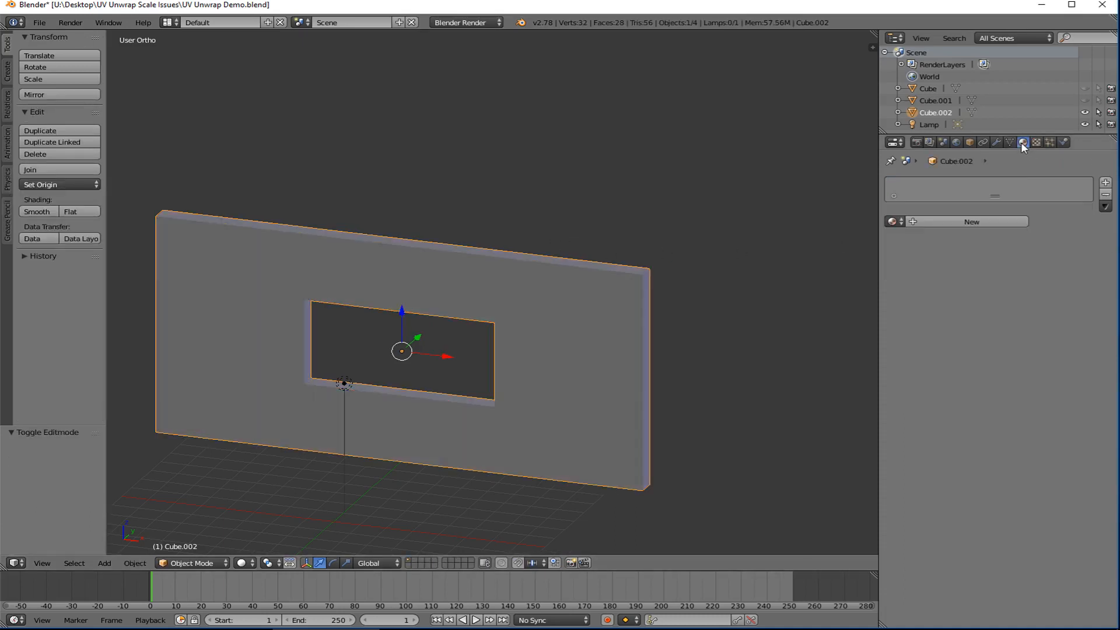
click(1035, 141)
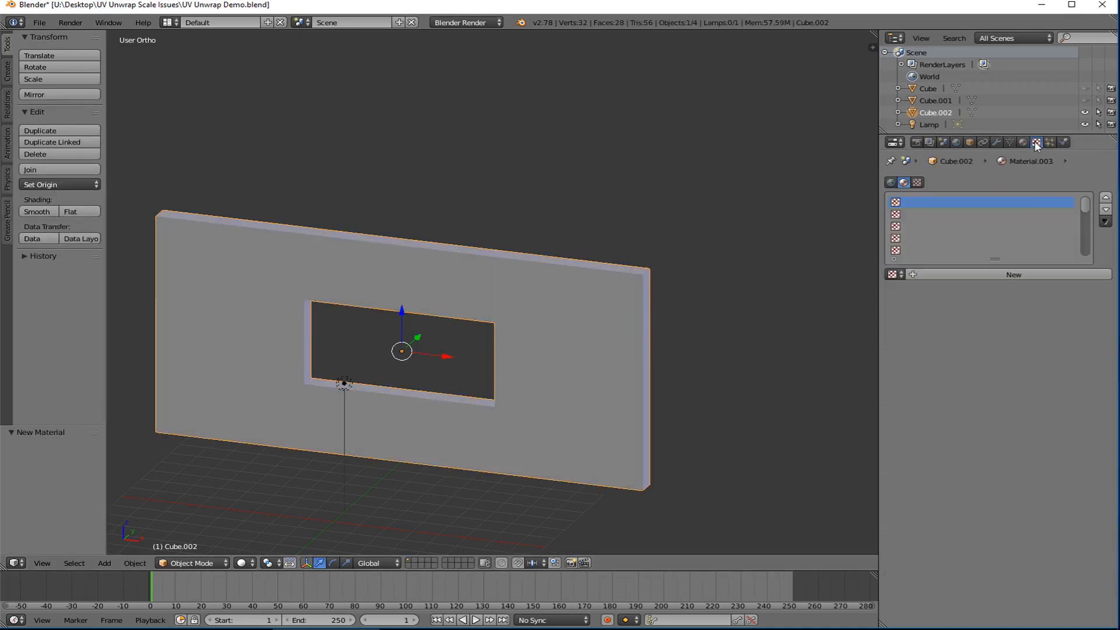
Create a new image texture for the material and load the brick jpg into it
click(1035, 143)
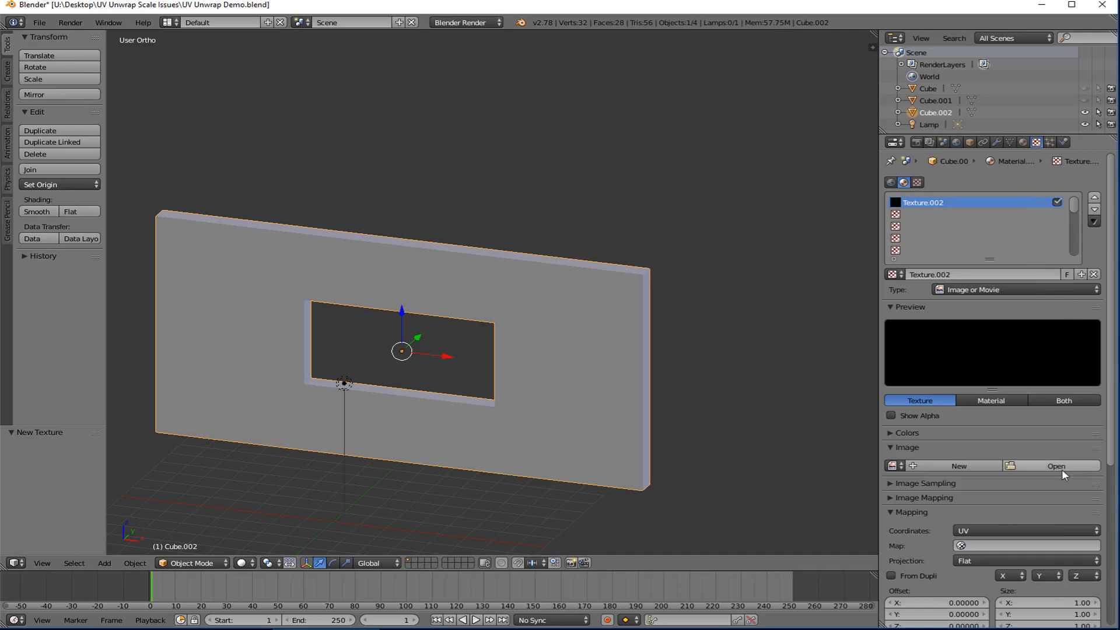
click(1055, 465)
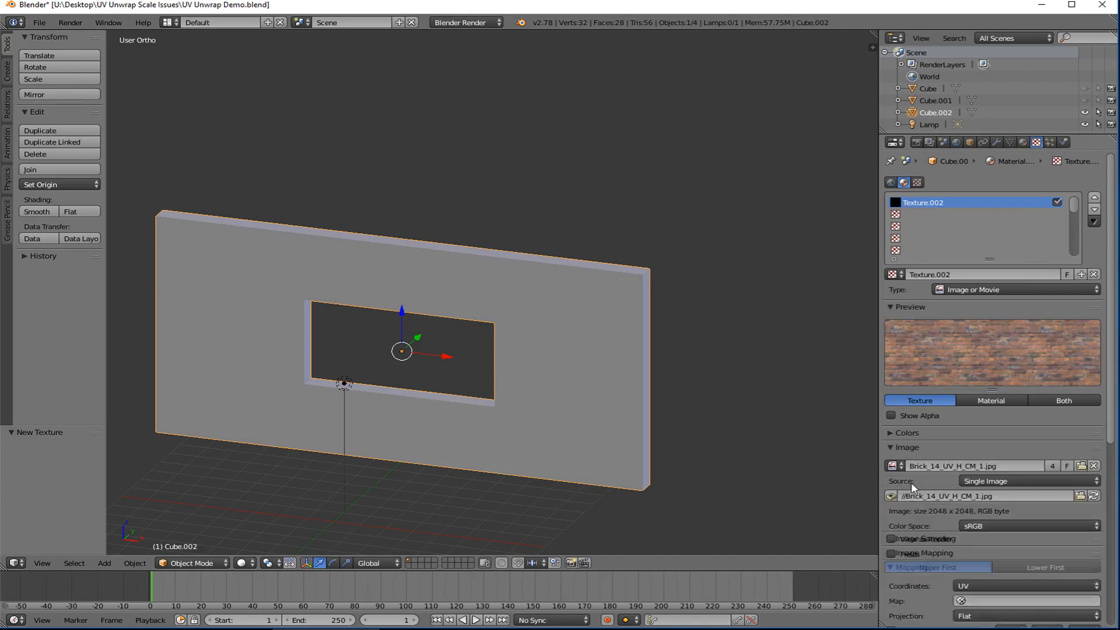
click(240, 566)
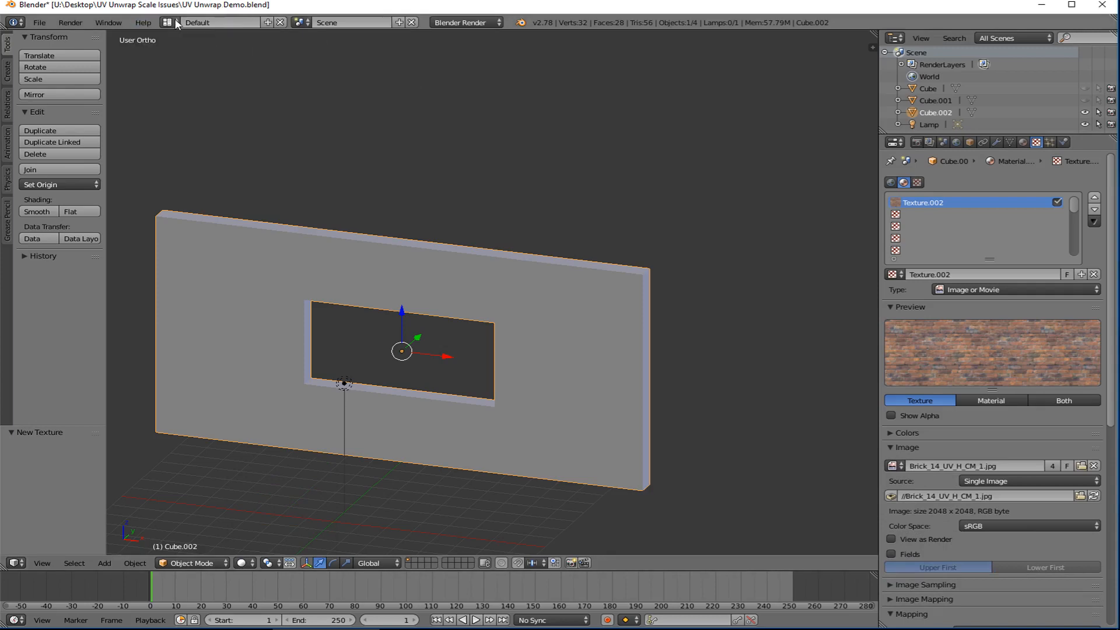
In UV Editing layout's Edit Mode, set the 3D view shading to Texture to show the brick wall
click(218, 20)
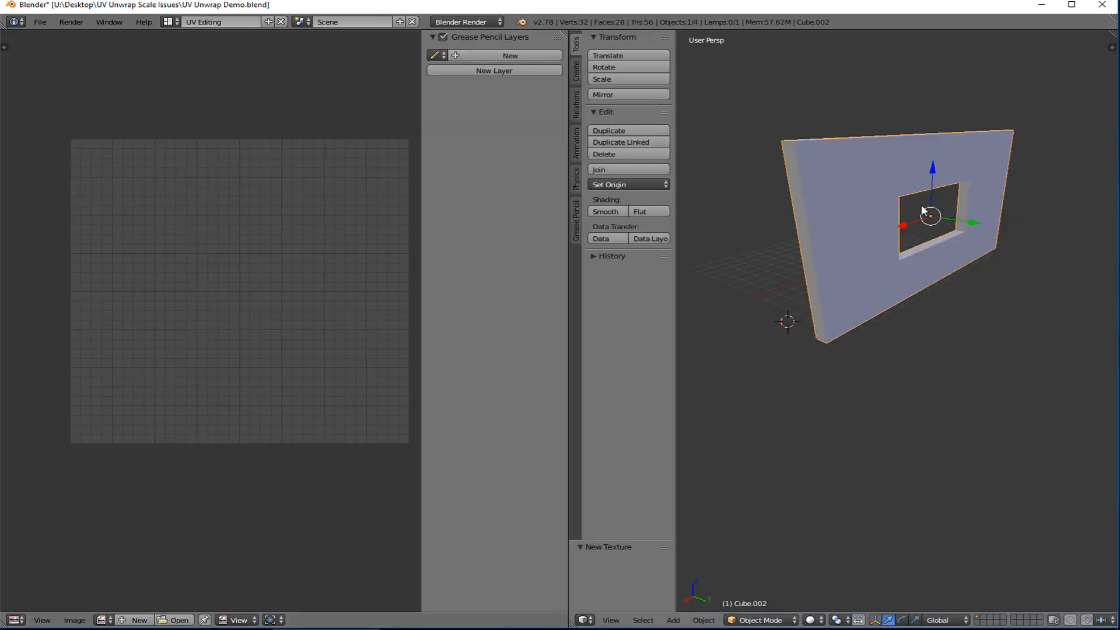
key(Tab)
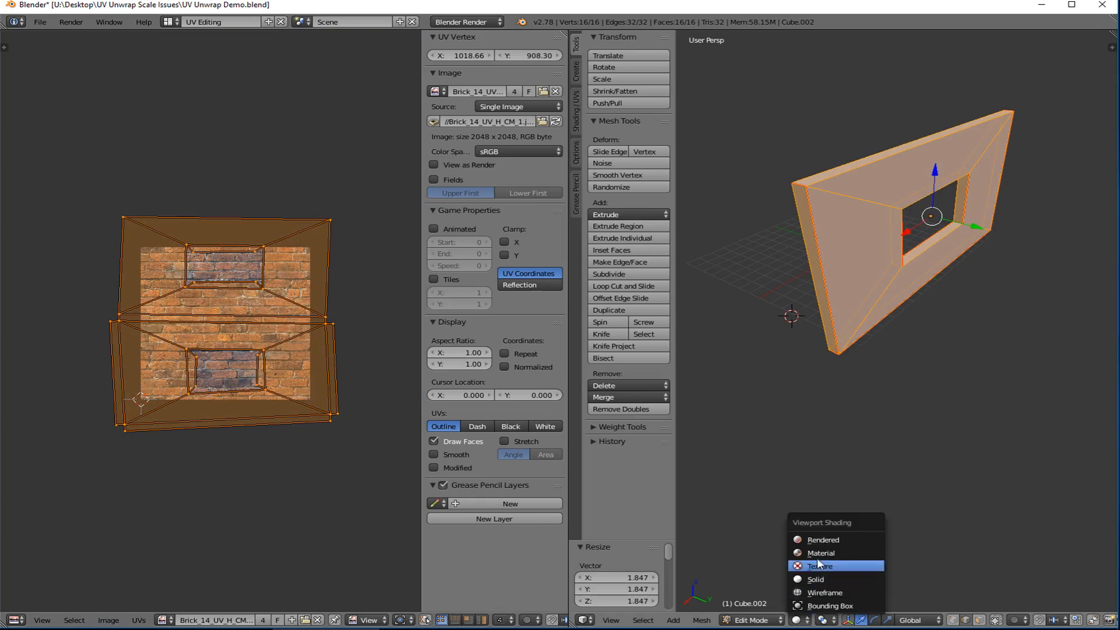
click(819, 565)
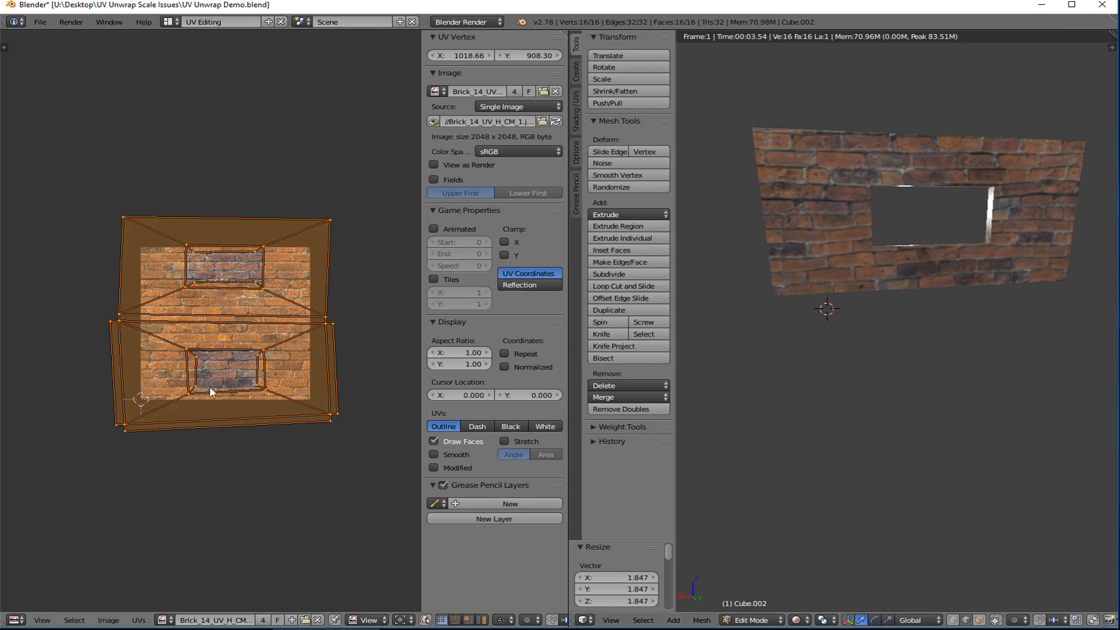
mouse_move(312, 396)
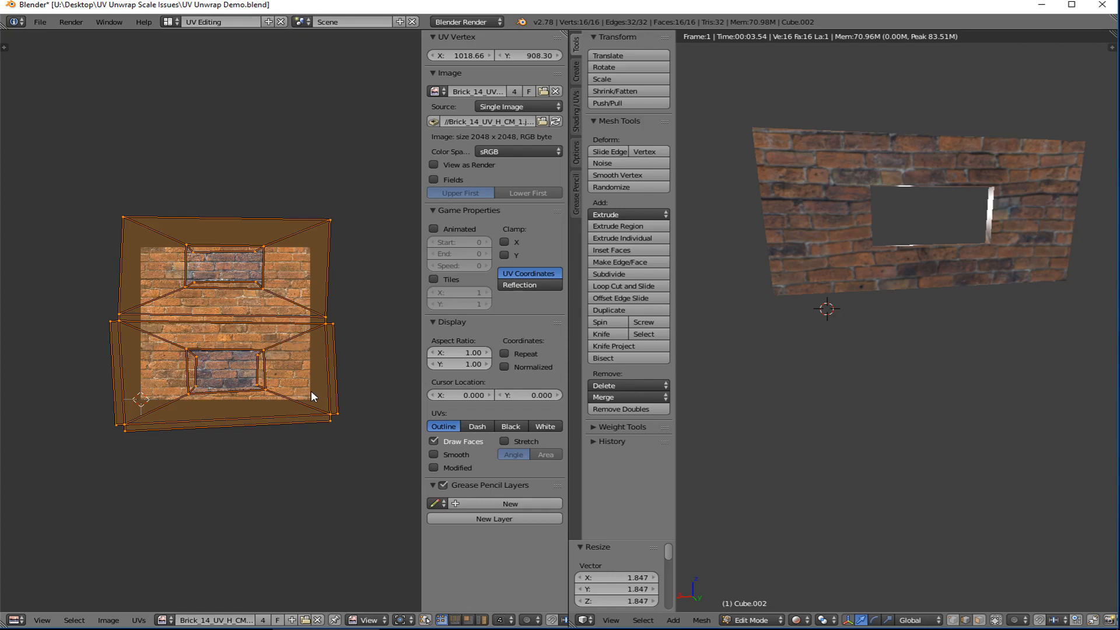
mouse_move(297, 405)
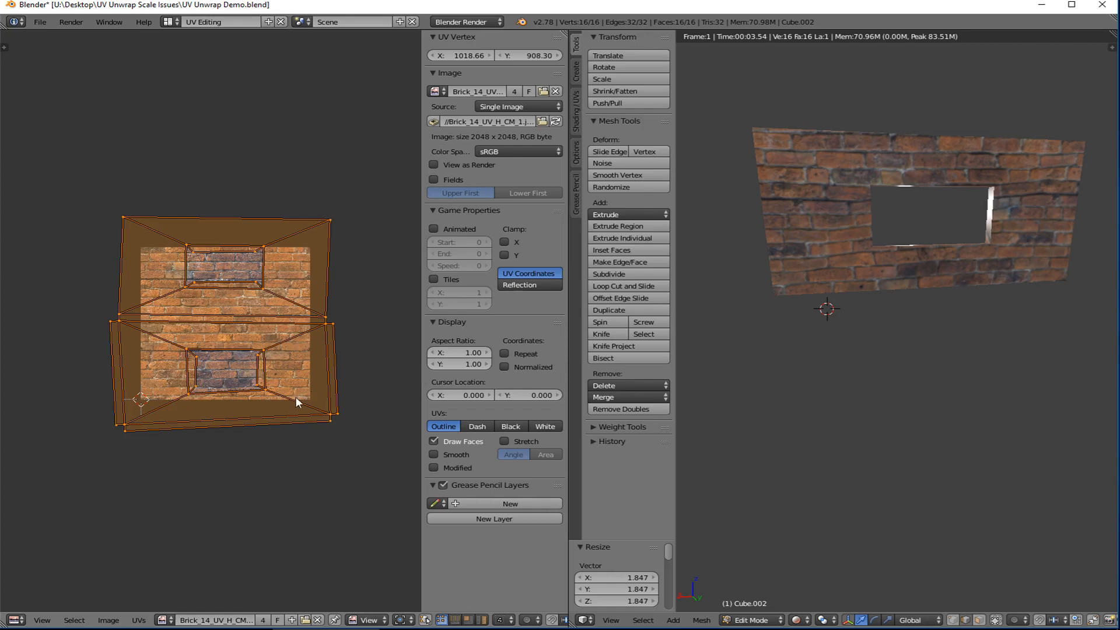
mouse_move(266, 432)
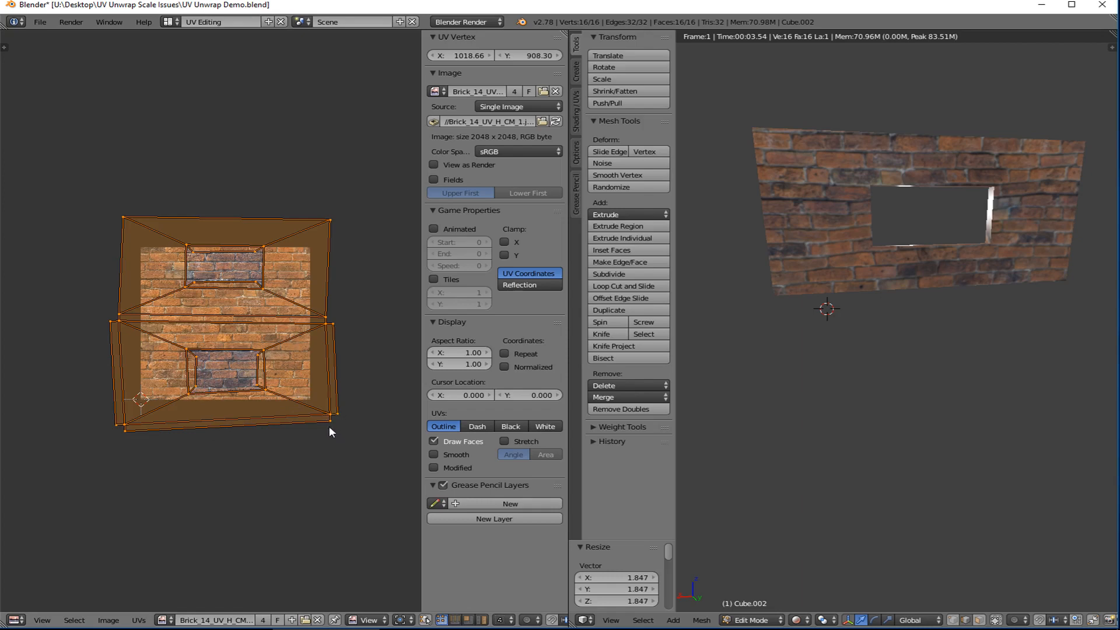
mouse_move(929, 320)
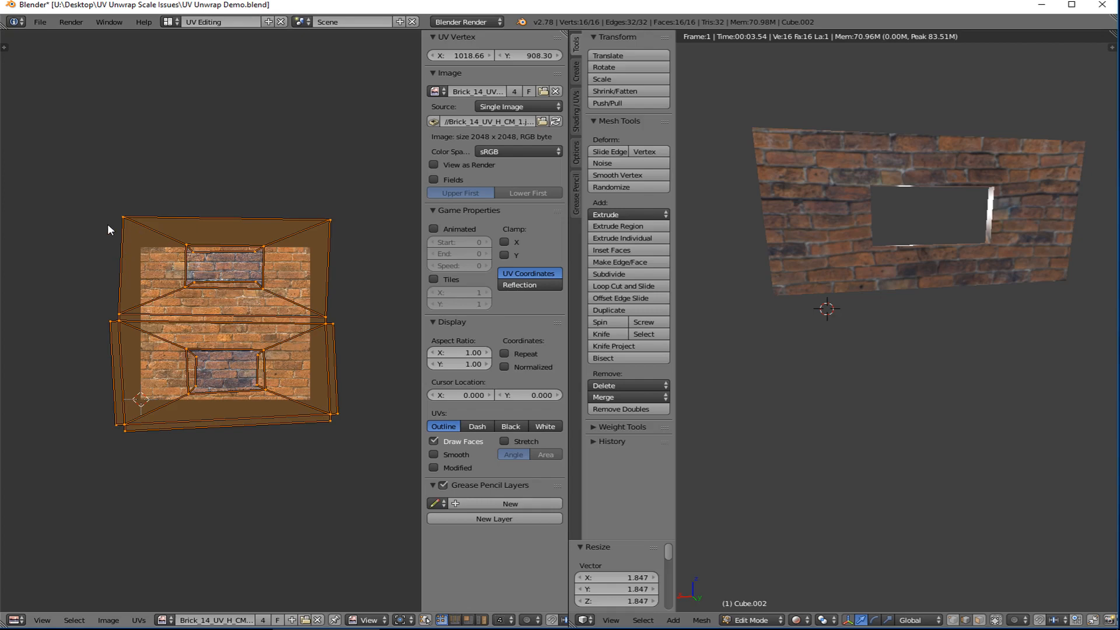
mouse_move(127, 326)
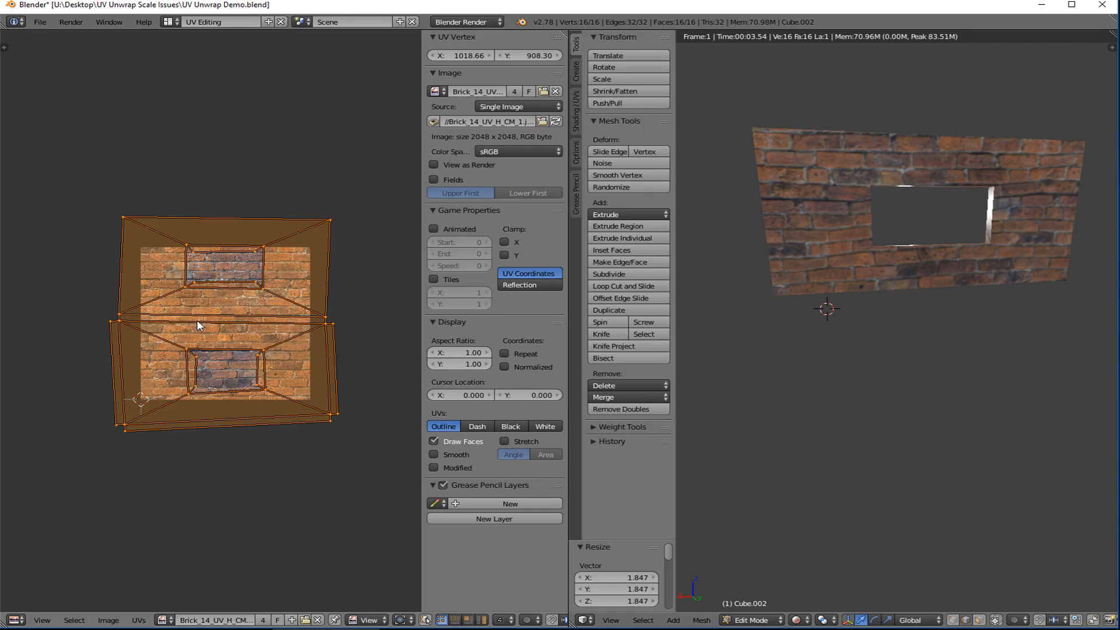
mouse_move(135, 319)
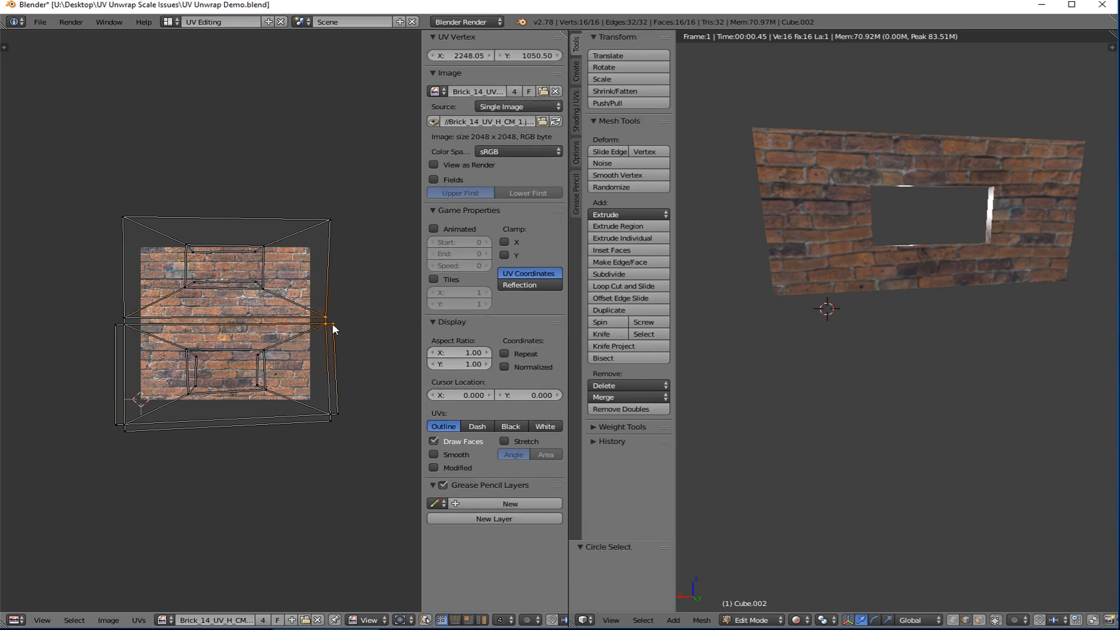
Nudge the upper island's right-edge UV vertex sideways so the edge runs straighter
drag(322, 320, 335, 320)
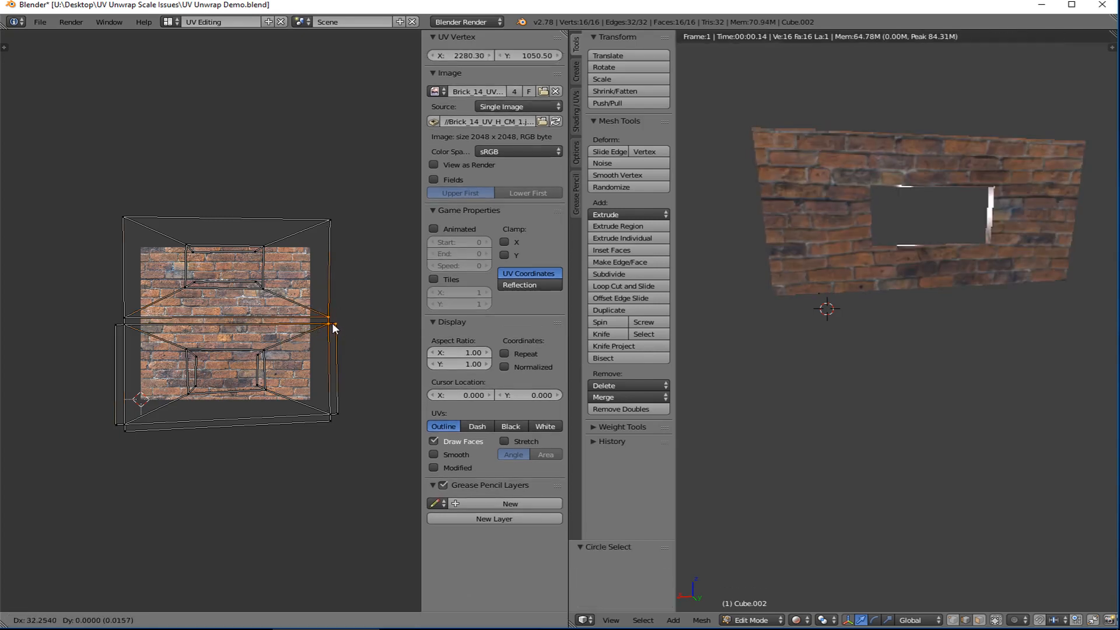
drag(333, 317, 336, 329)
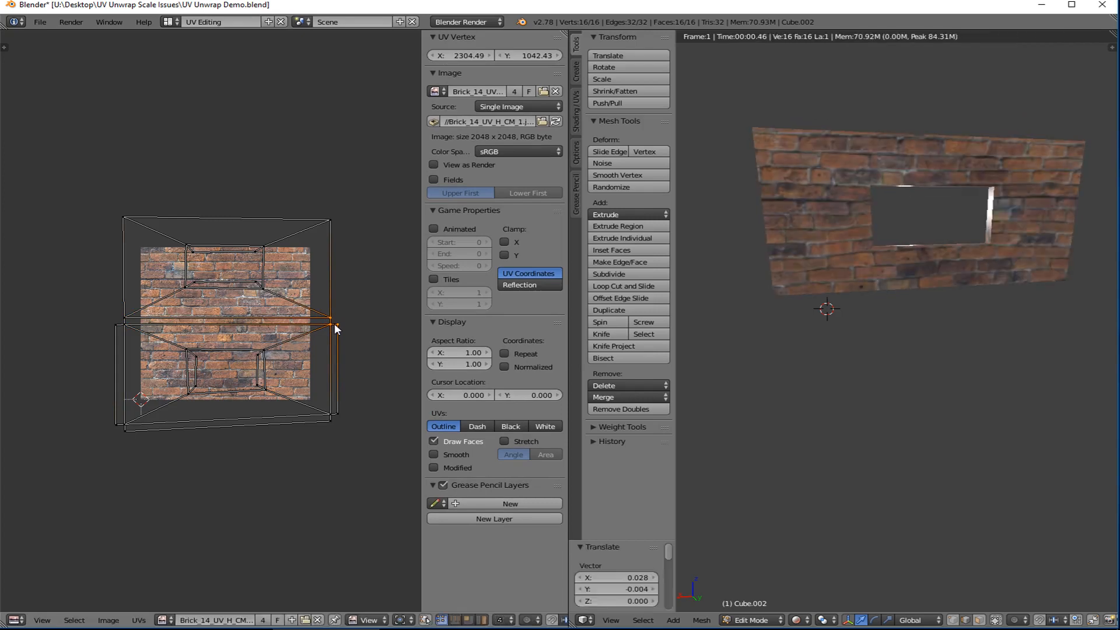
mouse_move(350, 413)
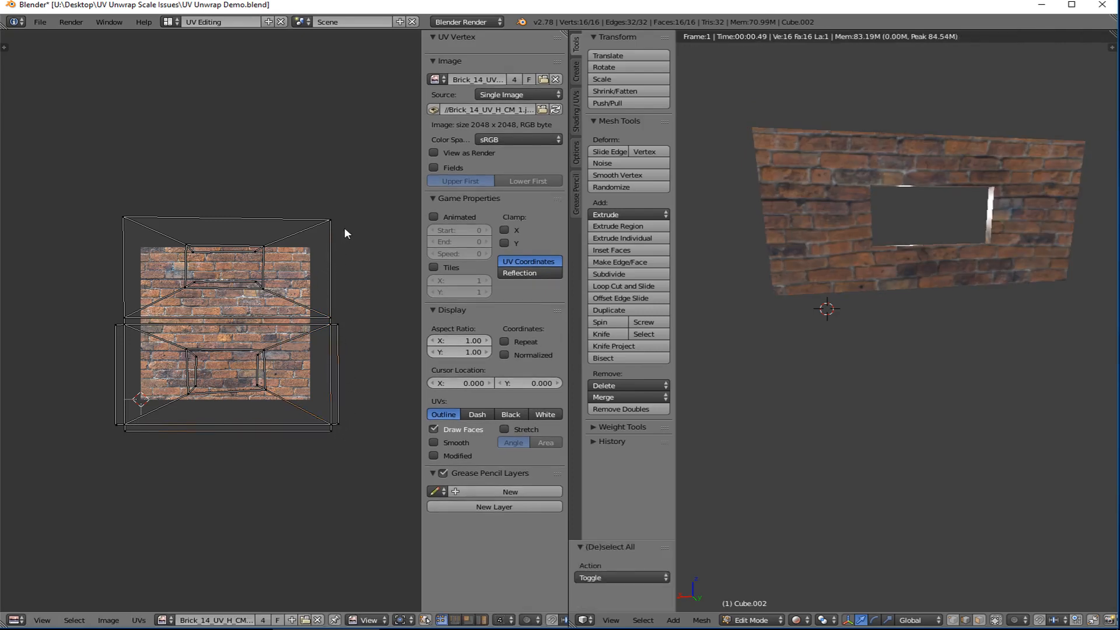
mouse_move(331, 217)
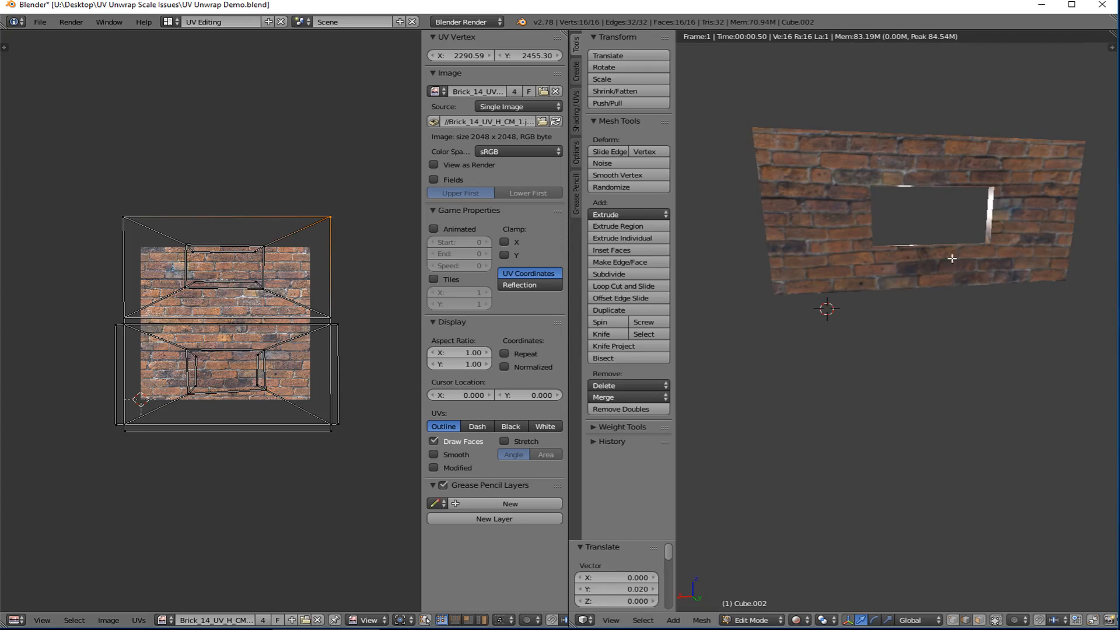
mouse_move(325, 365)
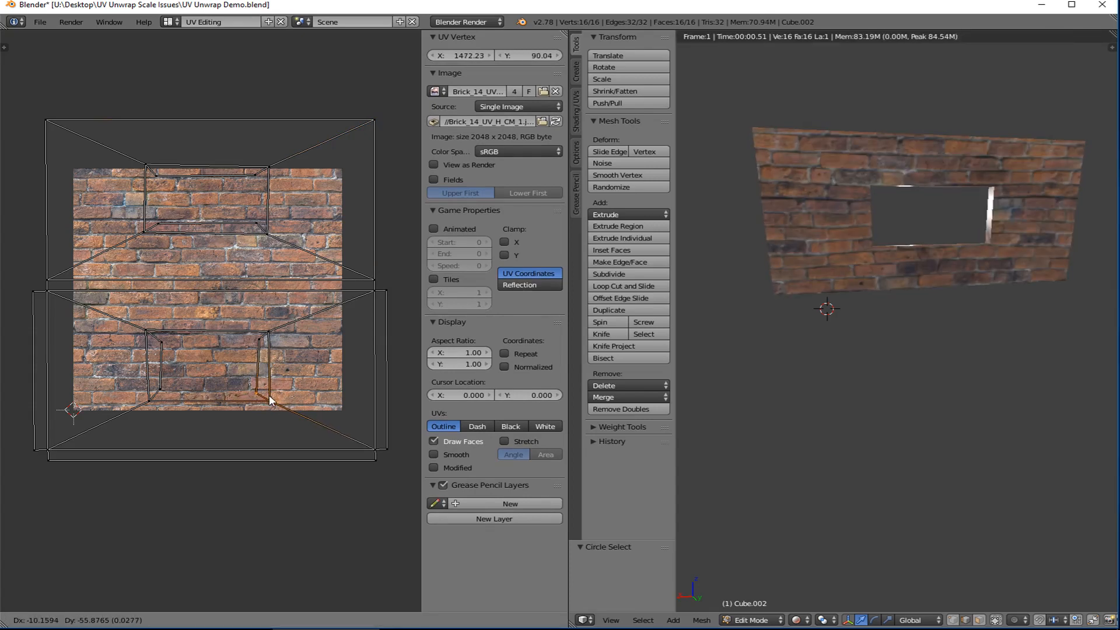
Shift the lower island's UV vertex and inner corner to level the bricks
drag(256, 390, 269, 400)
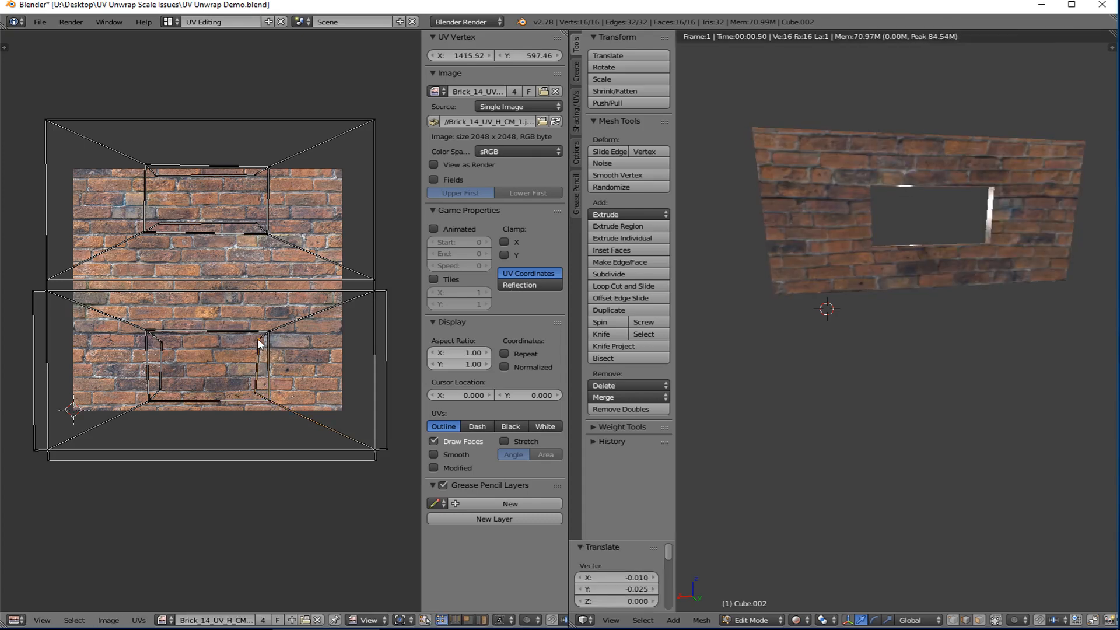
drag(260, 342, 256, 343)
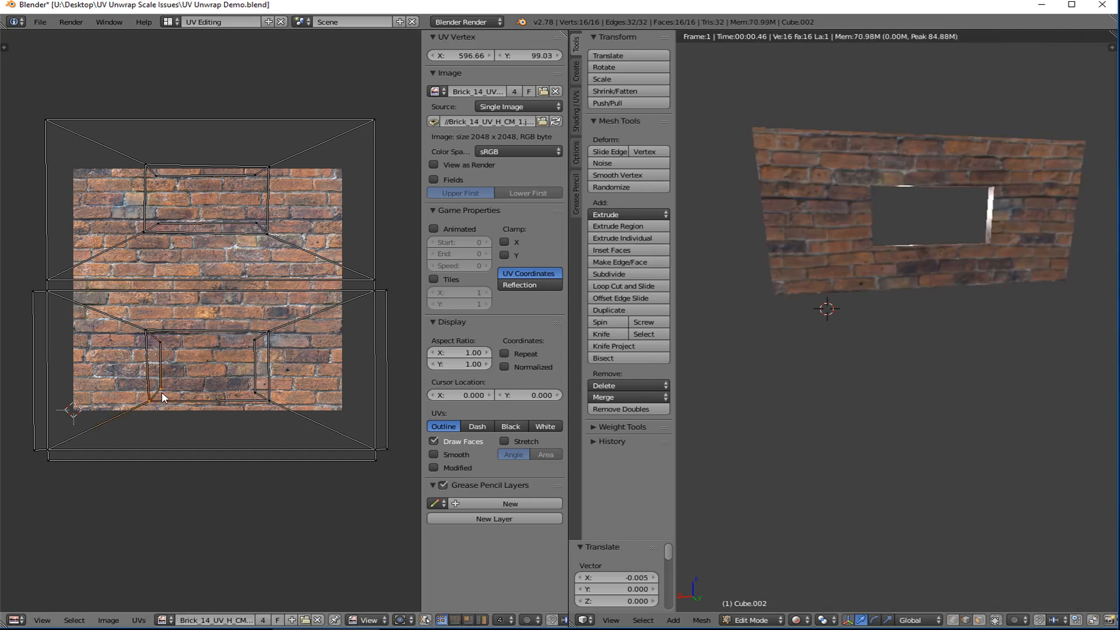
mouse_move(240, 386)
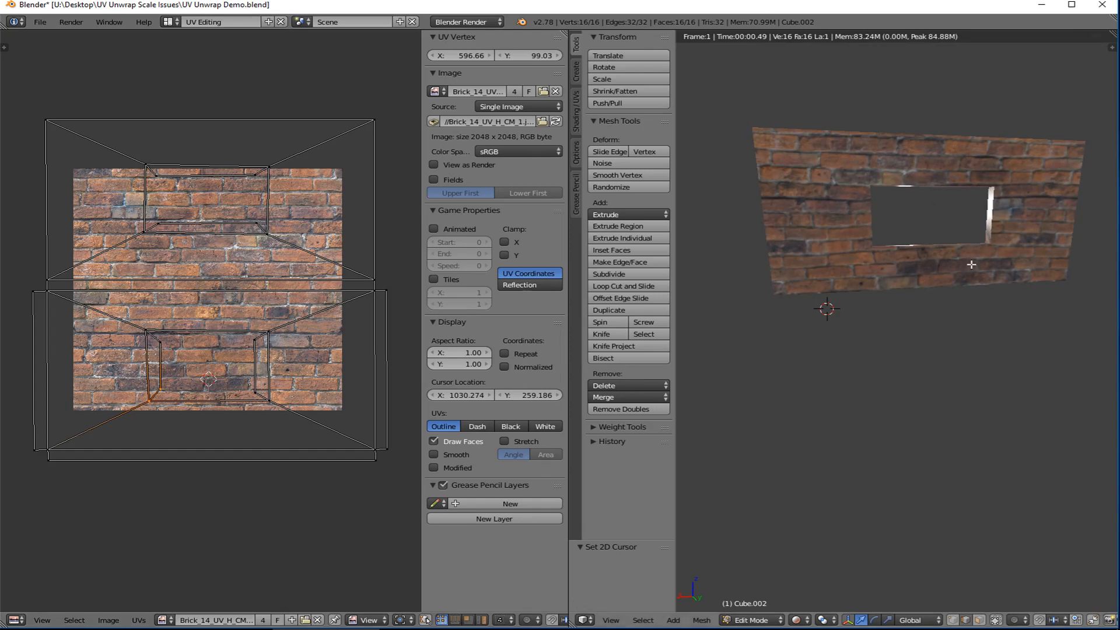
mouse_move(789, 199)
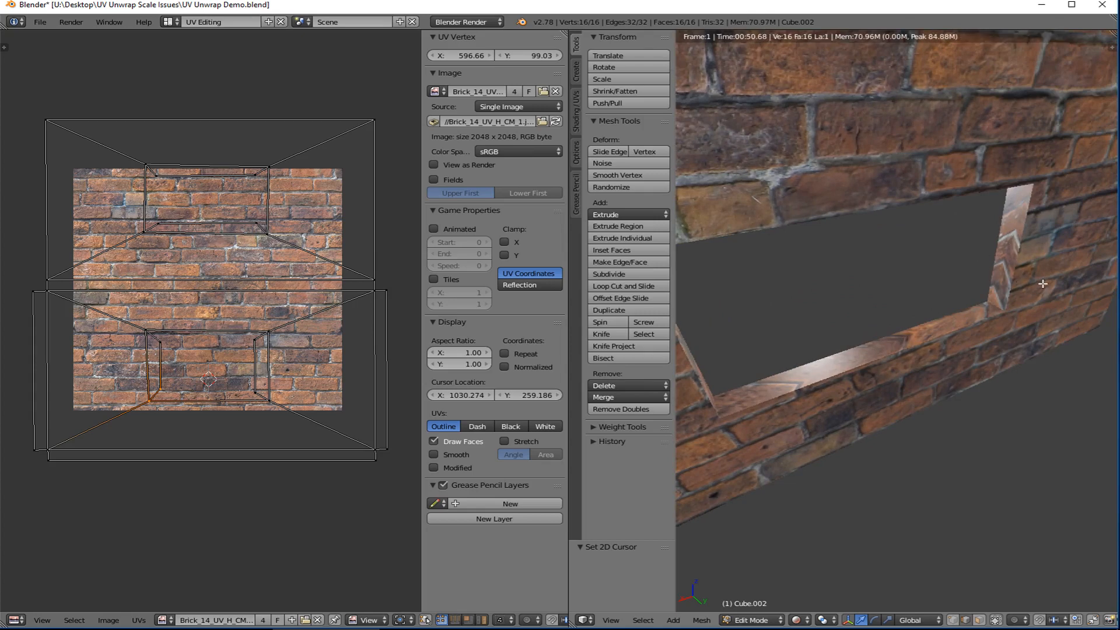
mouse_move(249, 364)
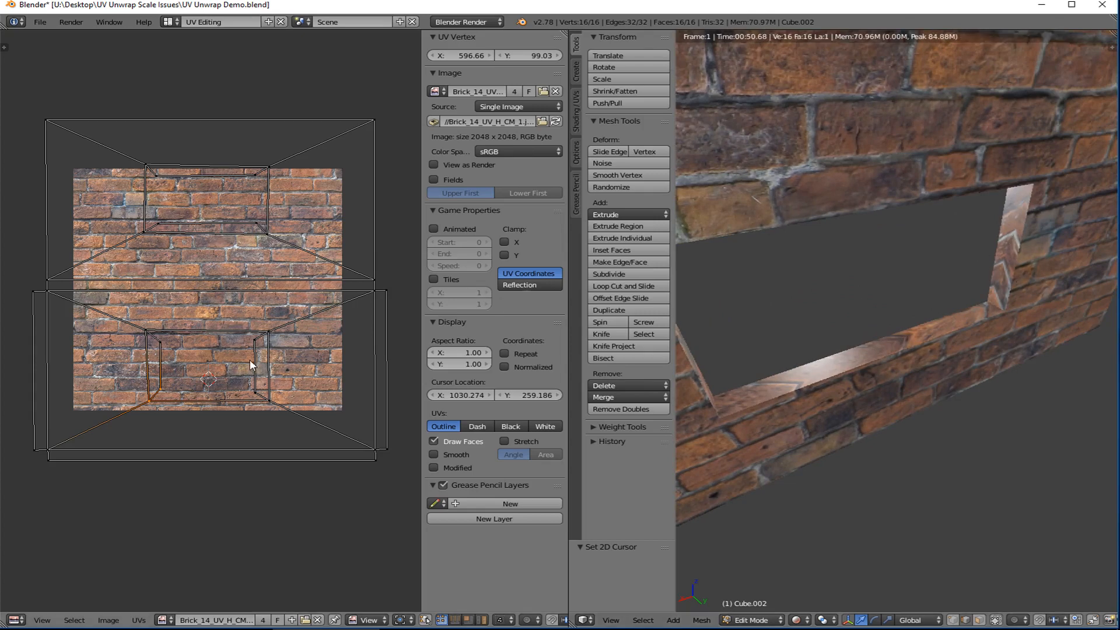
mouse_move(235, 357)
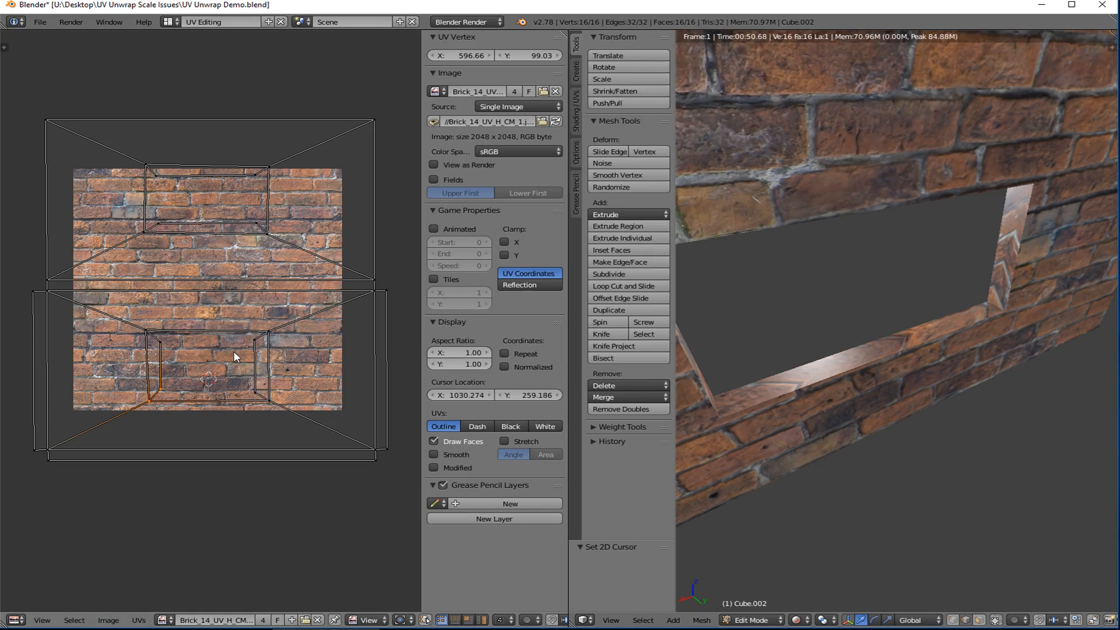
mouse_move(211, 219)
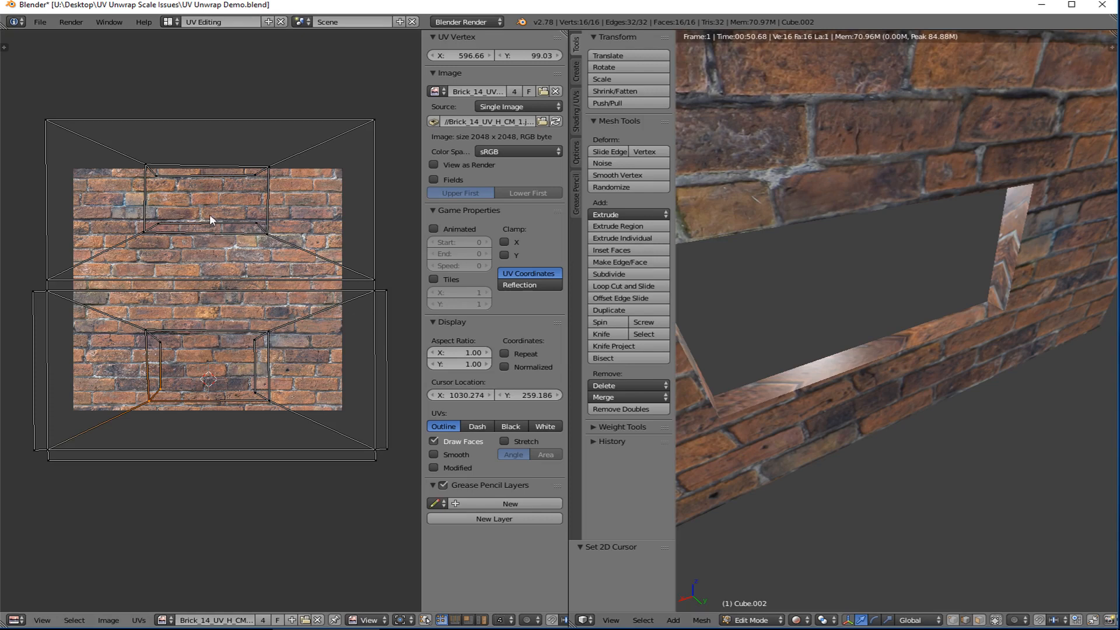
mouse_move(218, 206)
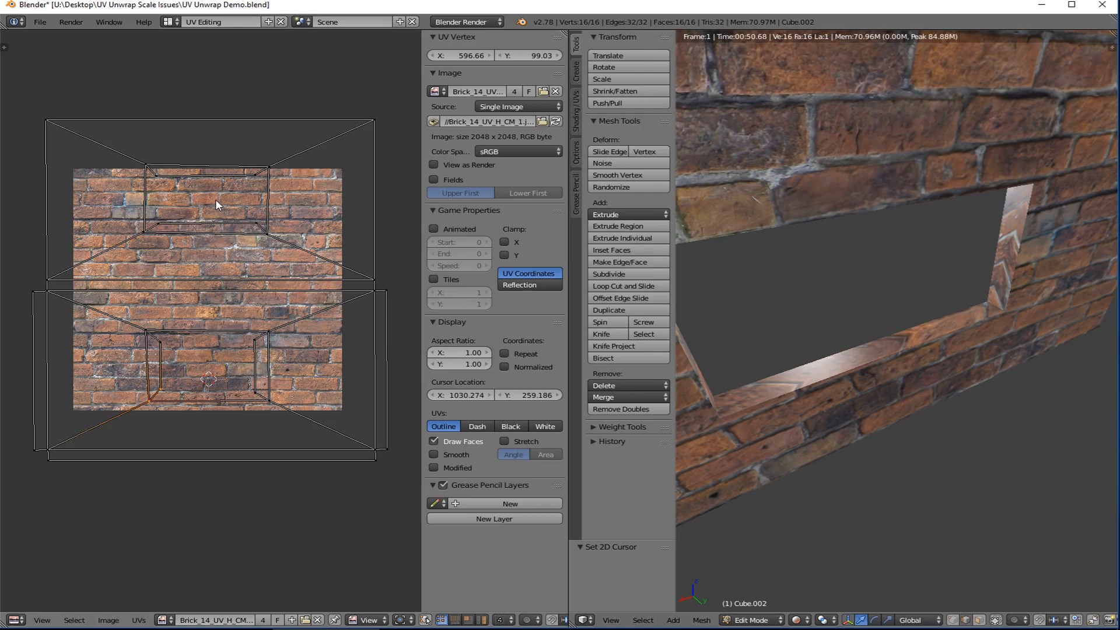
mouse_move(243, 280)
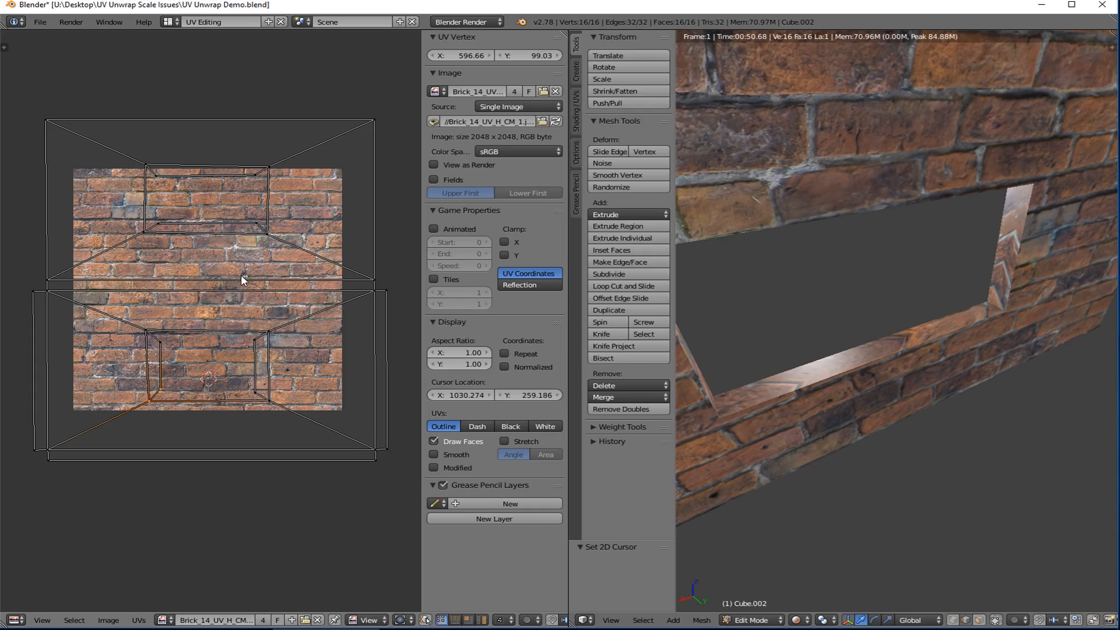
mouse_move(246, 273)
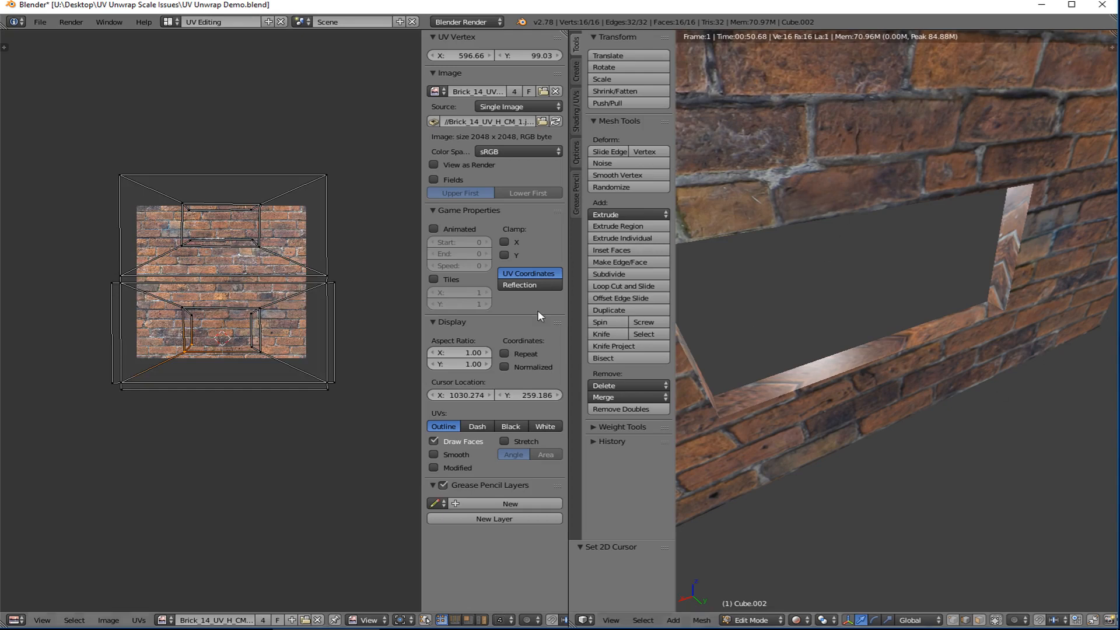
mouse_move(676, 192)
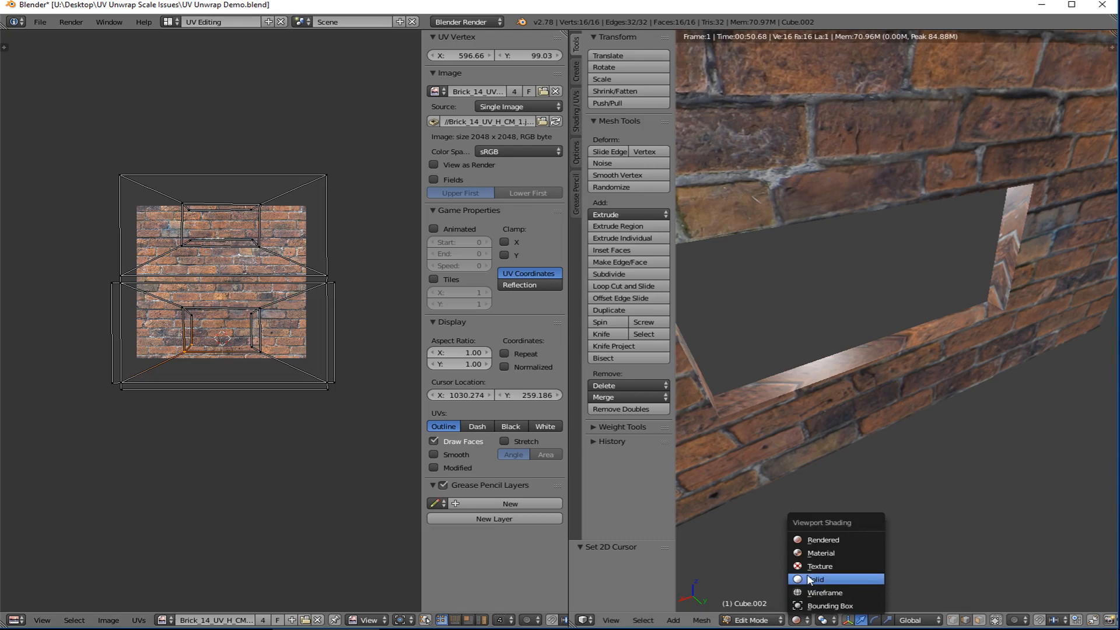
Set the 3D view shading to Solid so the window wall shows untextured
click(815, 578)
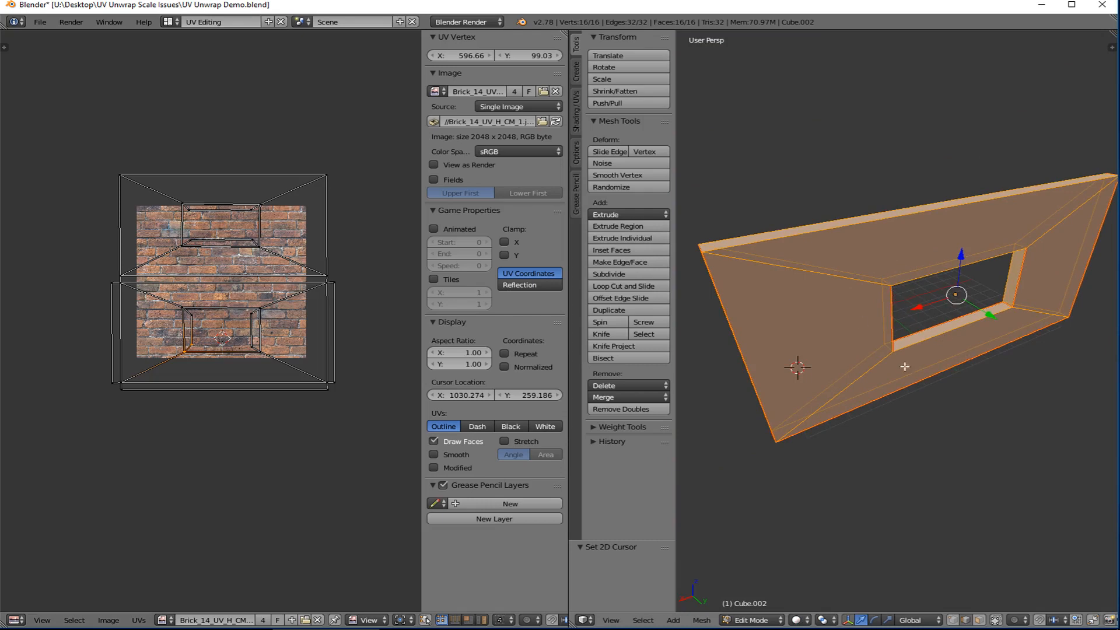
mouse_move(793, 278)
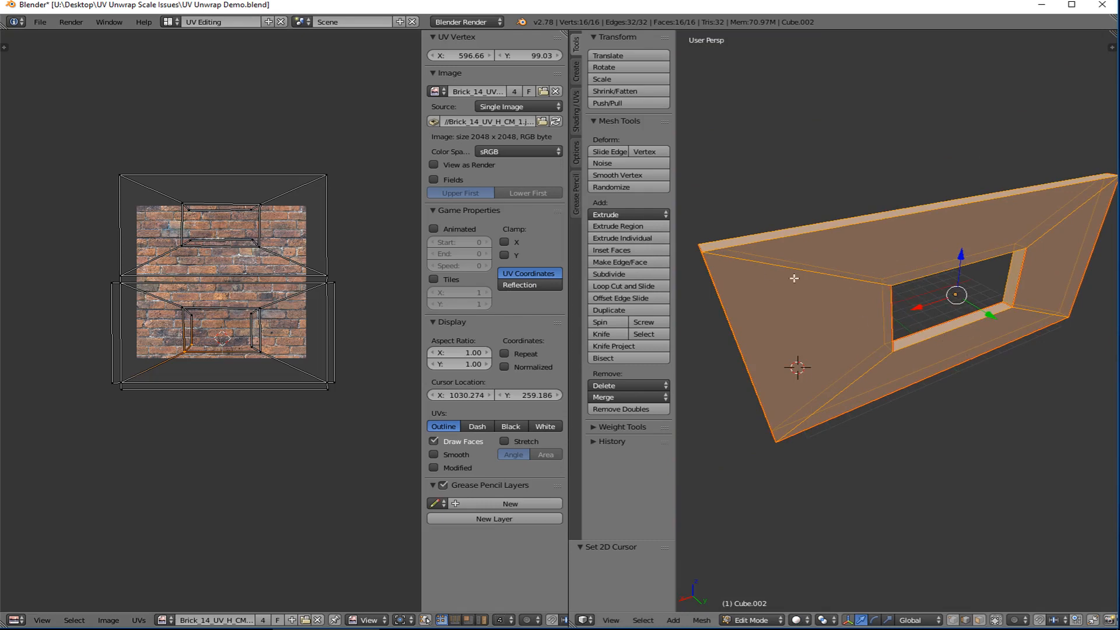
mouse_move(804, 316)
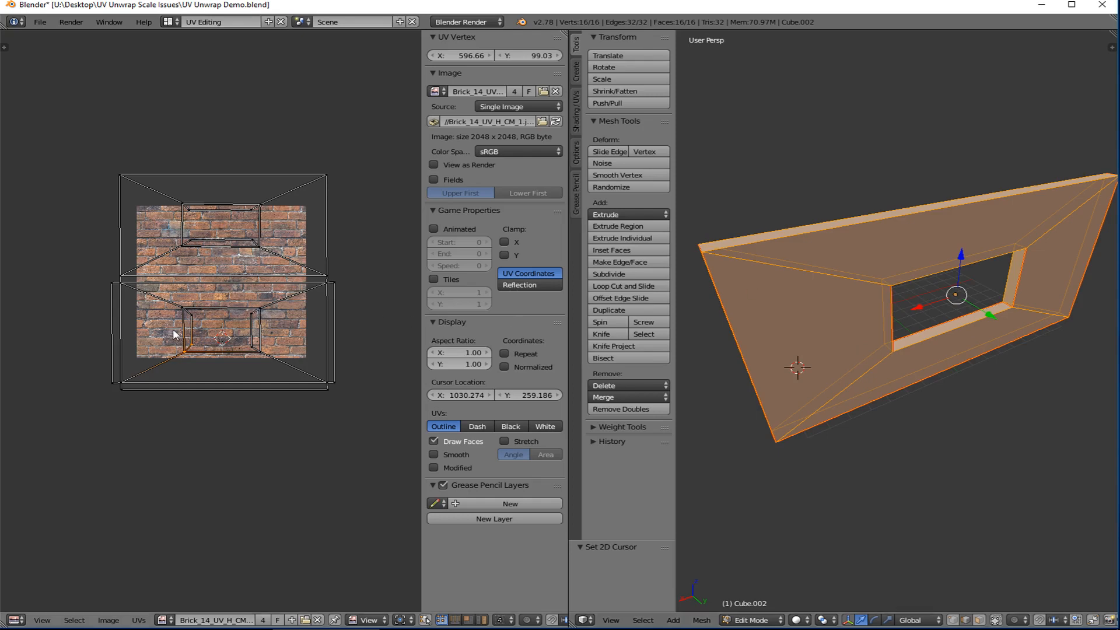
mouse_move(279, 302)
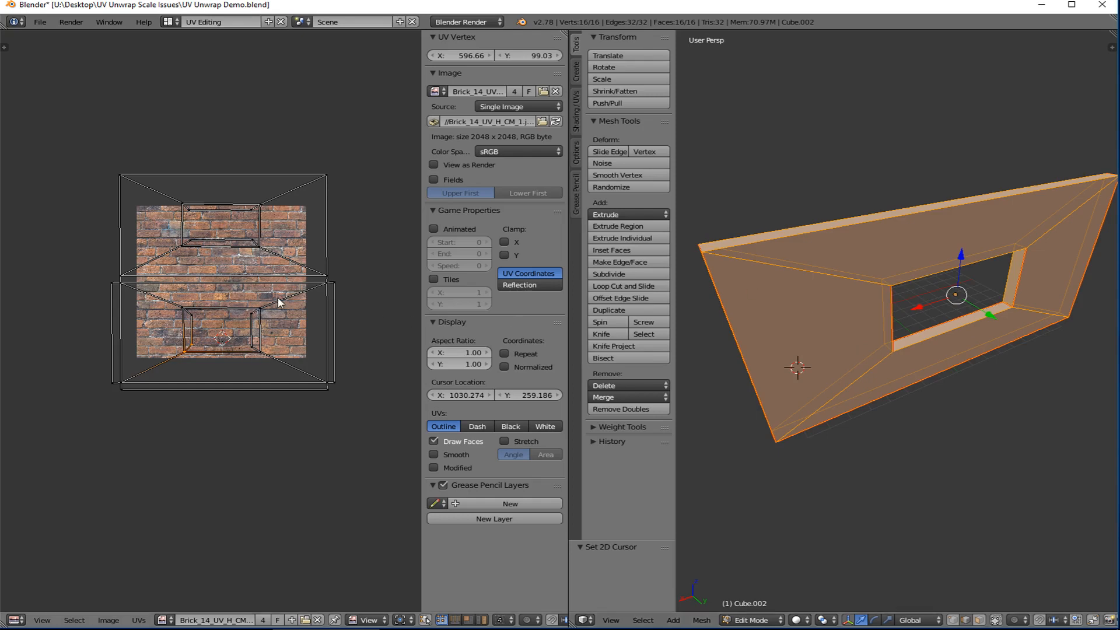
mouse_move(743, 276)
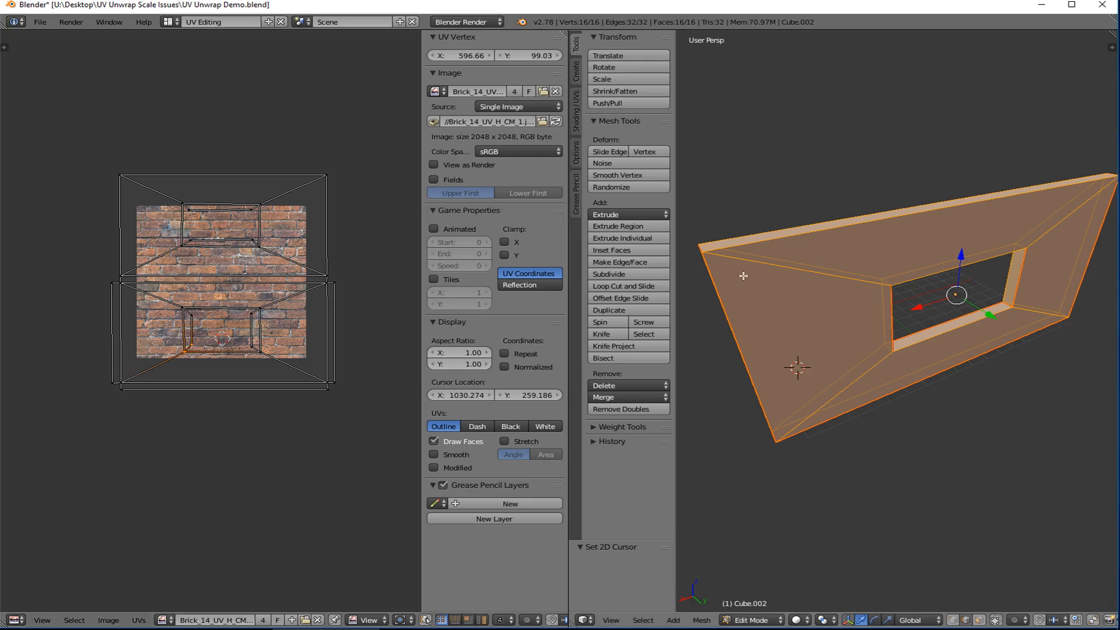
mouse_move(773, 231)
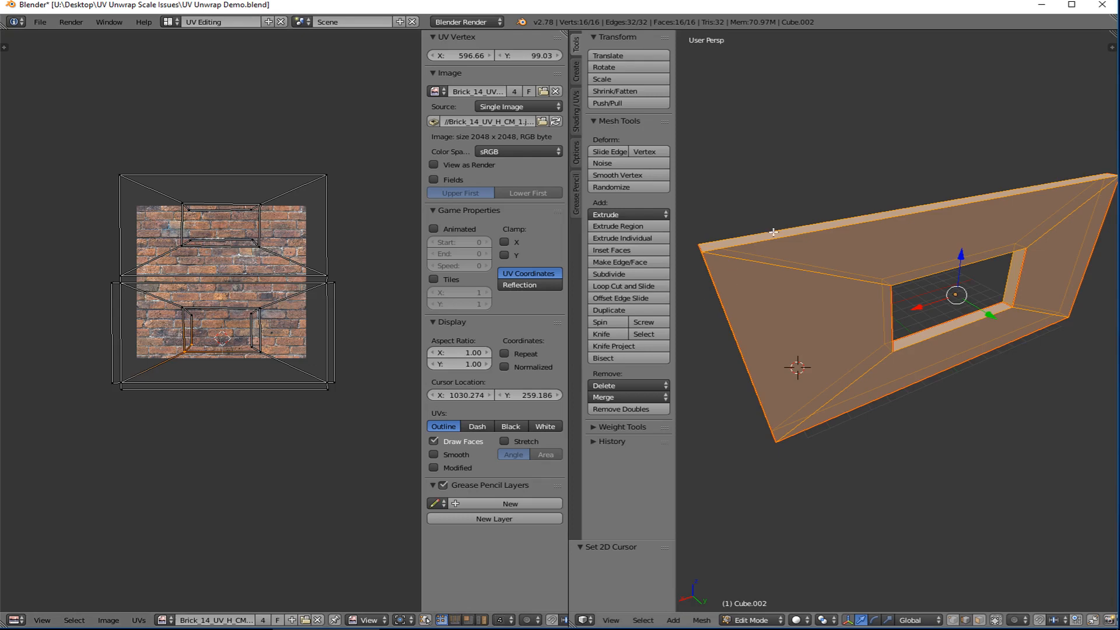
mouse_move(762, 231)
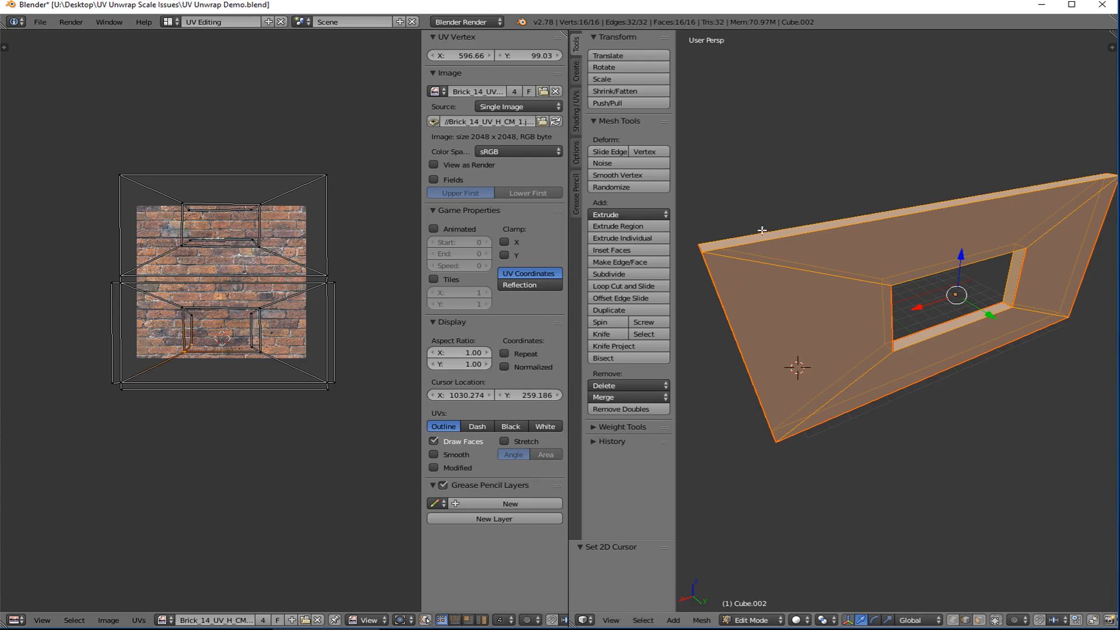
mouse_move(755, 226)
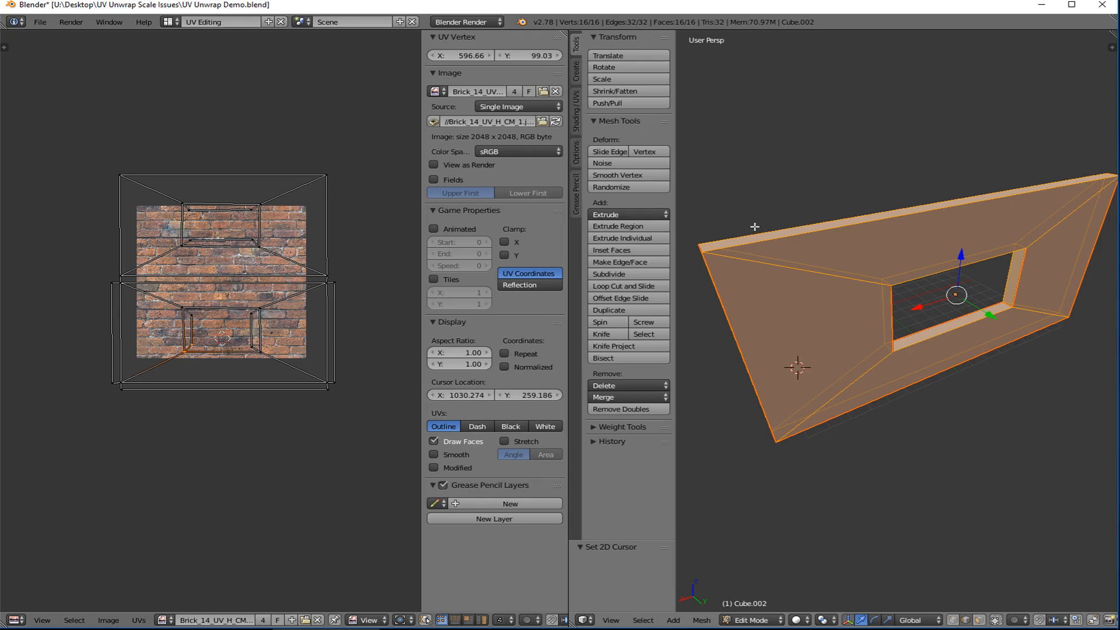
mouse_move(721, 231)
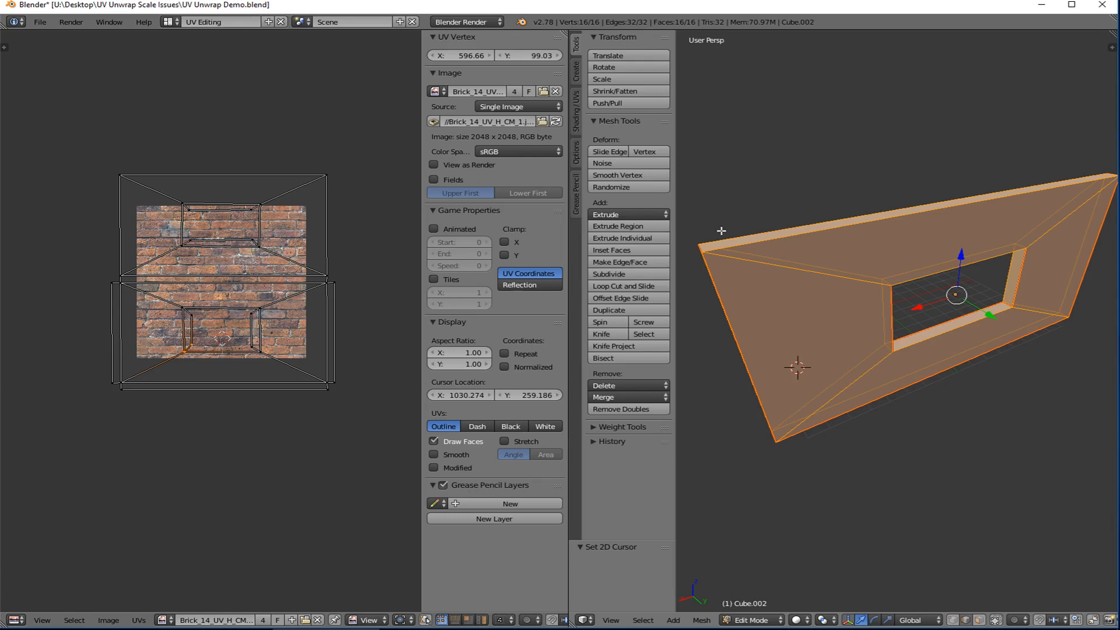
mouse_move(888, 295)
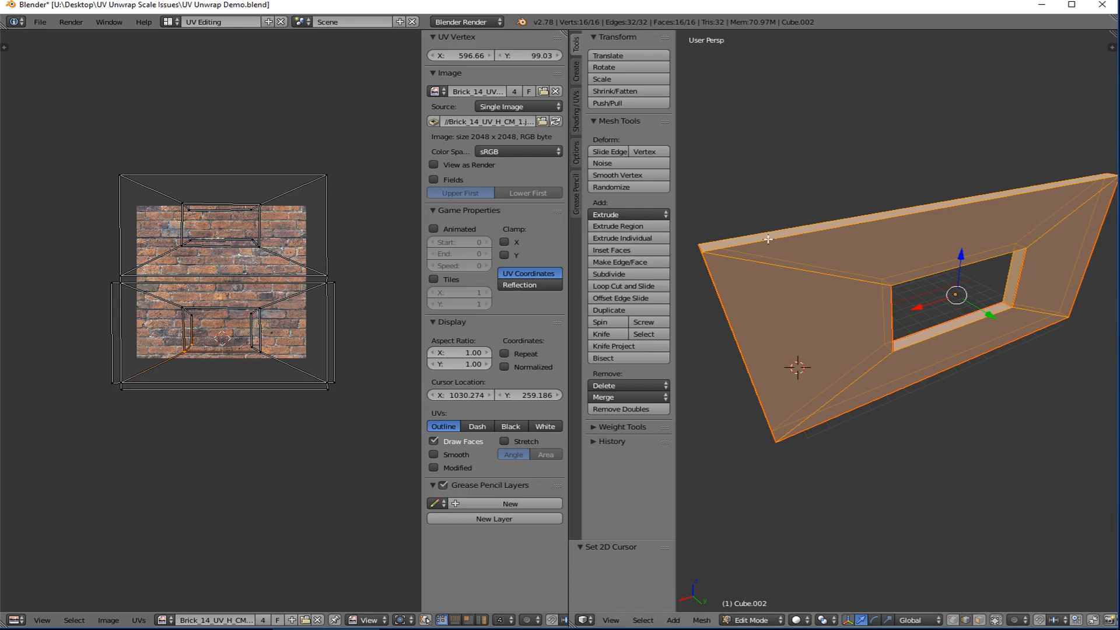
mouse_move(719, 284)
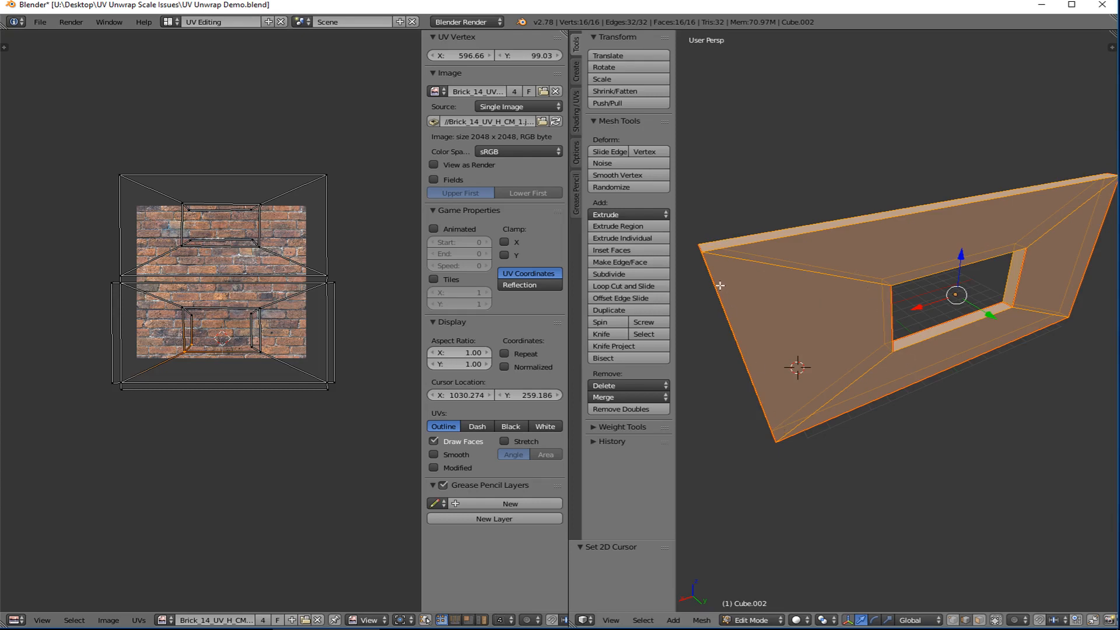
mouse_move(671, 269)
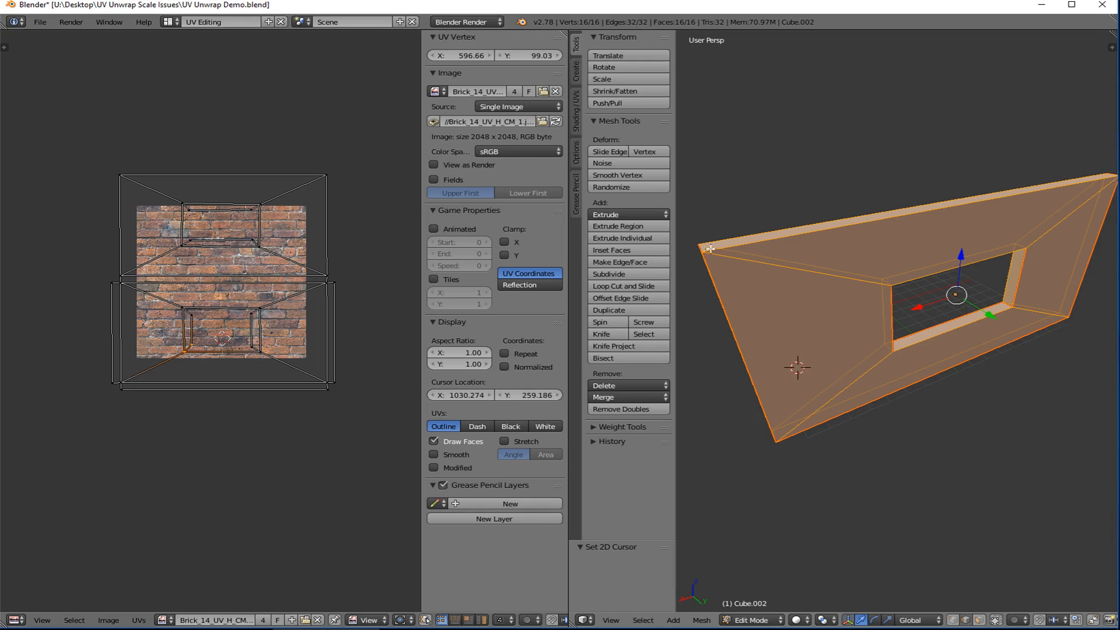
mouse_move(880, 293)
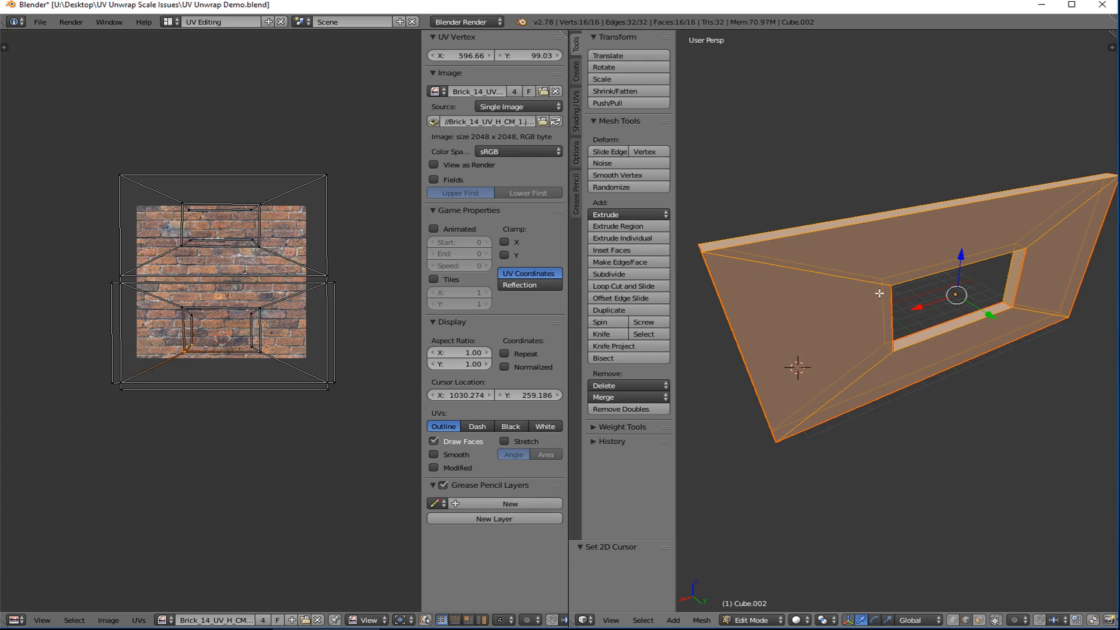
mouse_move(869, 387)
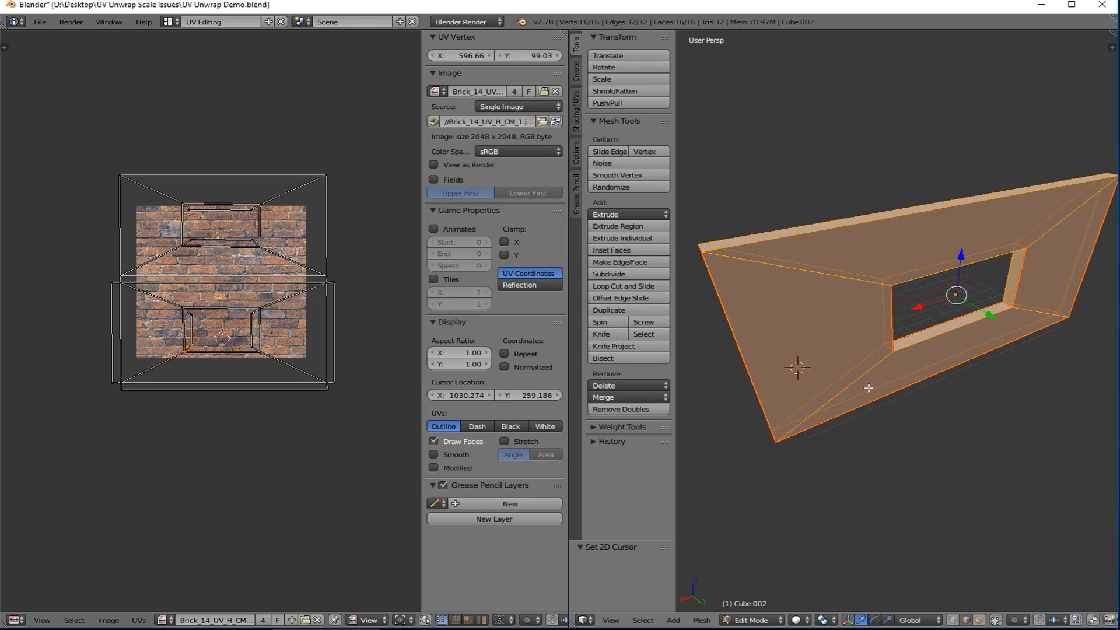
mouse_move(873, 377)
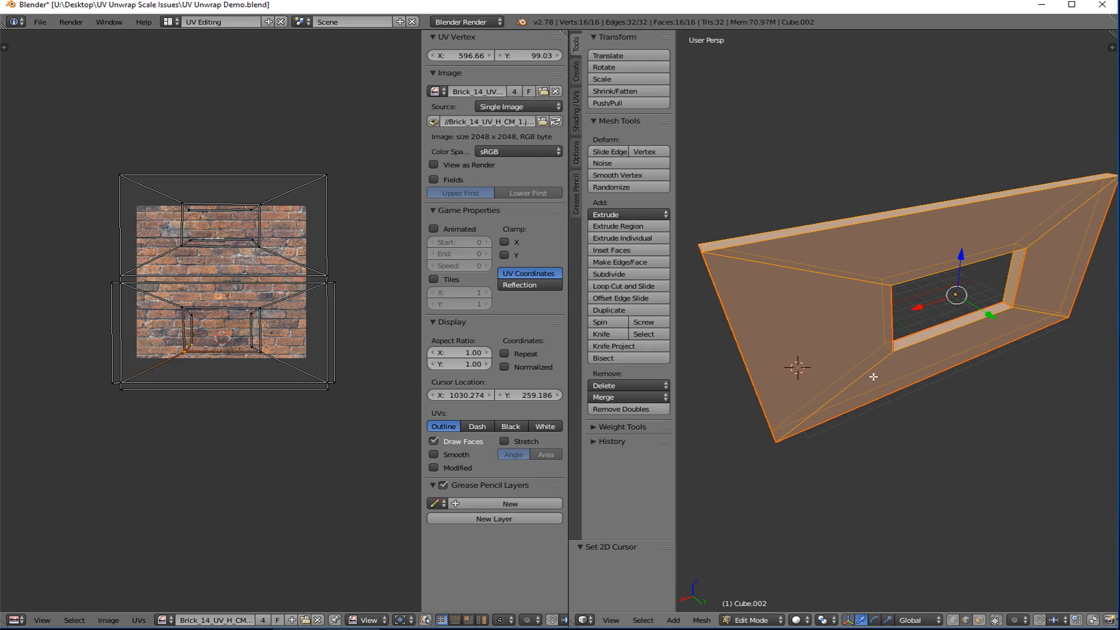